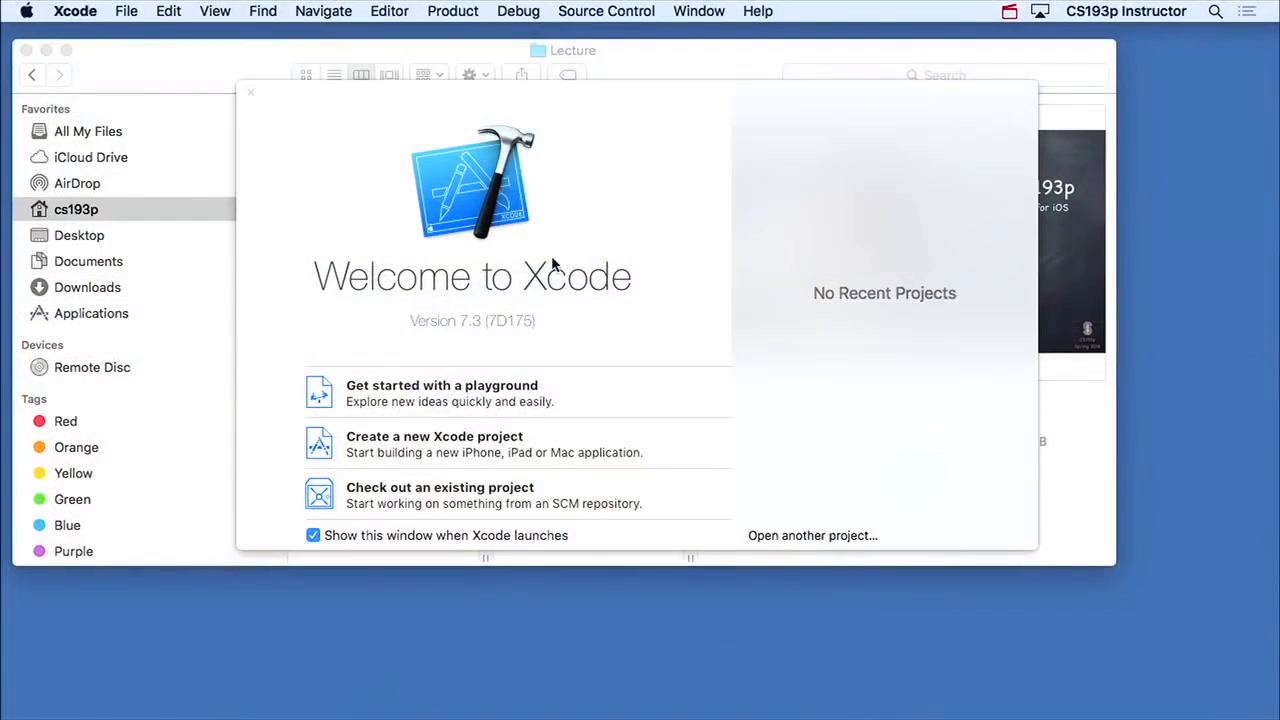
- Bring the Welcome to Xcode window forward so the Finder window is hidden behind it
click(75, 11)
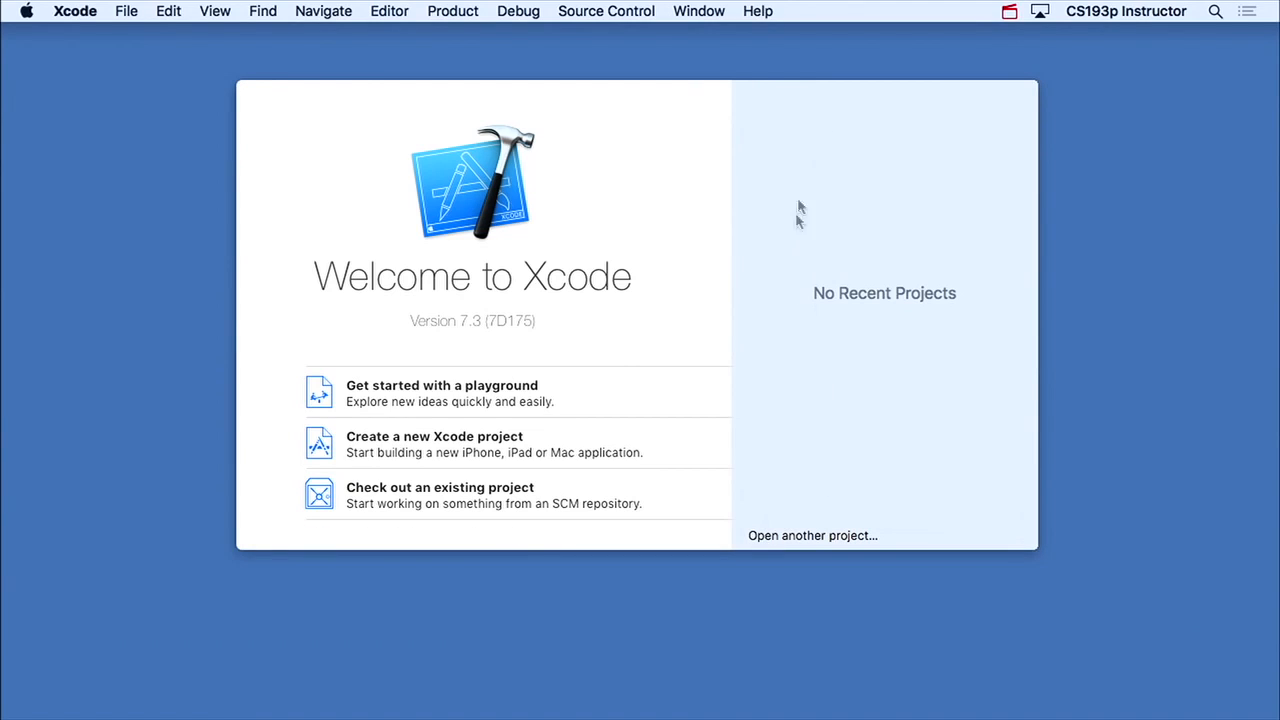
mouse_move(795, 145)
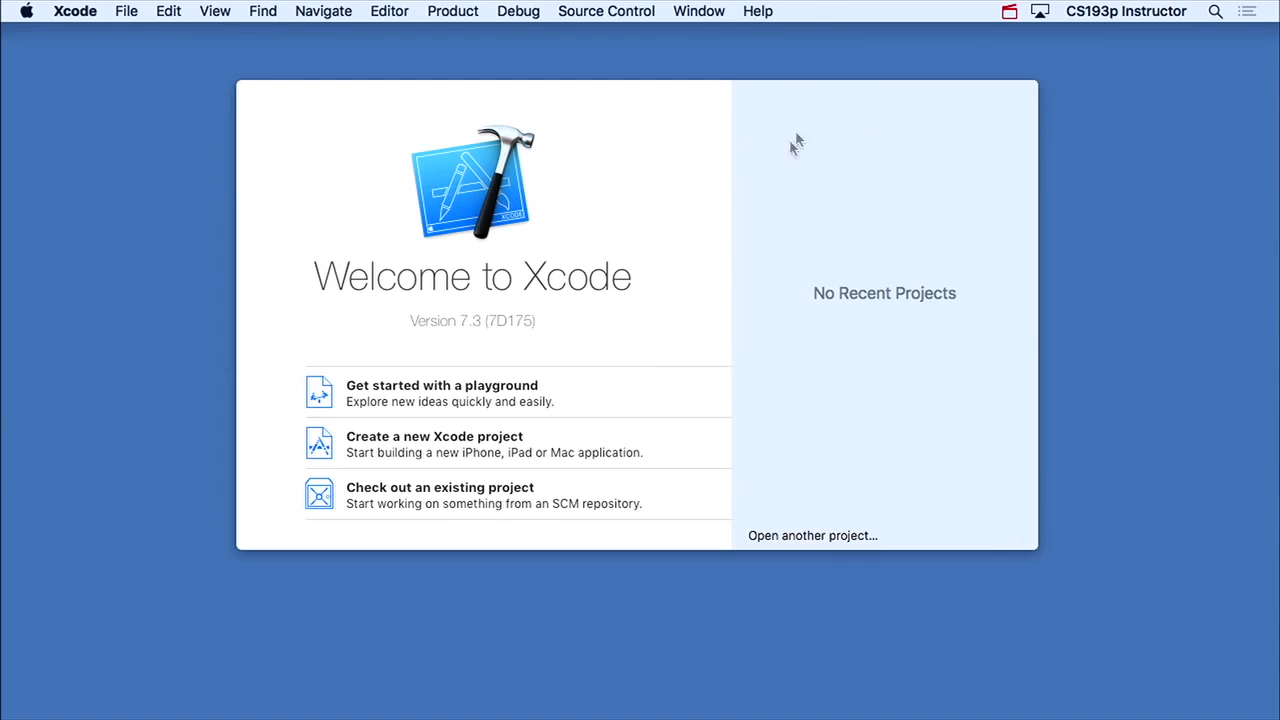
mouse_move(865, 168)
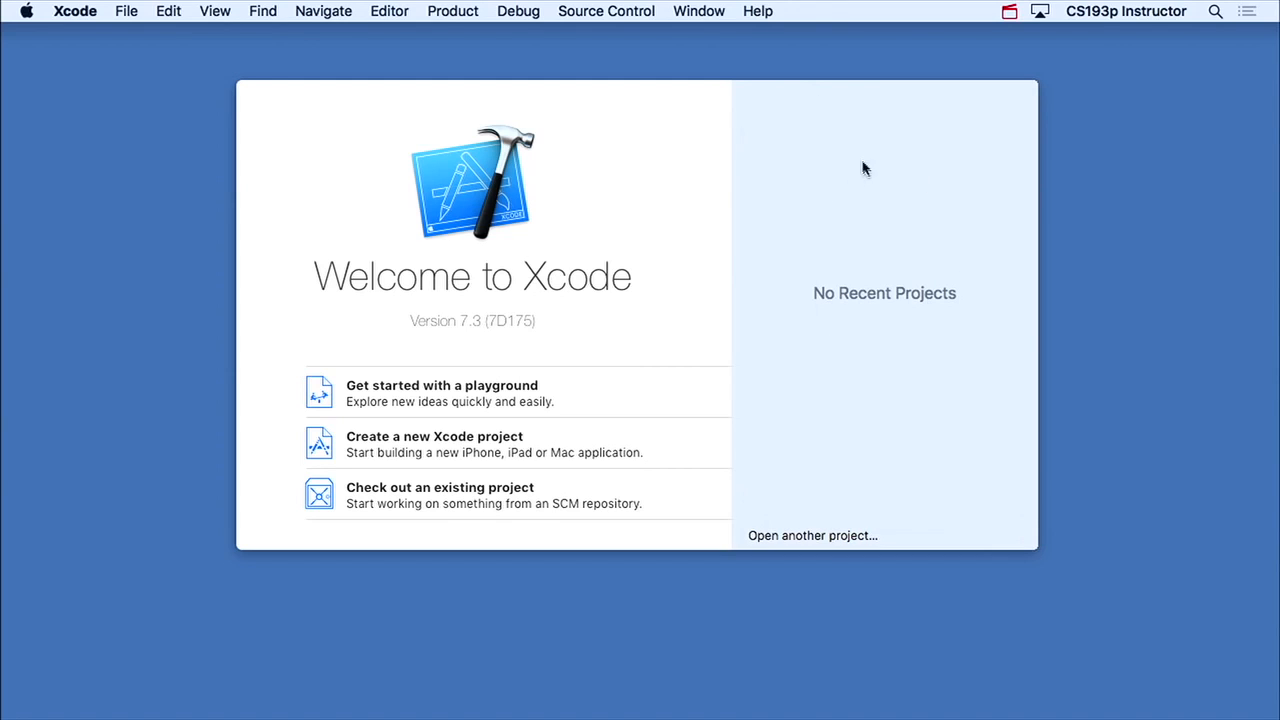
mouse_move(830, 338)
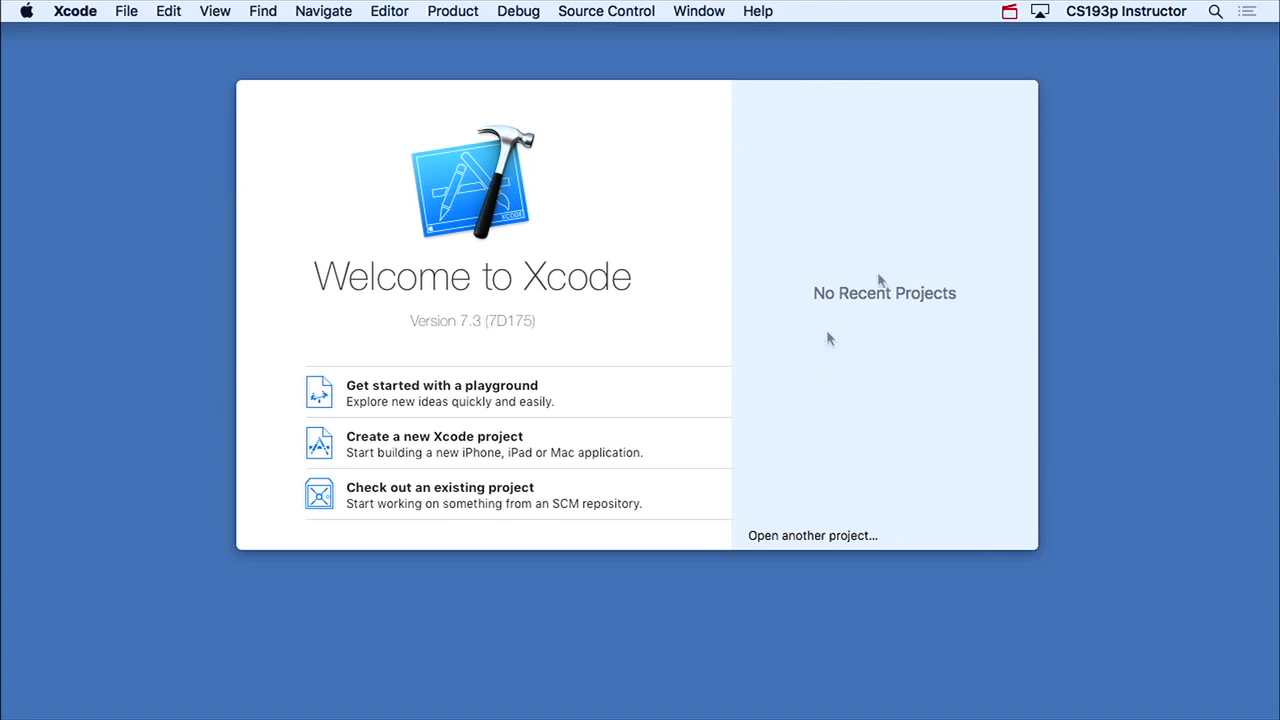
mouse_move(535, 405)
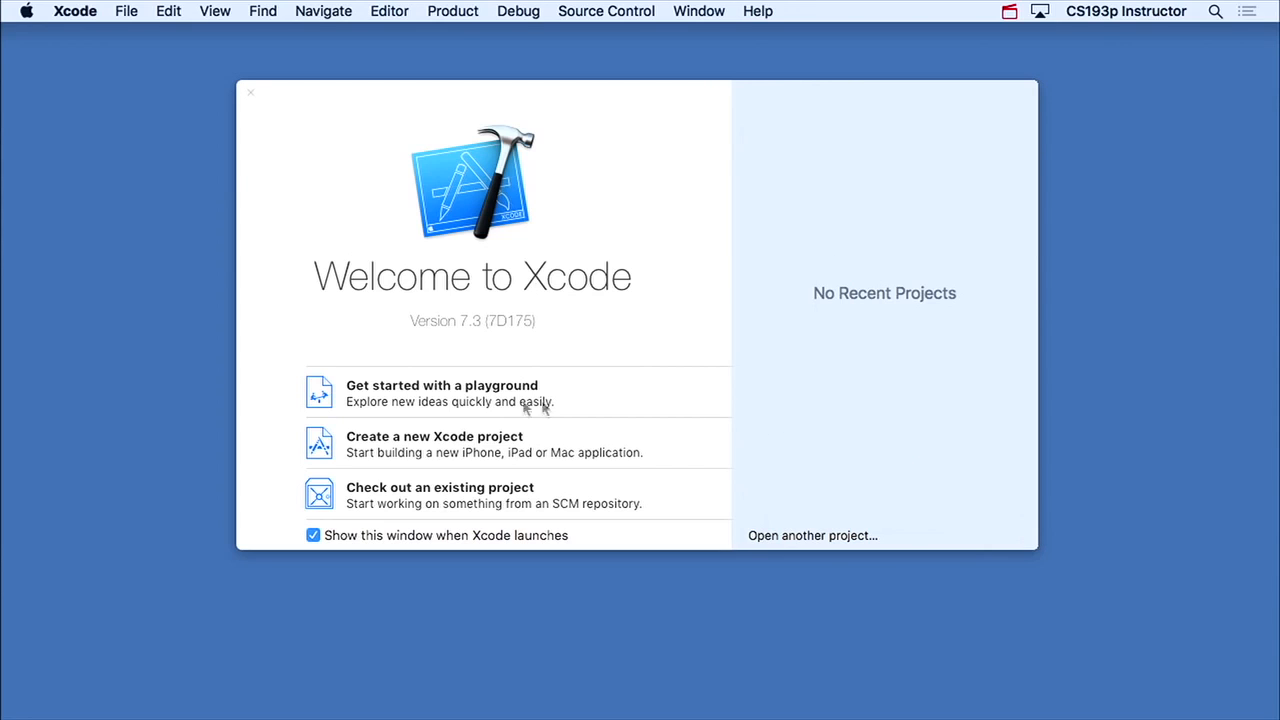
mouse_move(462, 504)
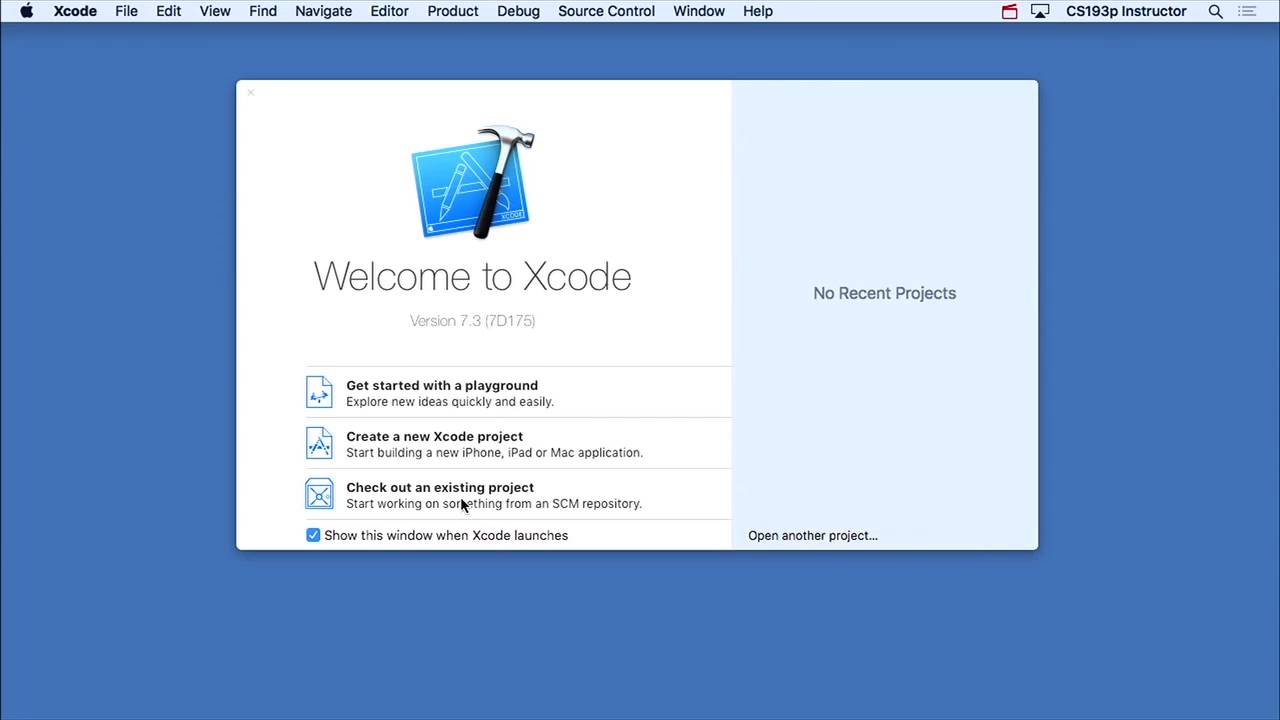
mouse_move(434, 402)
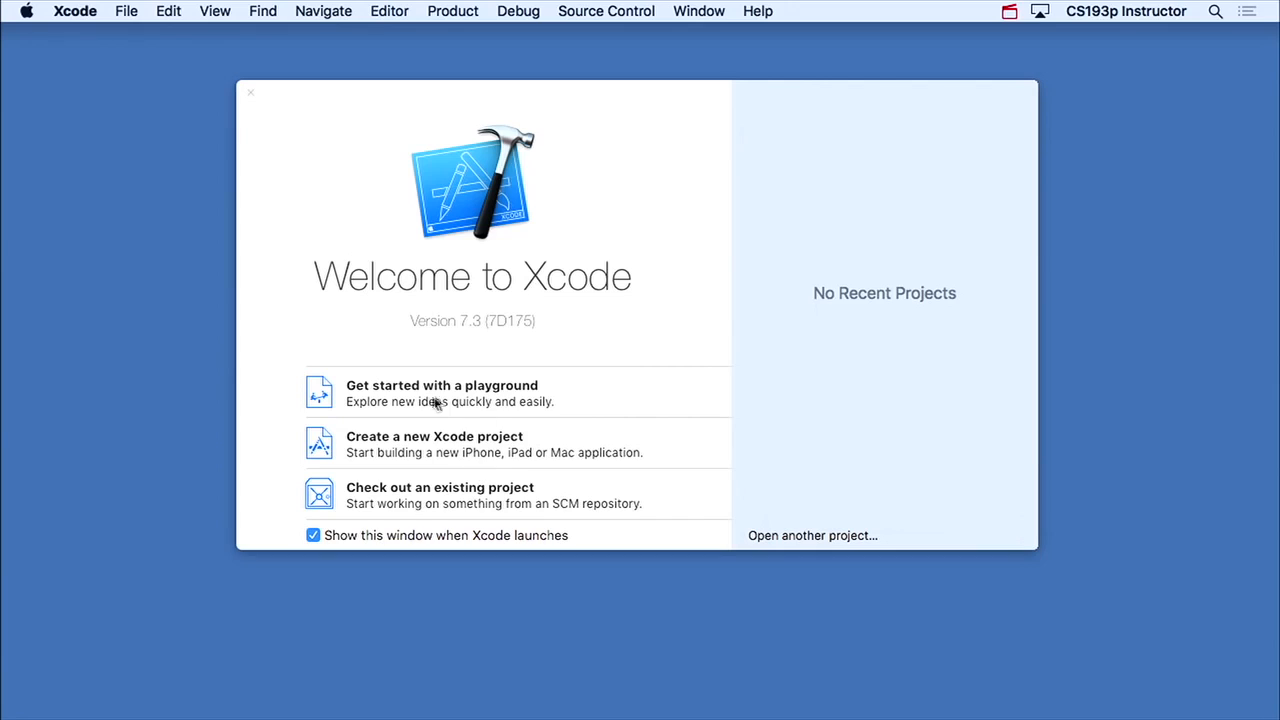
mouse_move(540, 400)
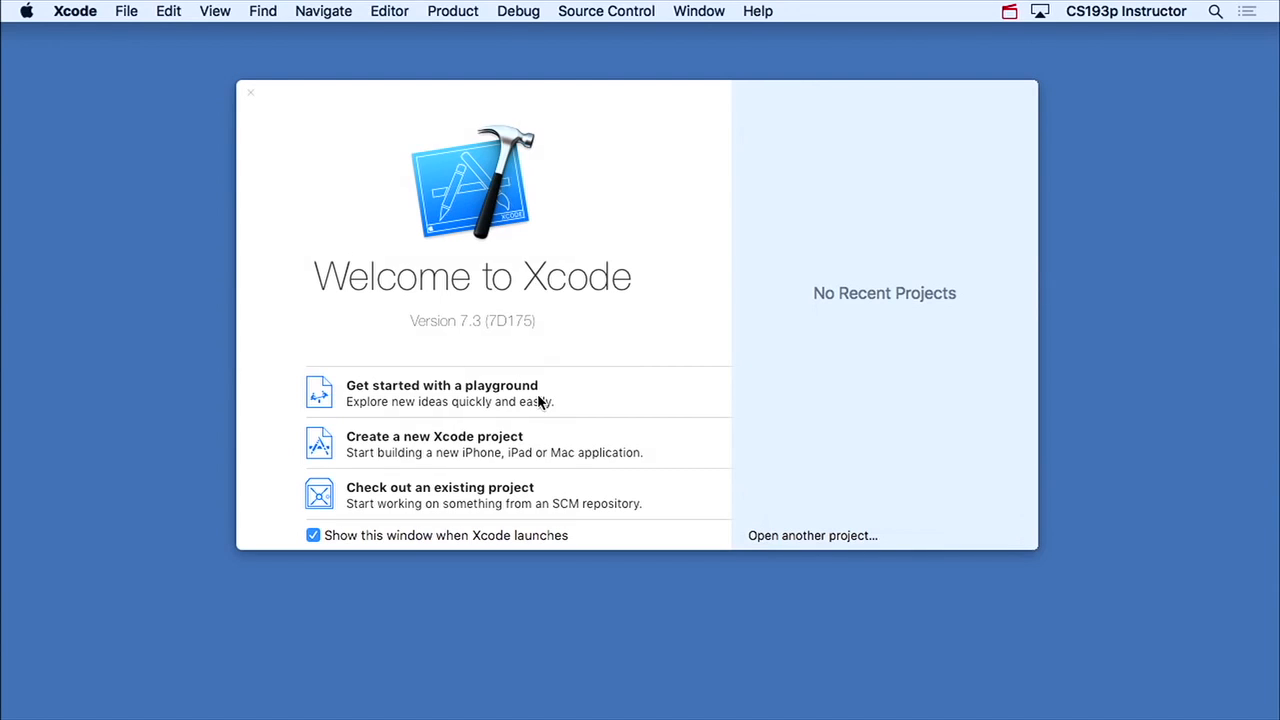
mouse_move(477, 497)
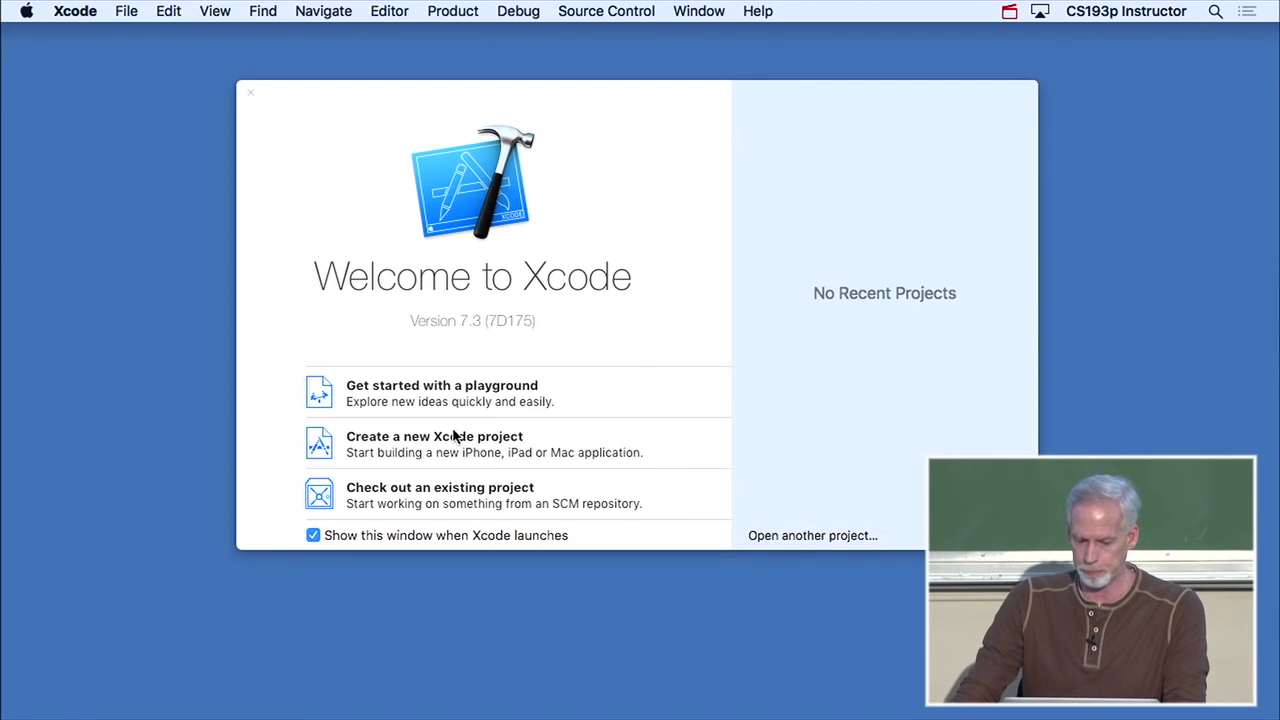
- Start a new Xcode project from the iOS Application > Single View Application template and continue to its options
click(434, 436)
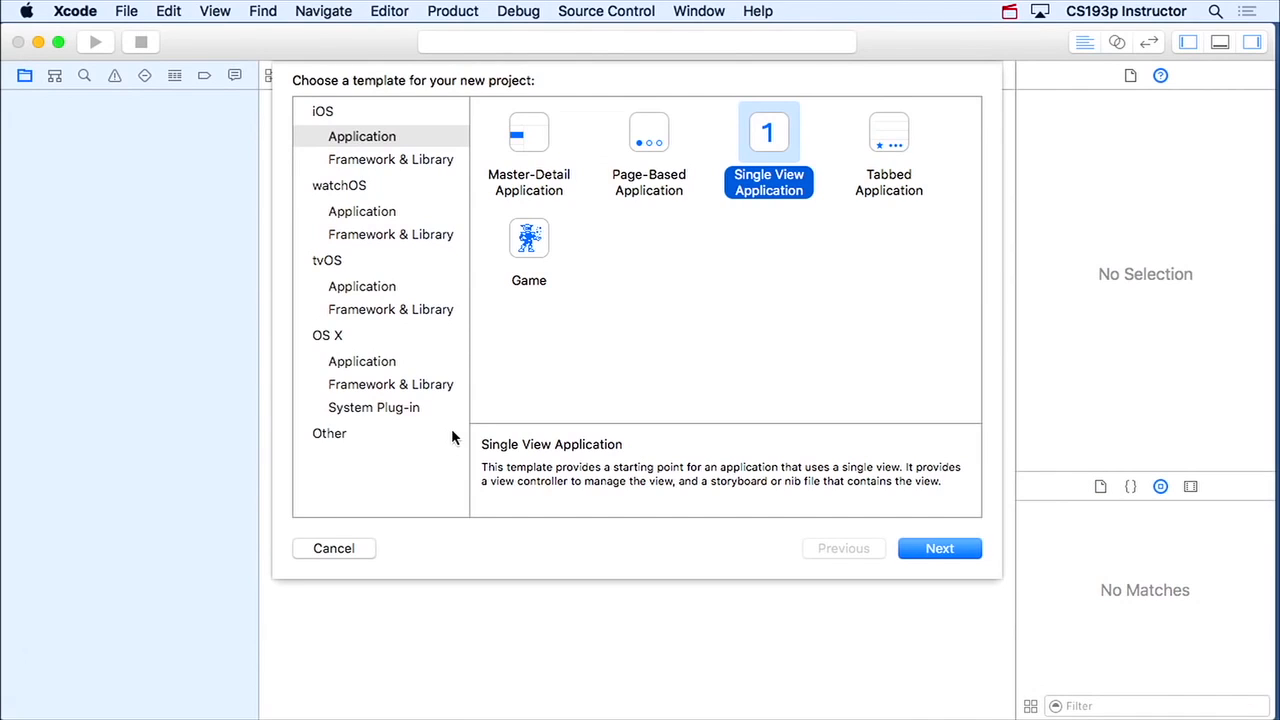
mouse_move(378, 111)
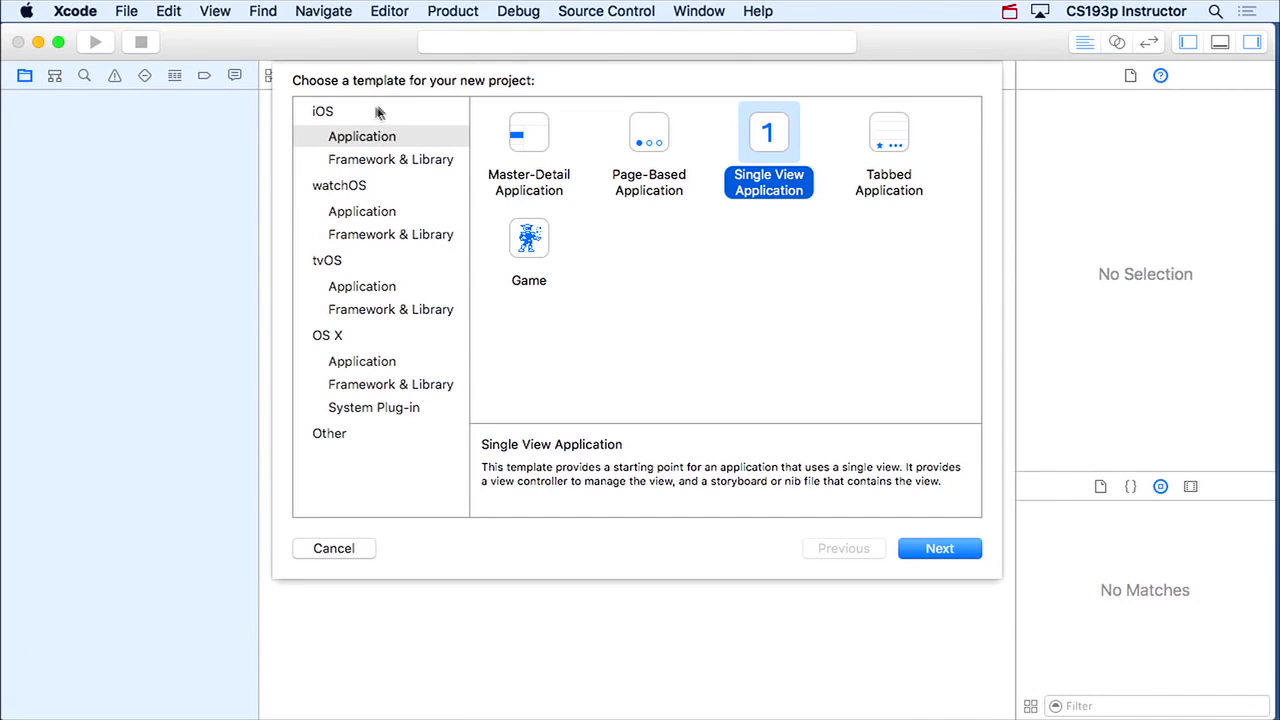
click(322, 111)
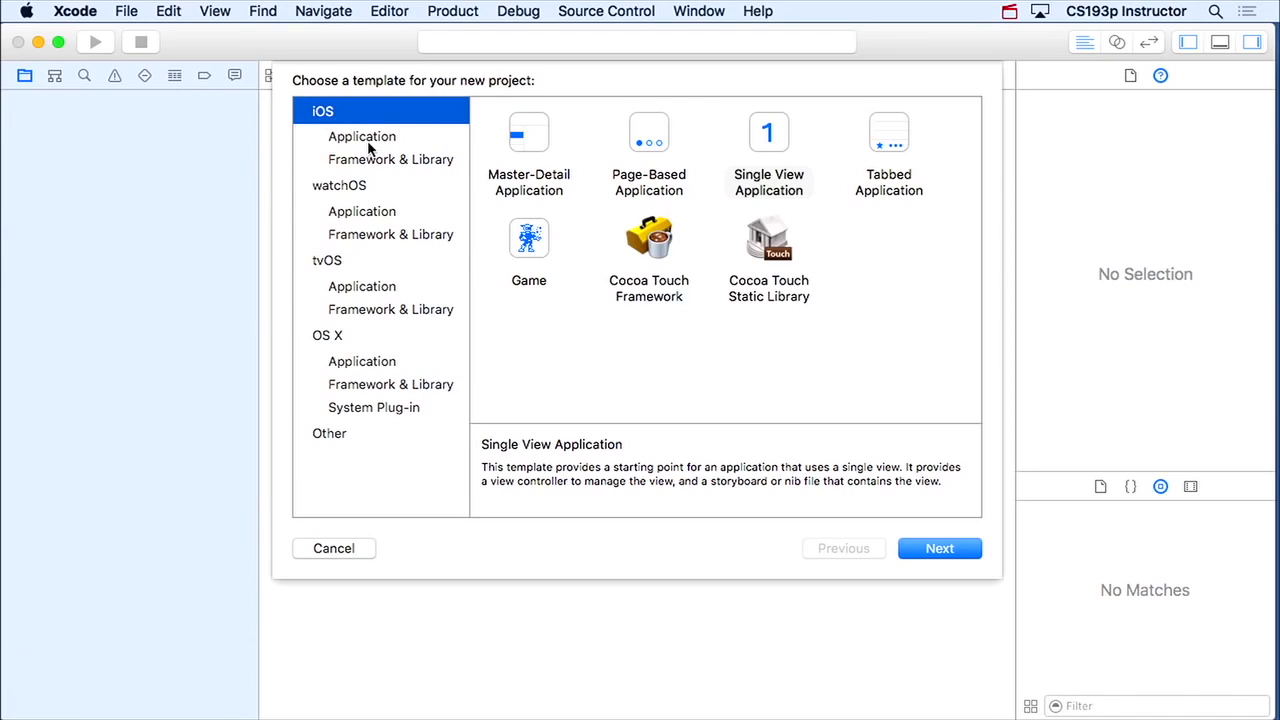
click(362, 136)
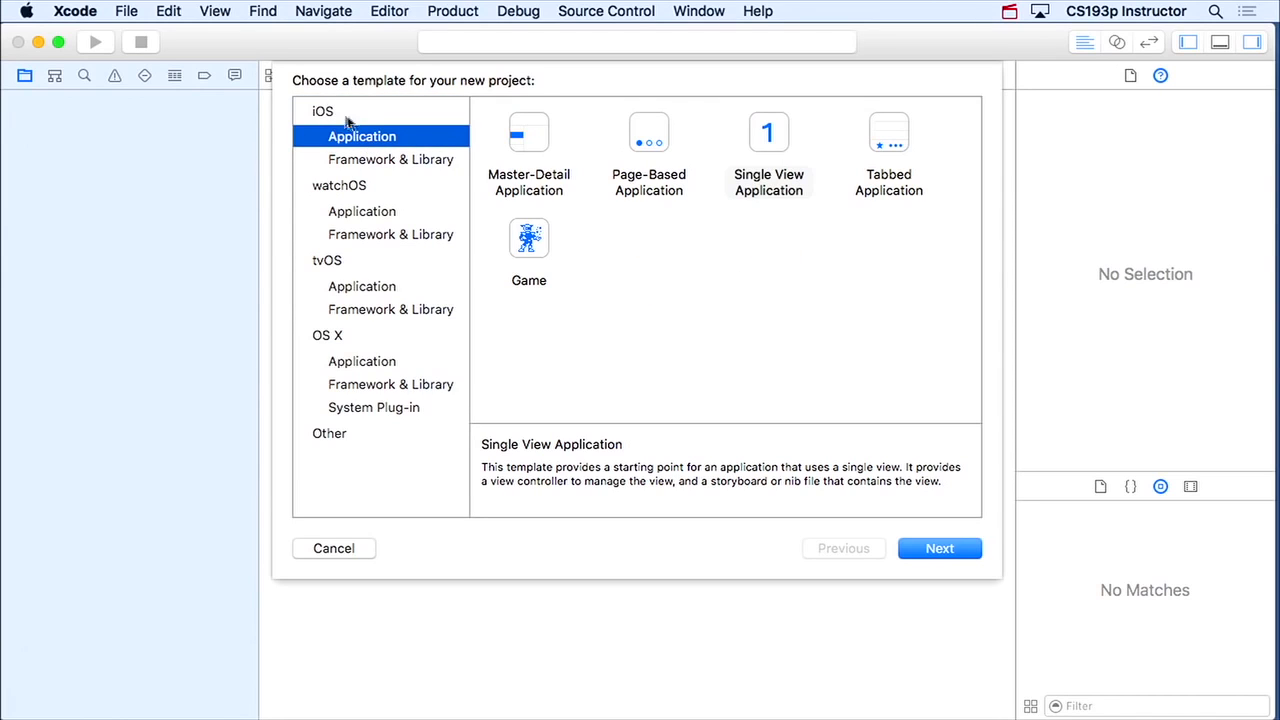
mouse_move(358, 196)
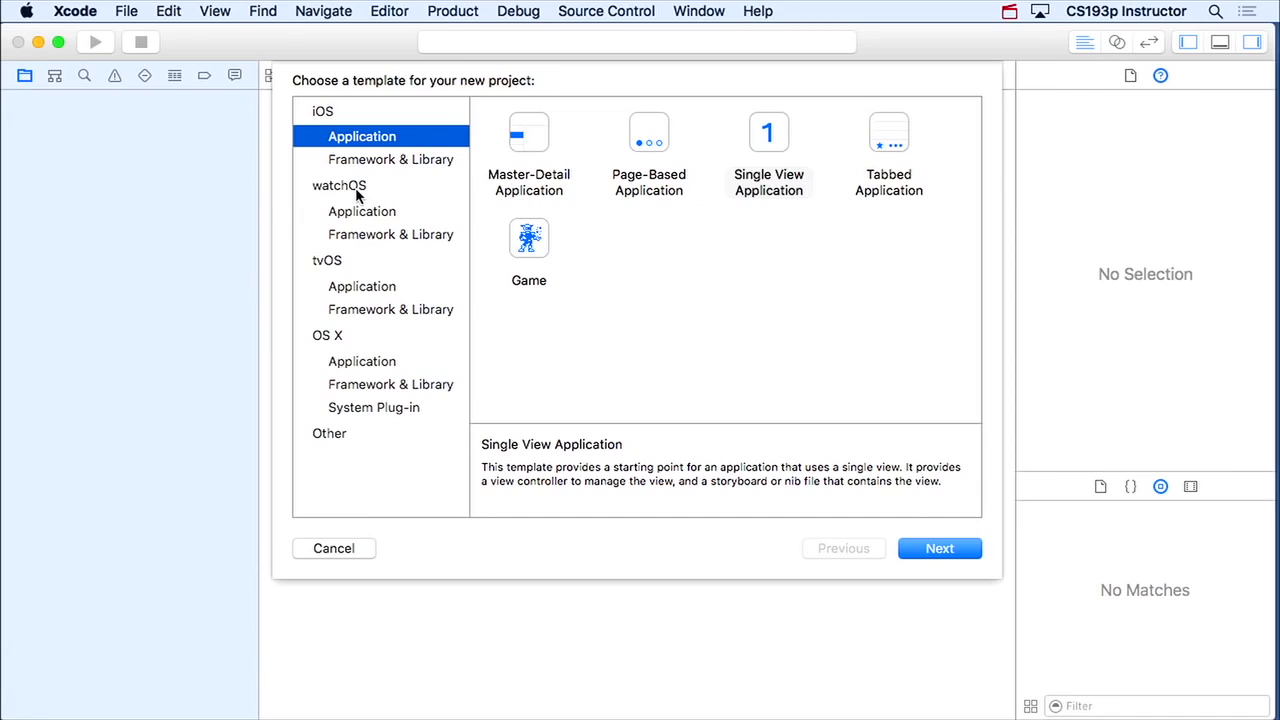
mouse_move(355, 270)
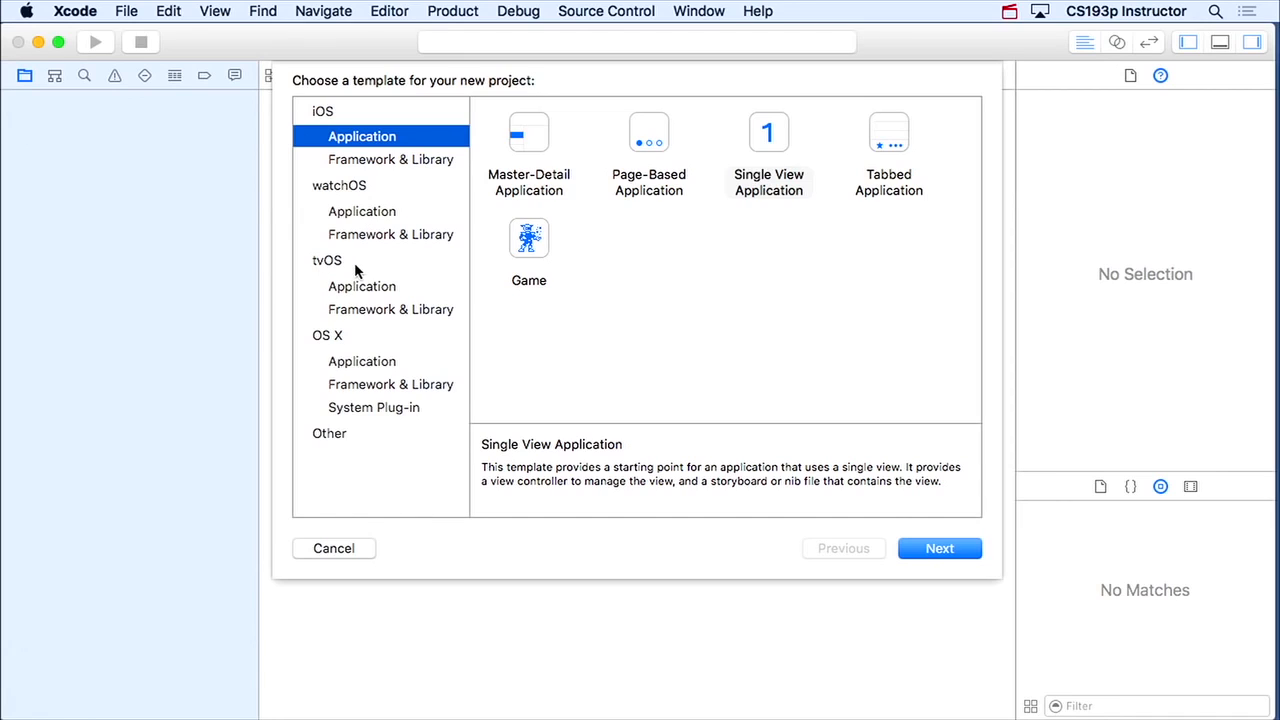
mouse_move(360, 375)
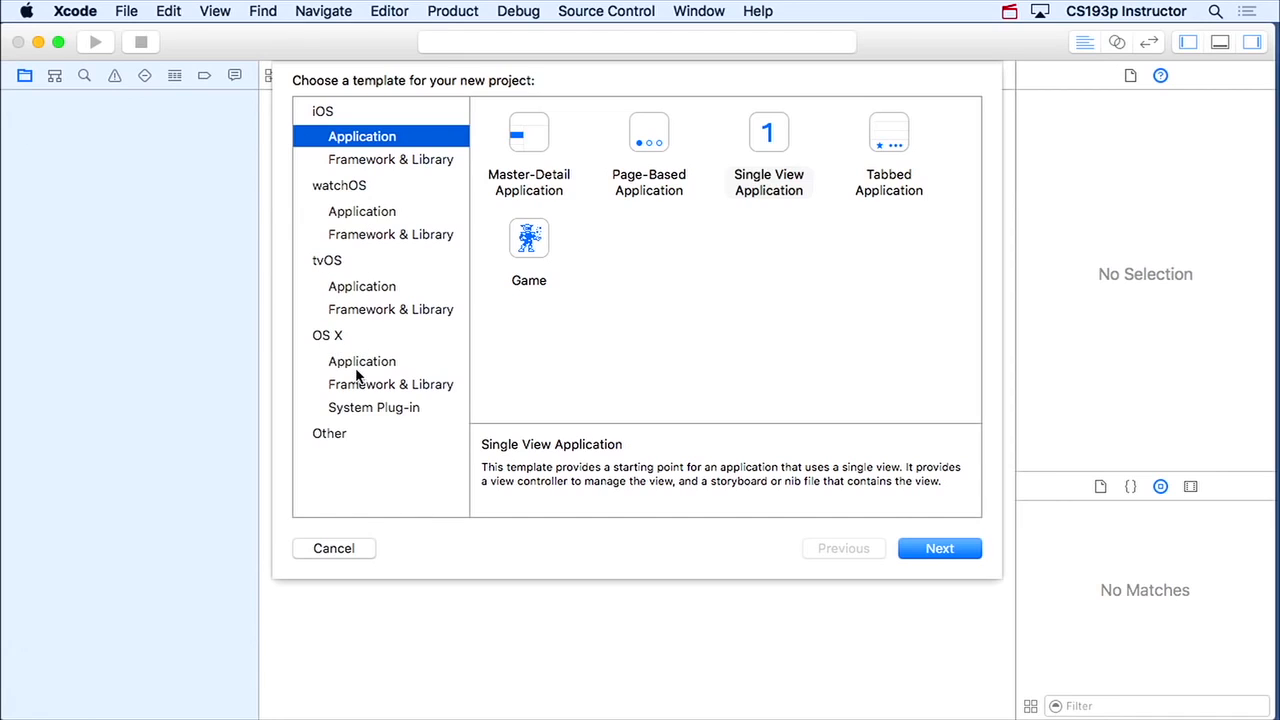
mouse_move(305, 123)
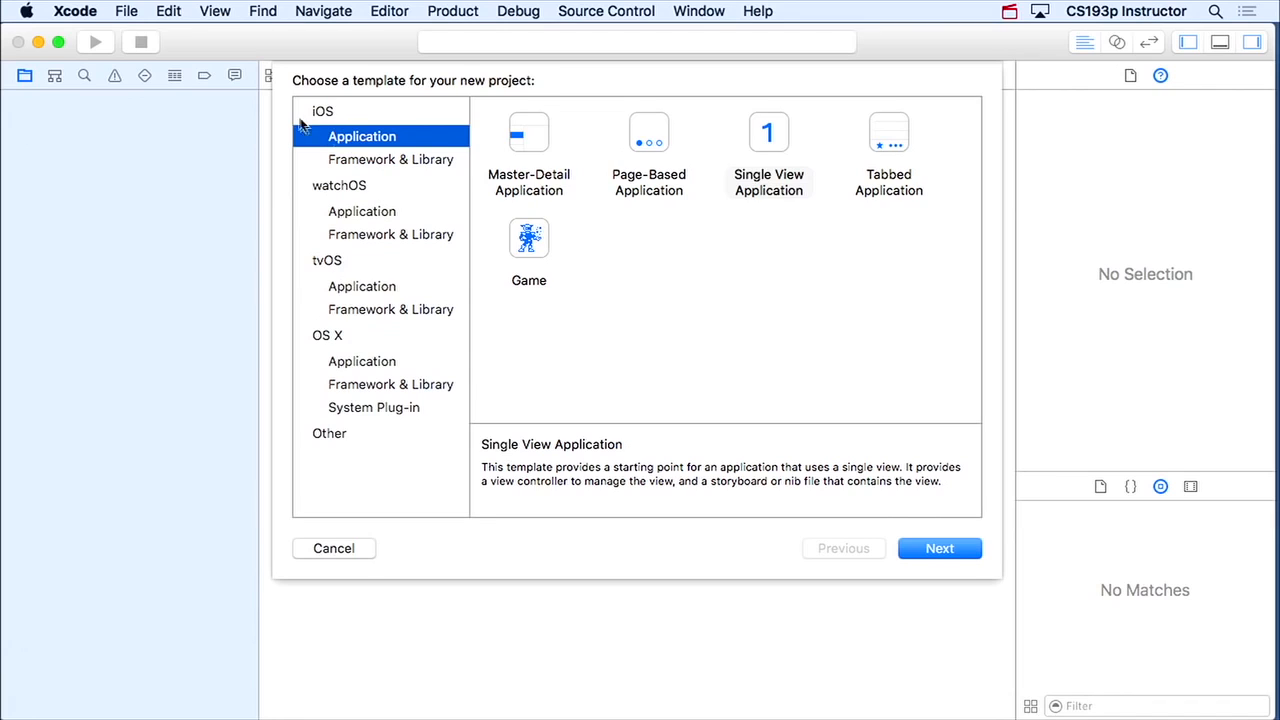
mouse_move(525, 108)
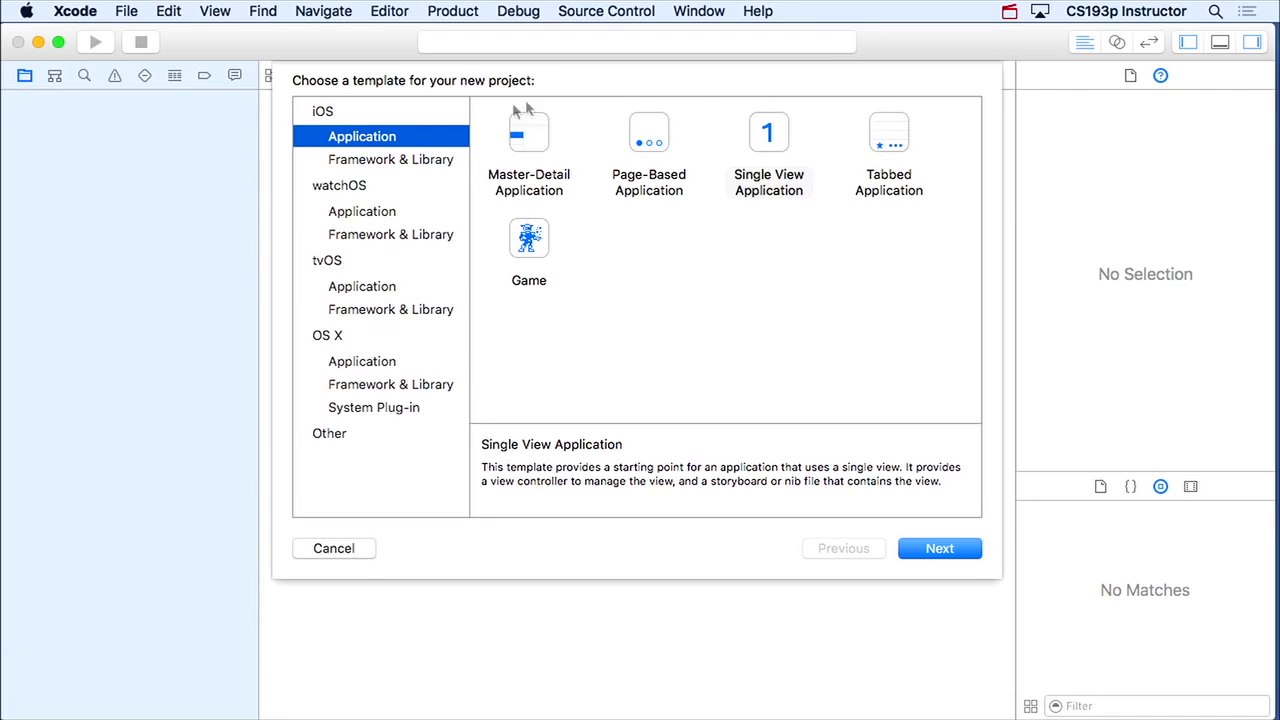
mouse_move(910, 260)
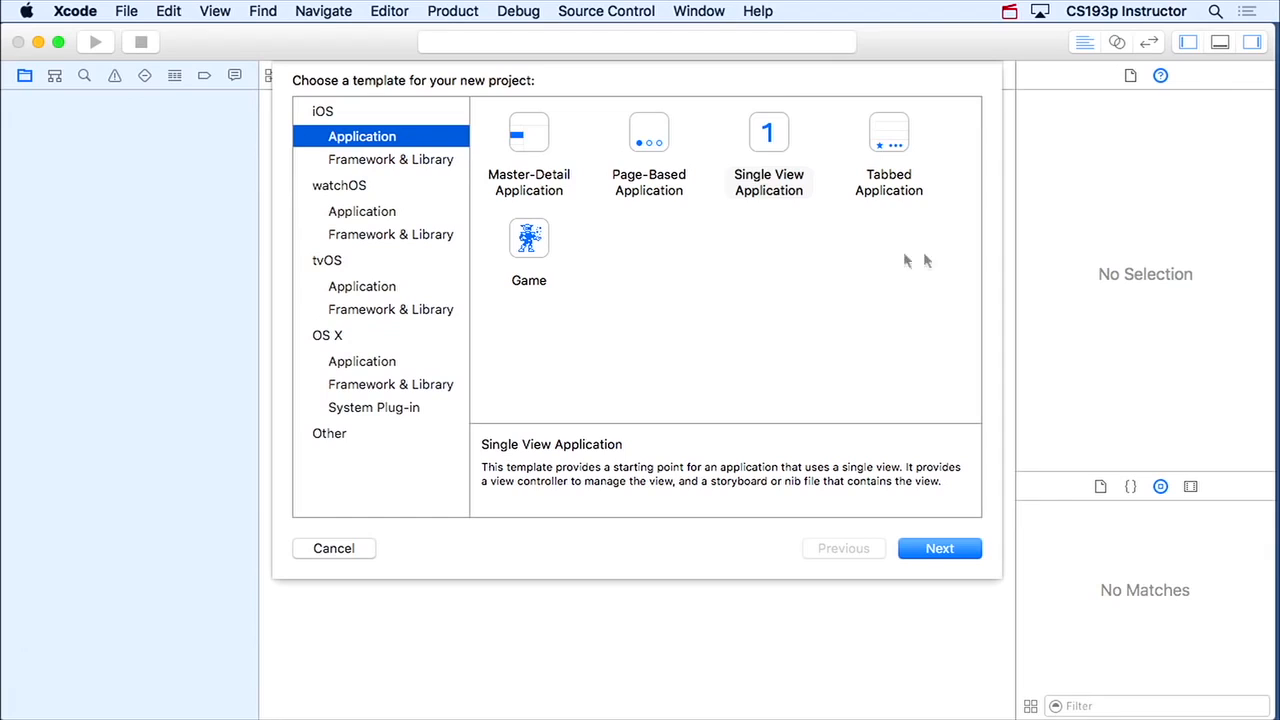
mouse_move(725, 233)
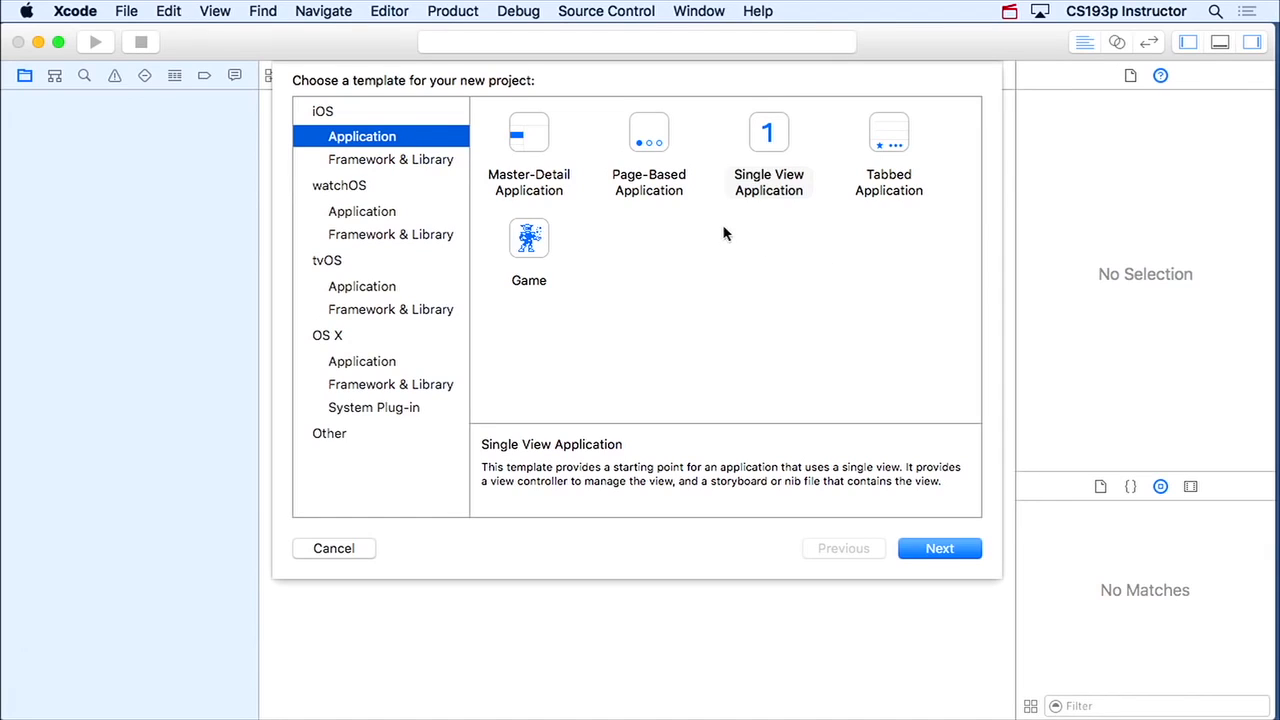
mouse_move(538, 150)
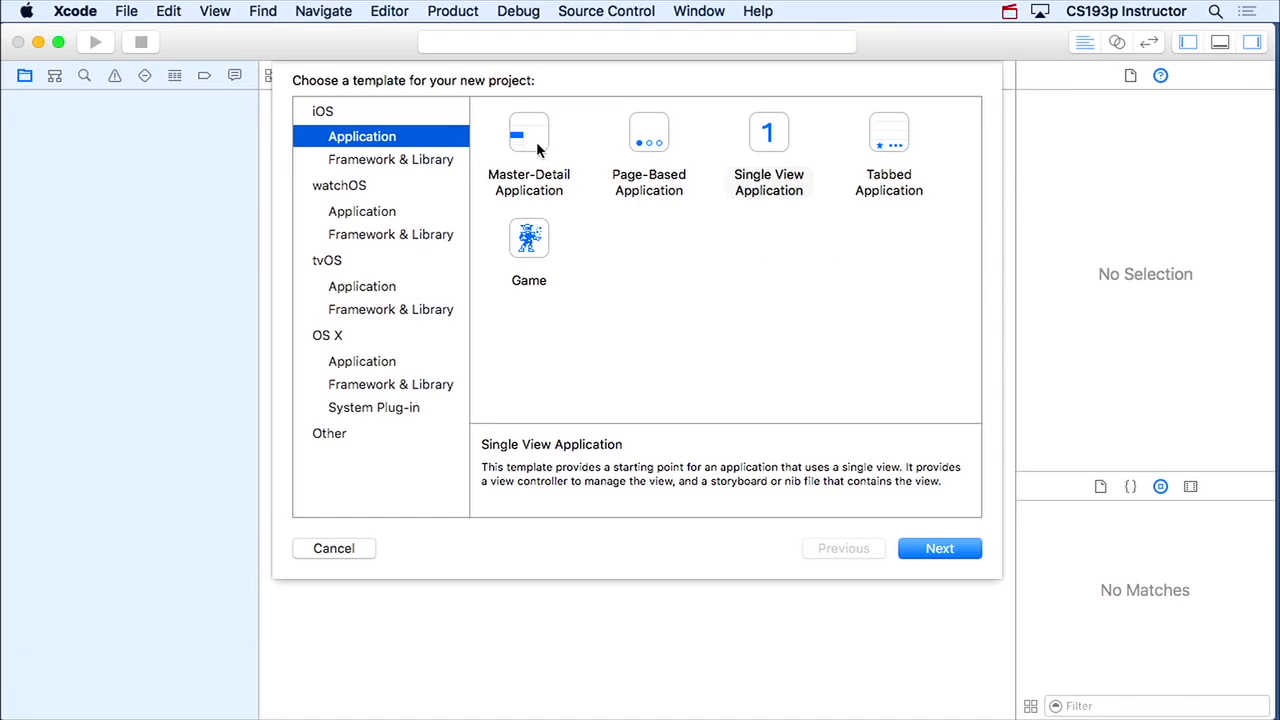
mouse_move(528, 145)
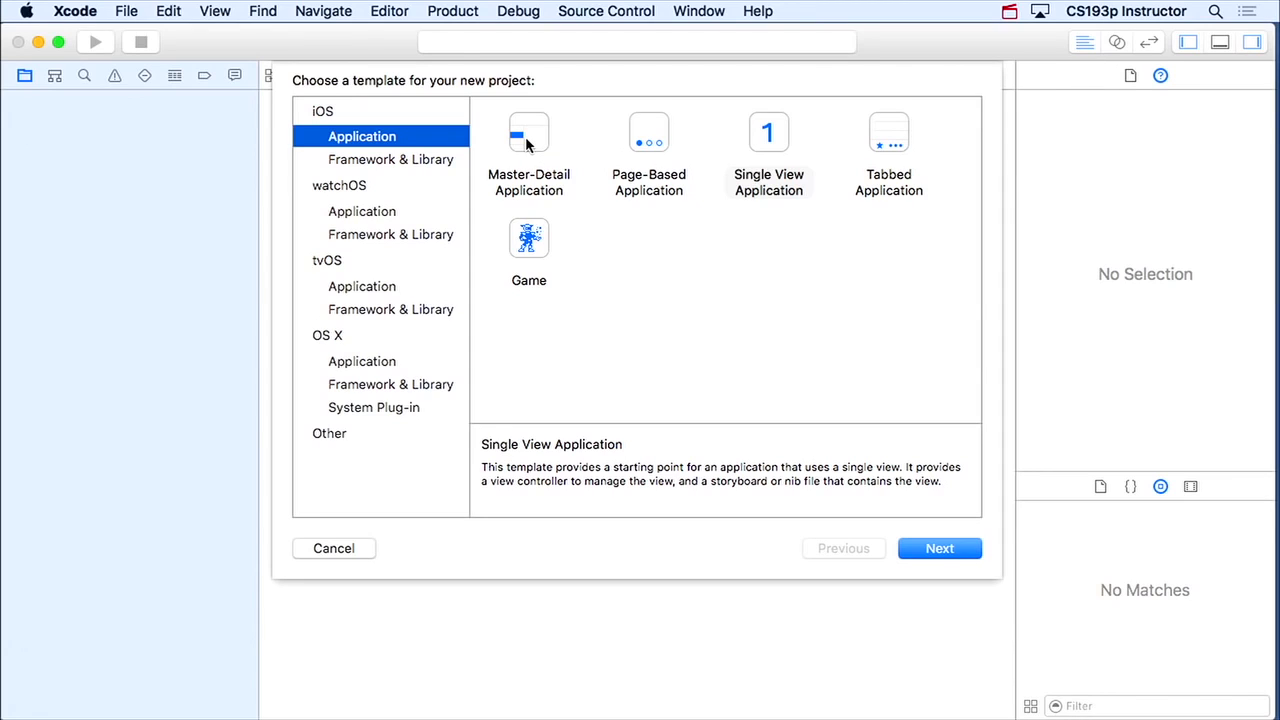
click(768, 145)
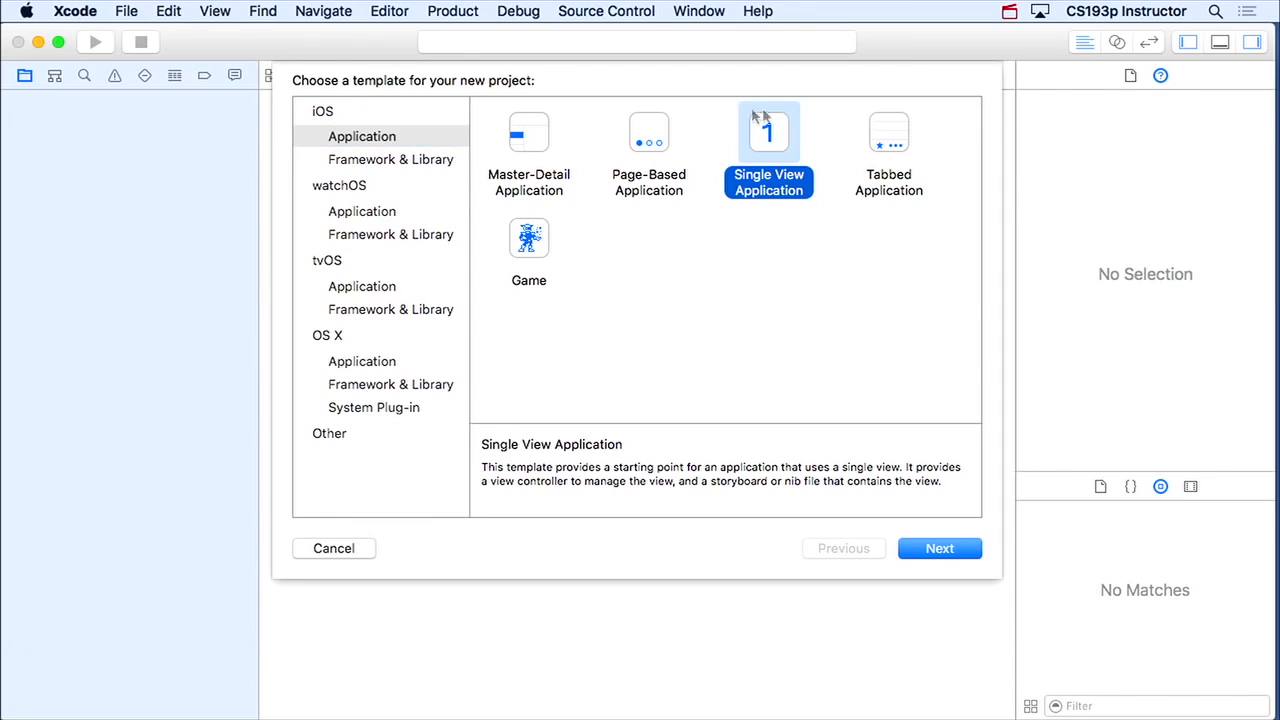
mouse_move(784, 212)
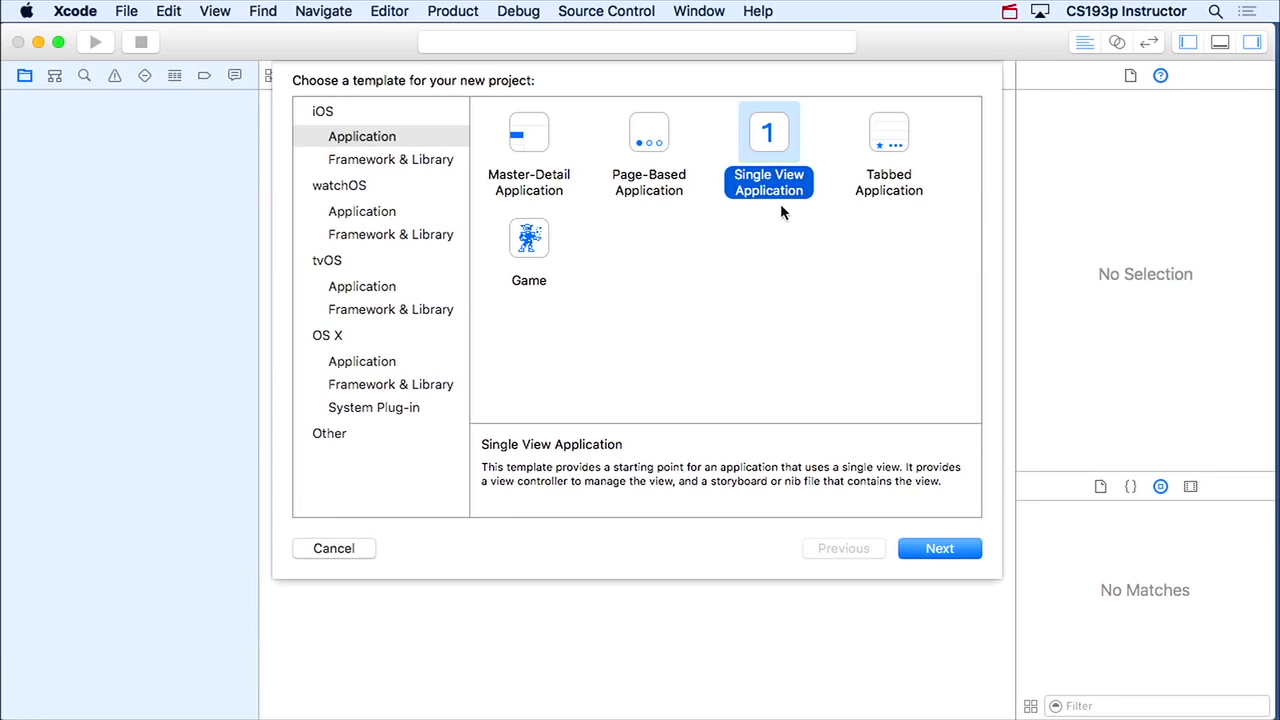
click(938, 548)
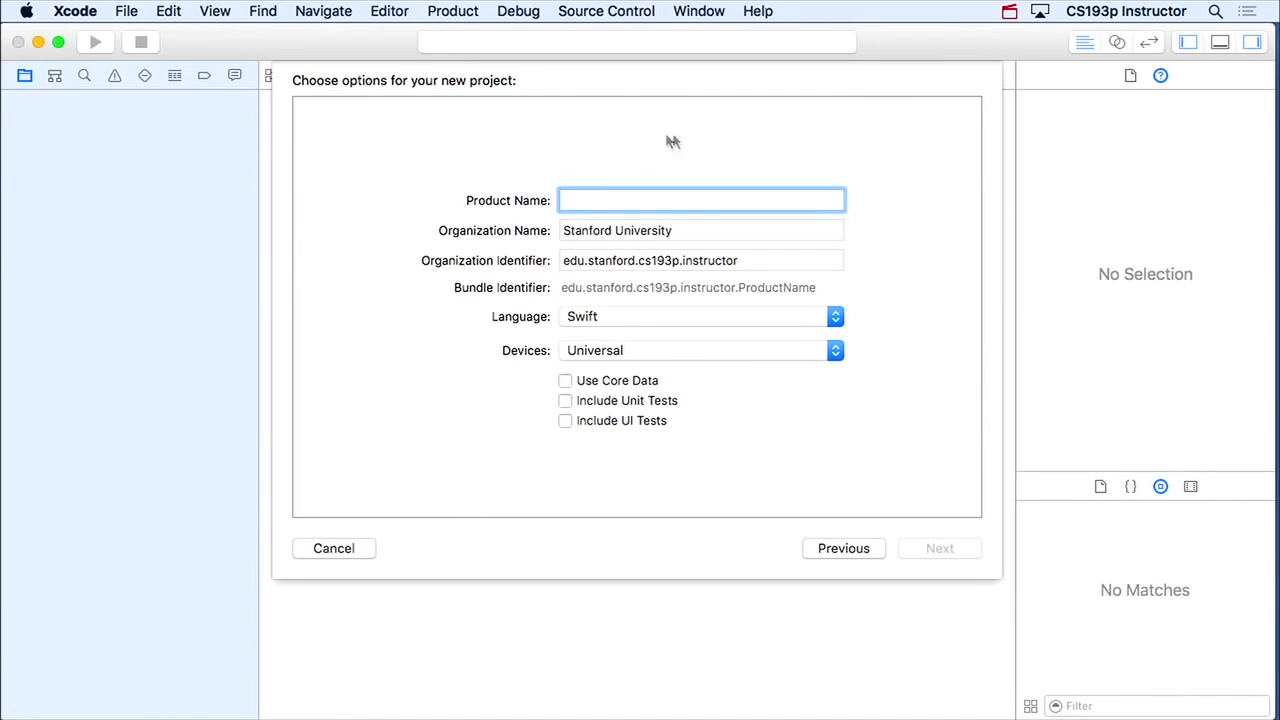
mouse_move(475, 399)
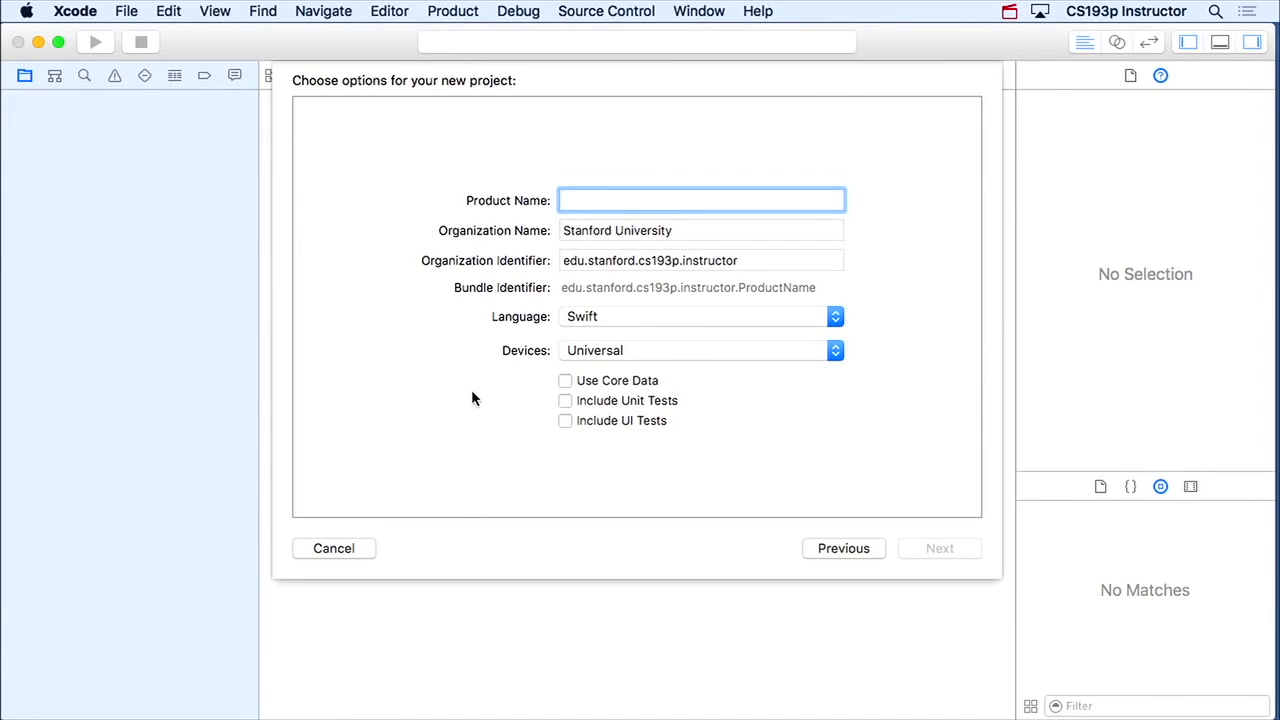
- Show the macOS Calculator app in front of Xcode and nudge its window up and to the left
click(700, 200)
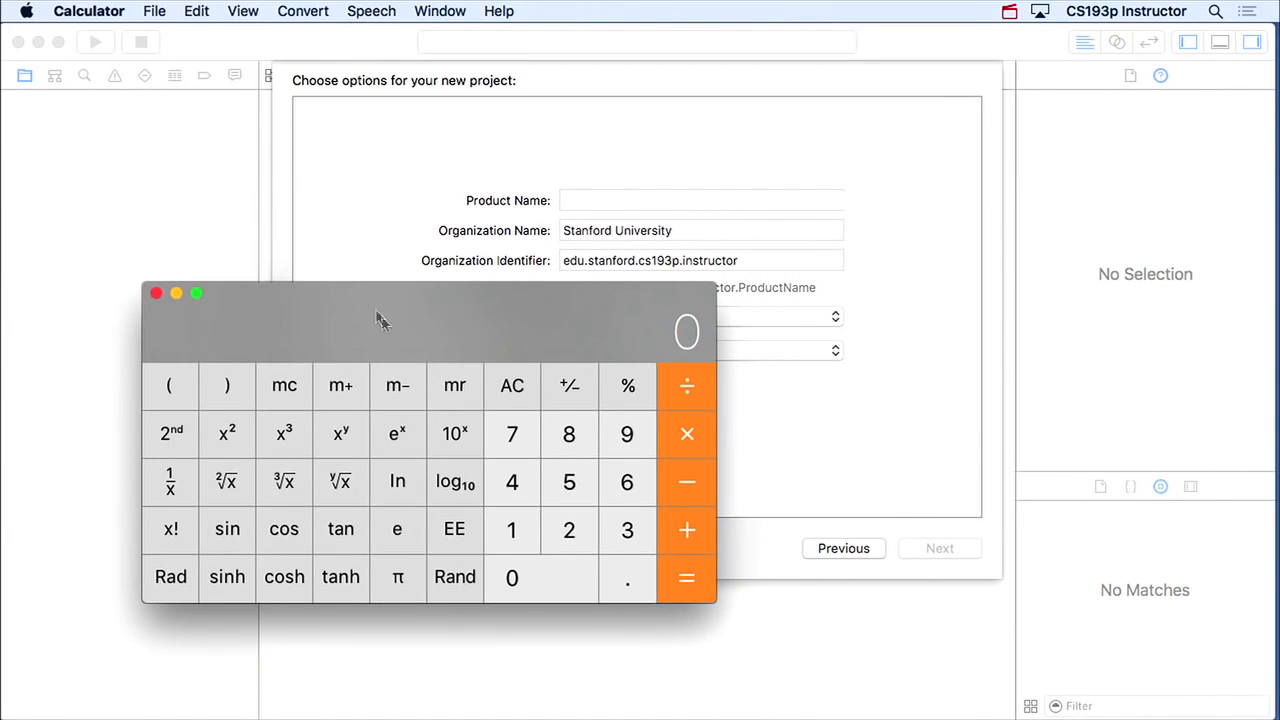
drag(378, 318, 420, 355)
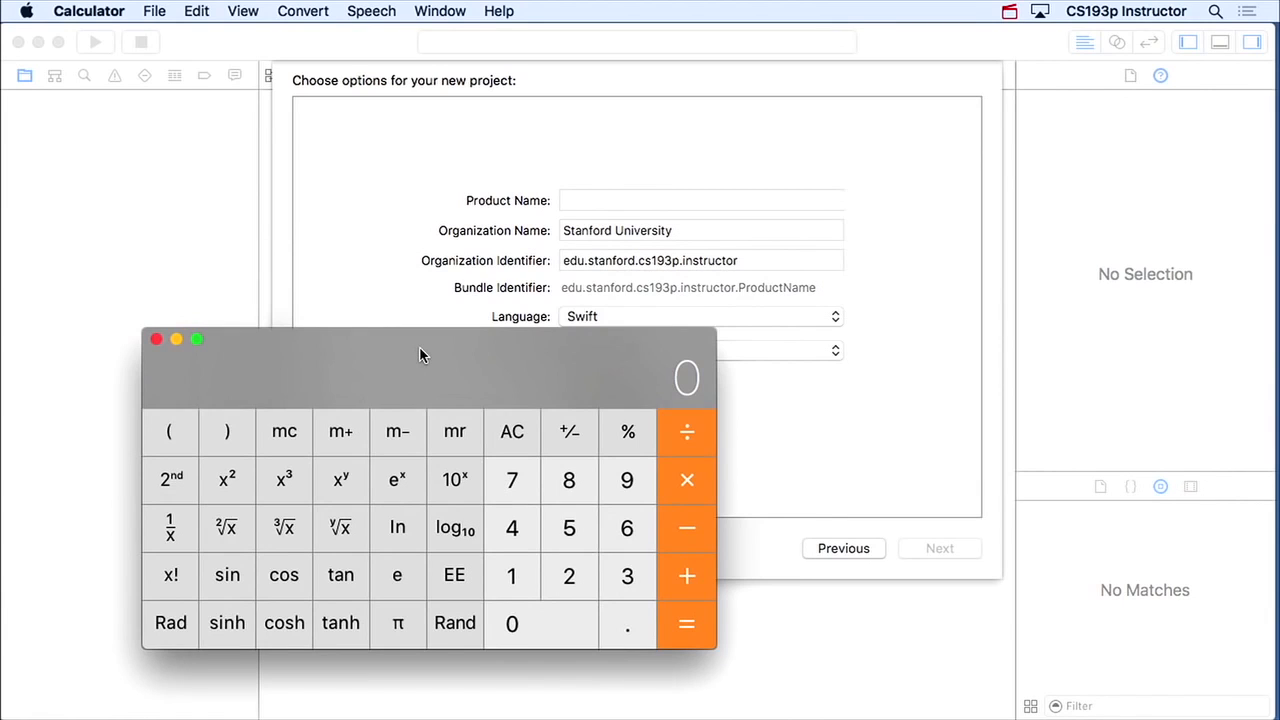
drag(420, 355, 420, 340)
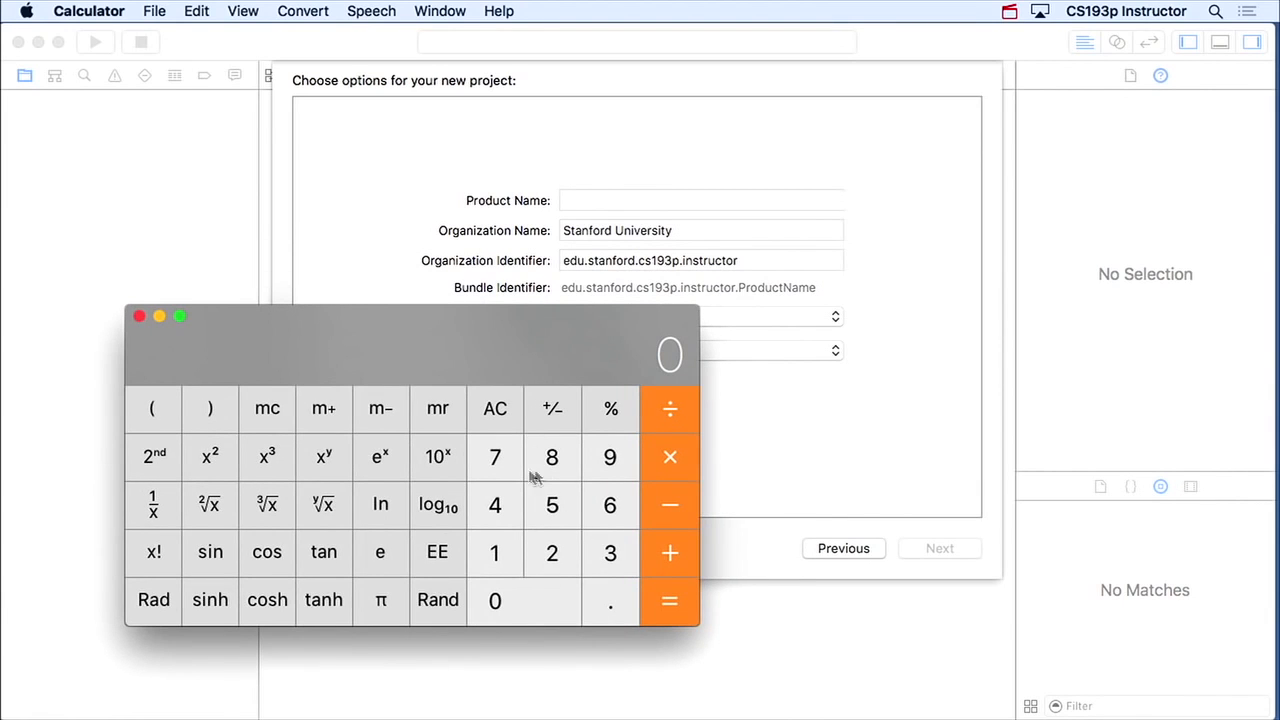
mouse_move(442, 338)
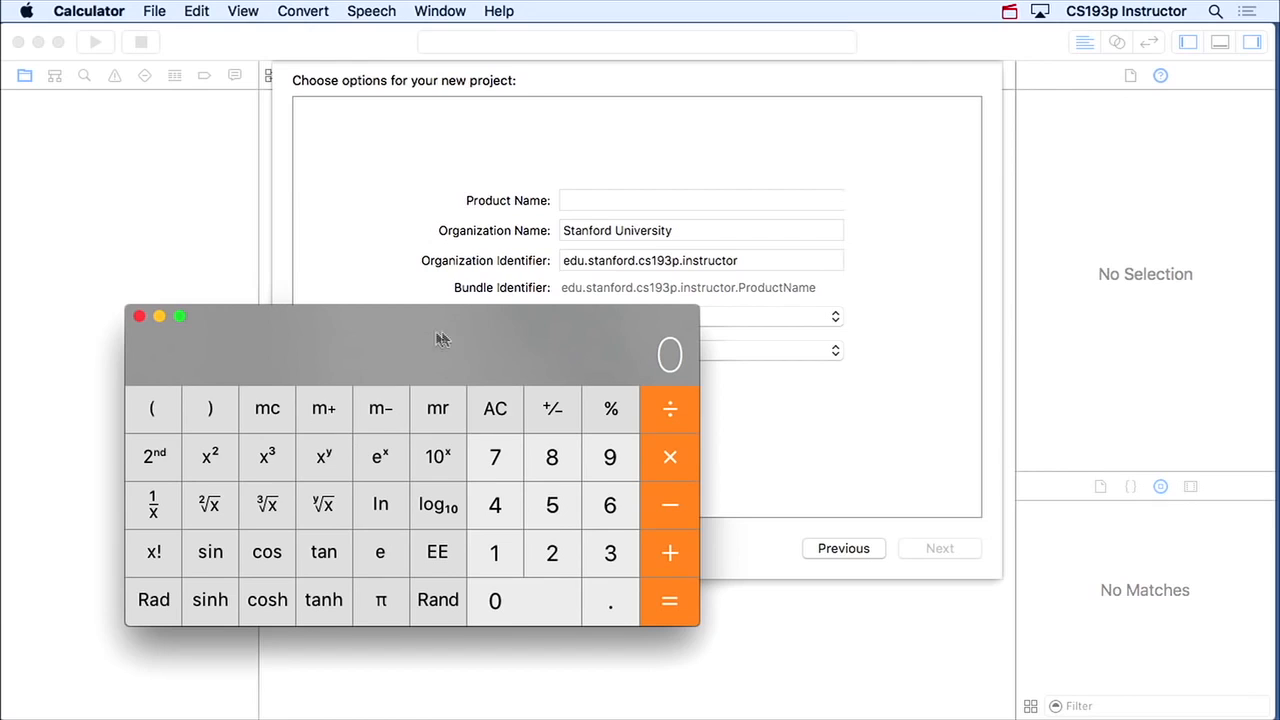
mouse_move(618, 218)
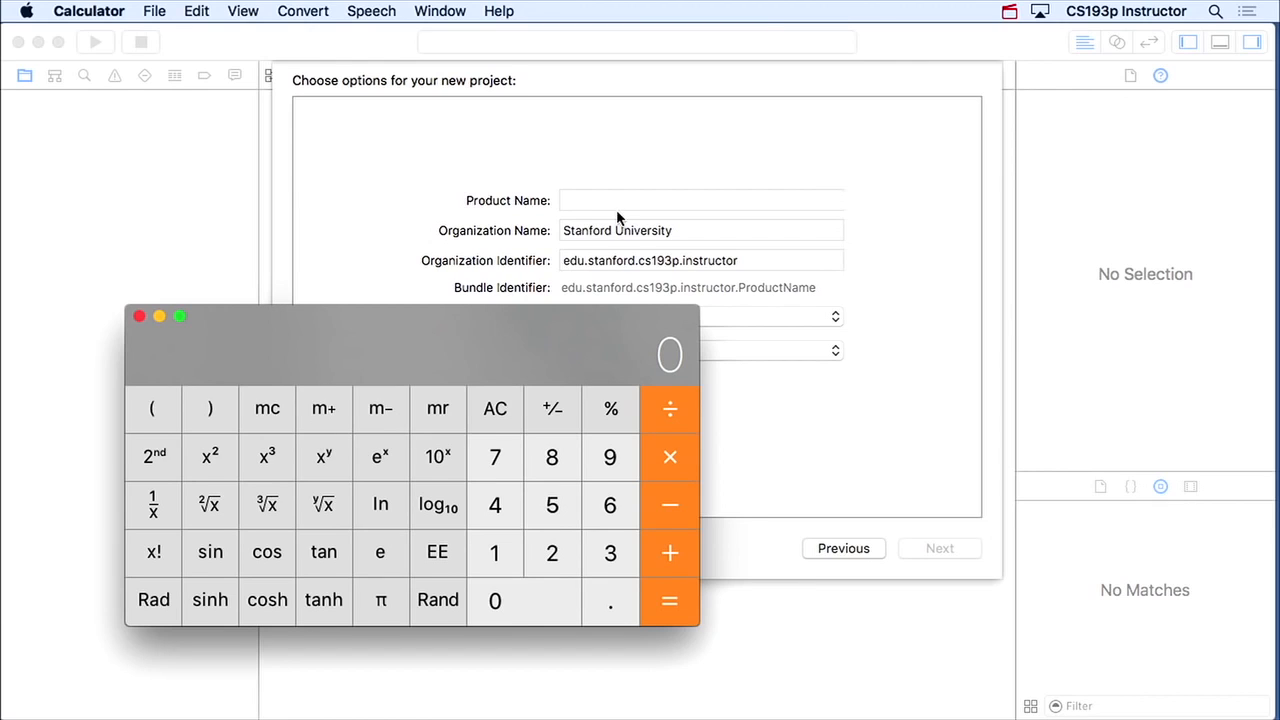
- Enter Calculator as the product name, giving bundle identifier edu.stanford.cs193p.instructor.Calculator, and review the organization fields
text(Calcula)
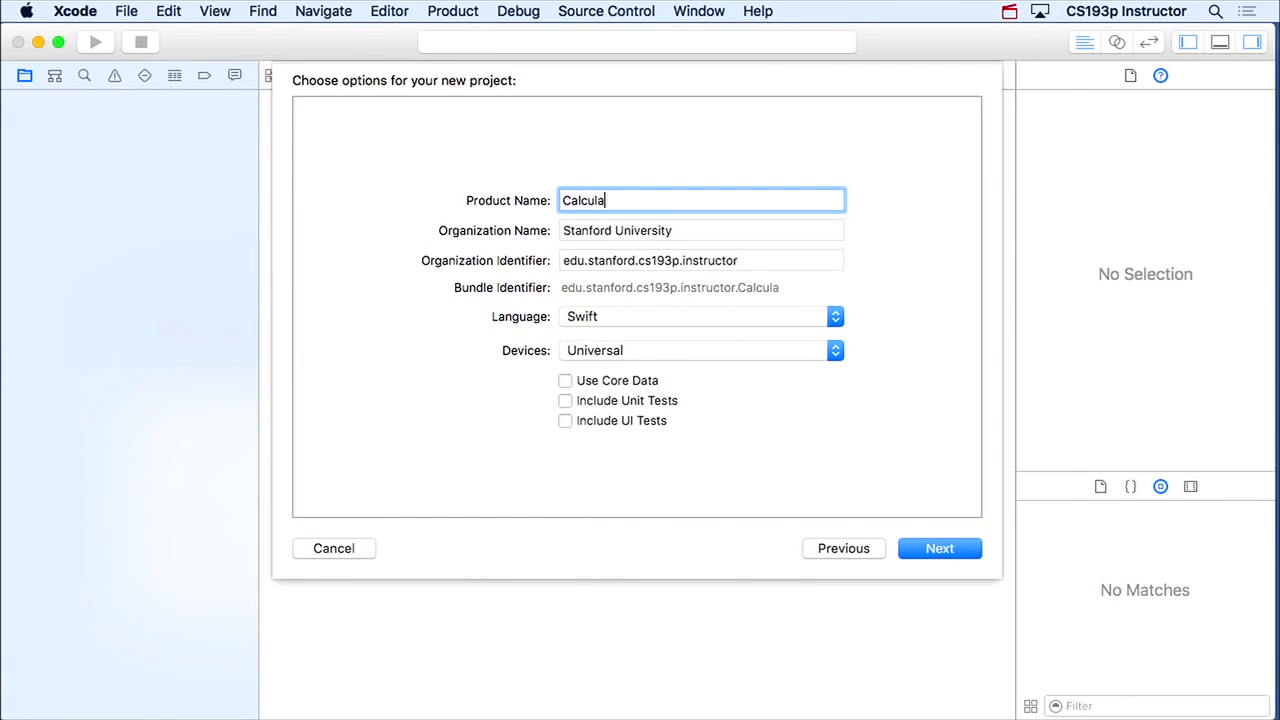
text(tor)
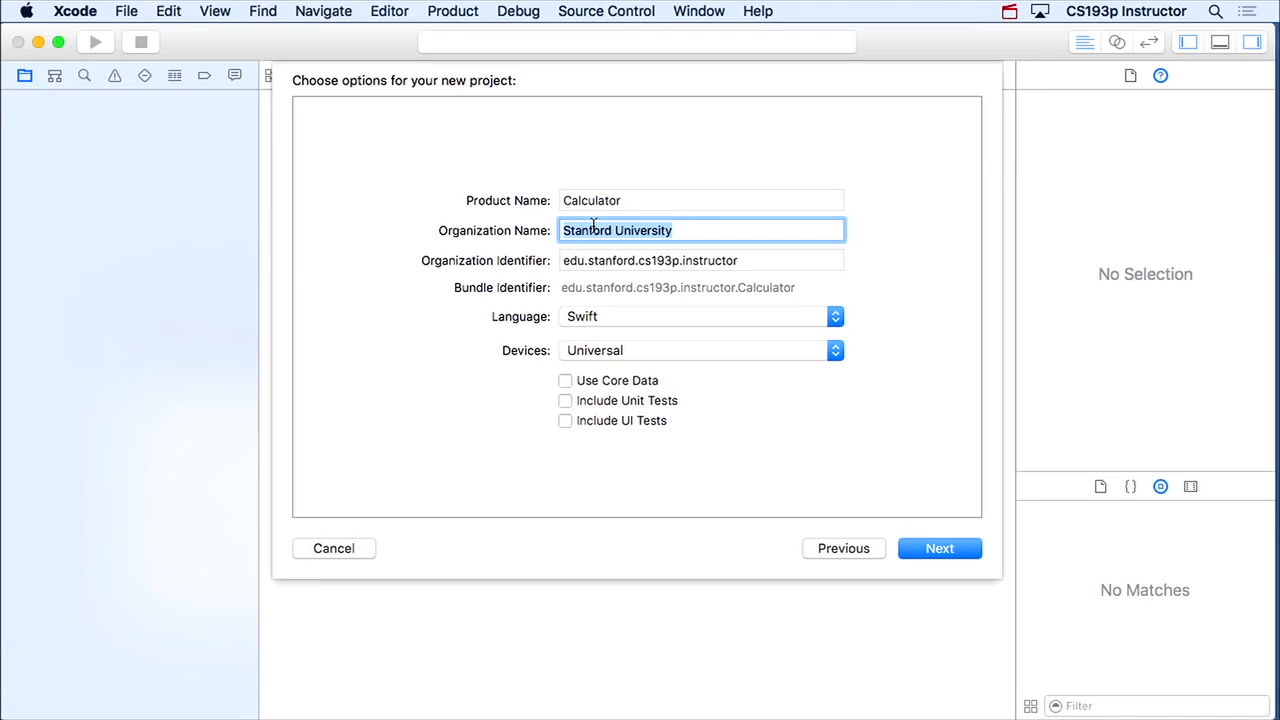
click(700, 260)
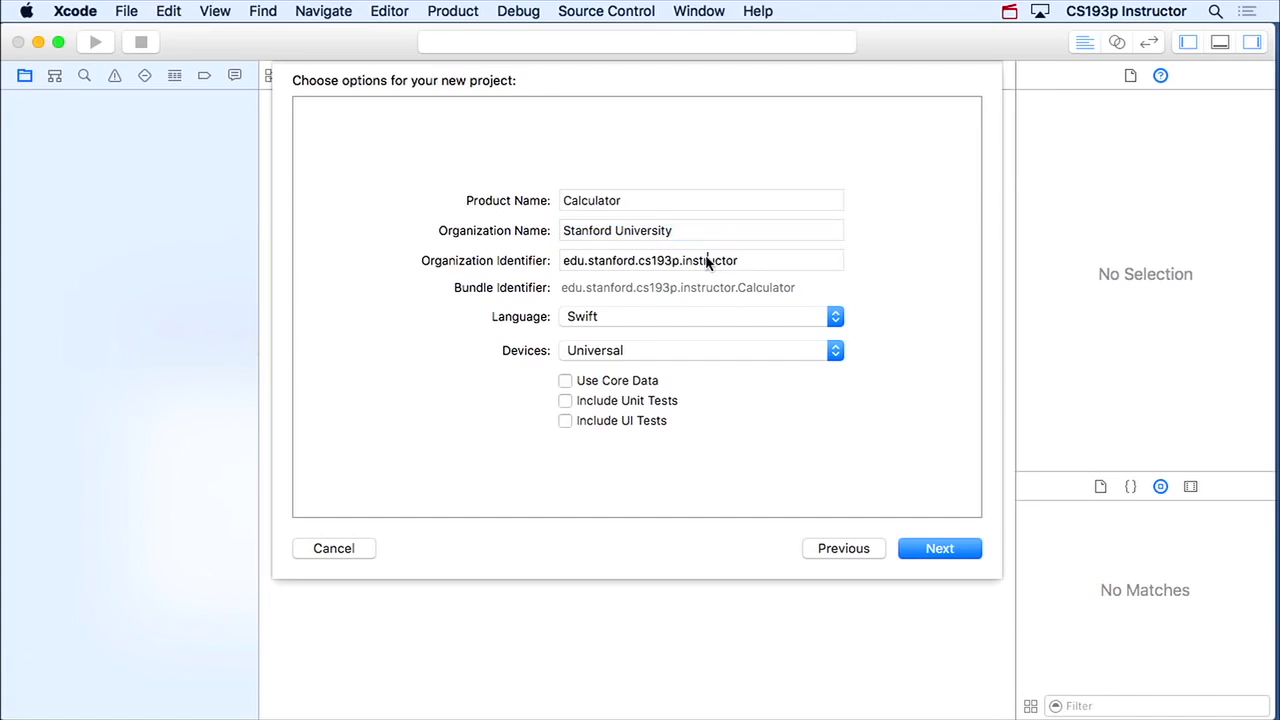
click(700, 260)
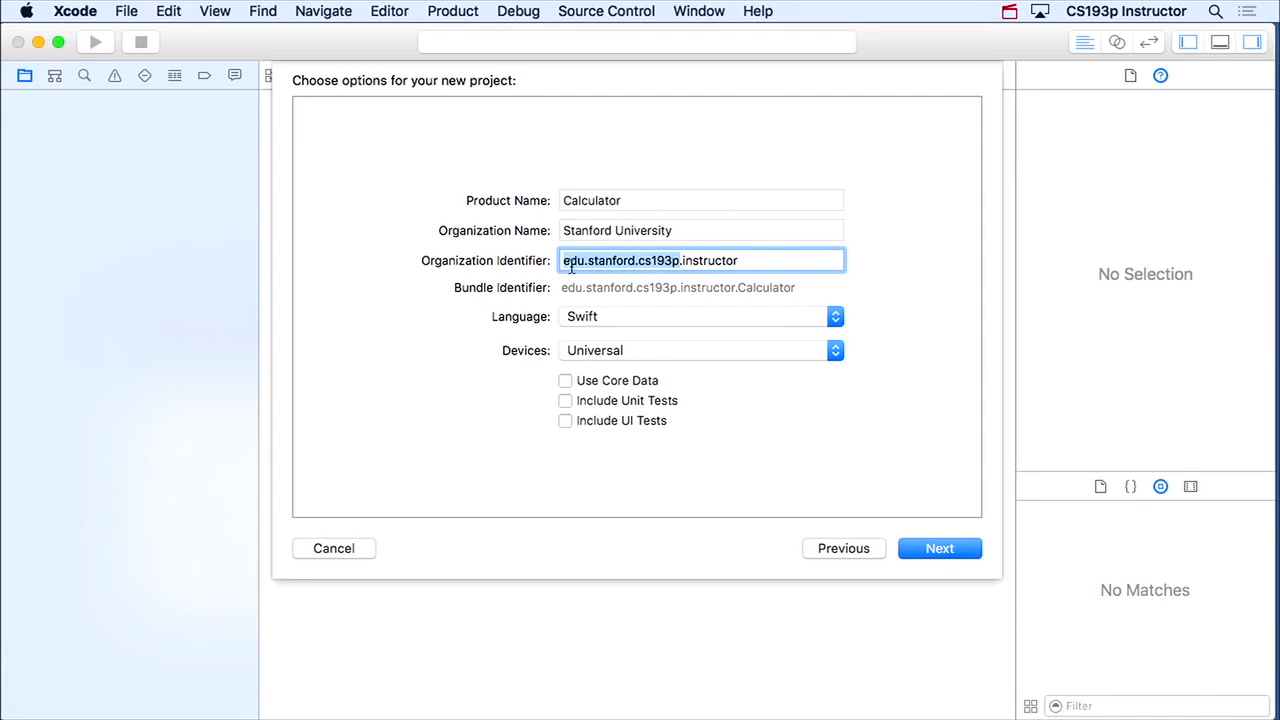
mouse_move(608, 270)
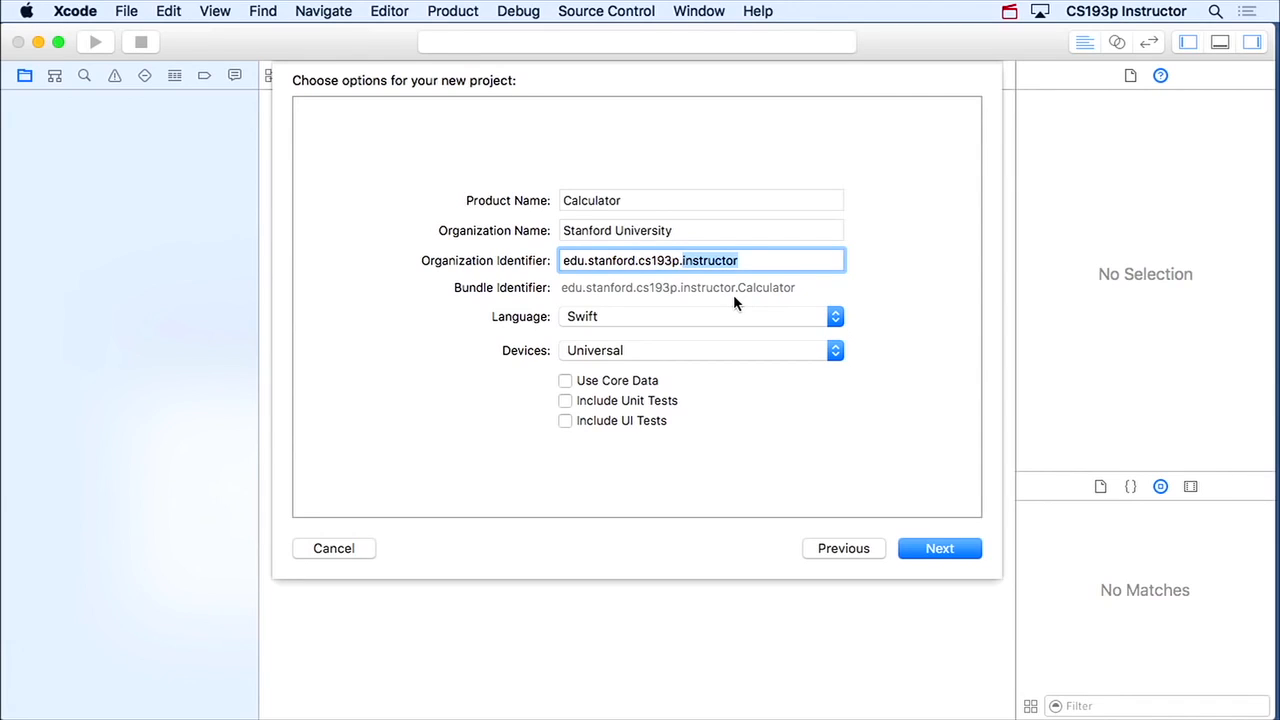
mouse_move(613, 290)
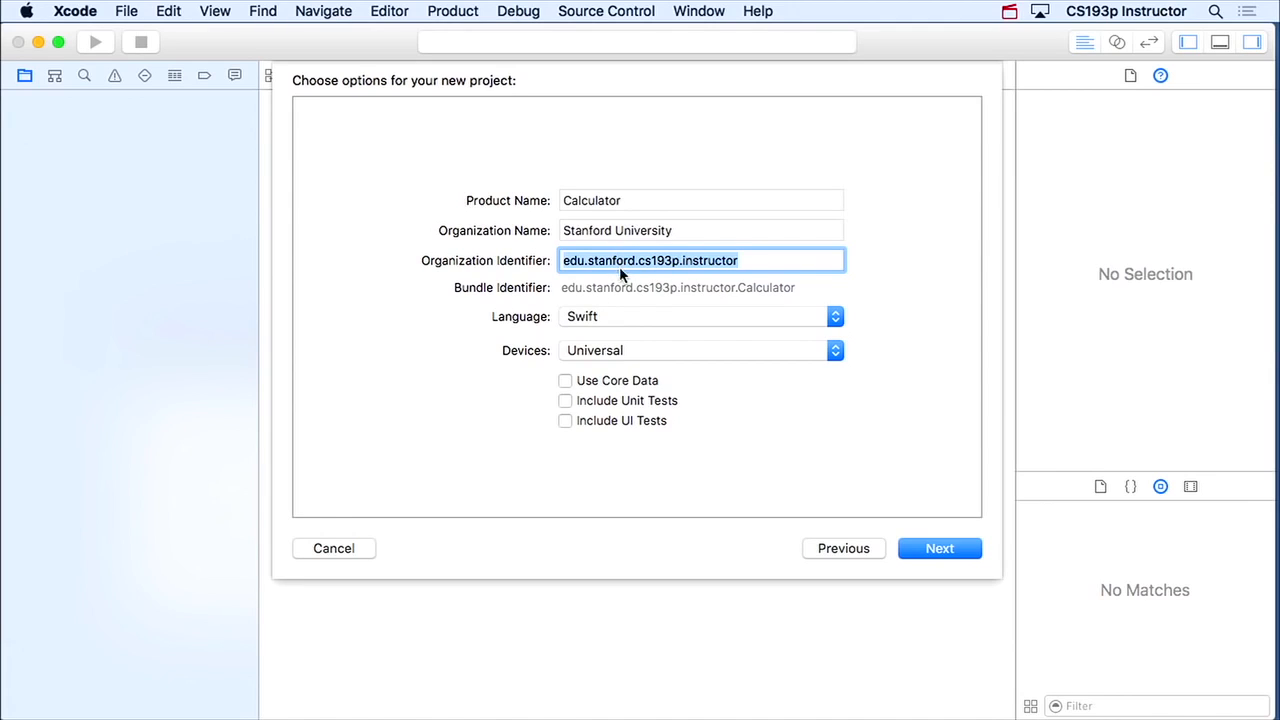
mouse_move(765, 300)
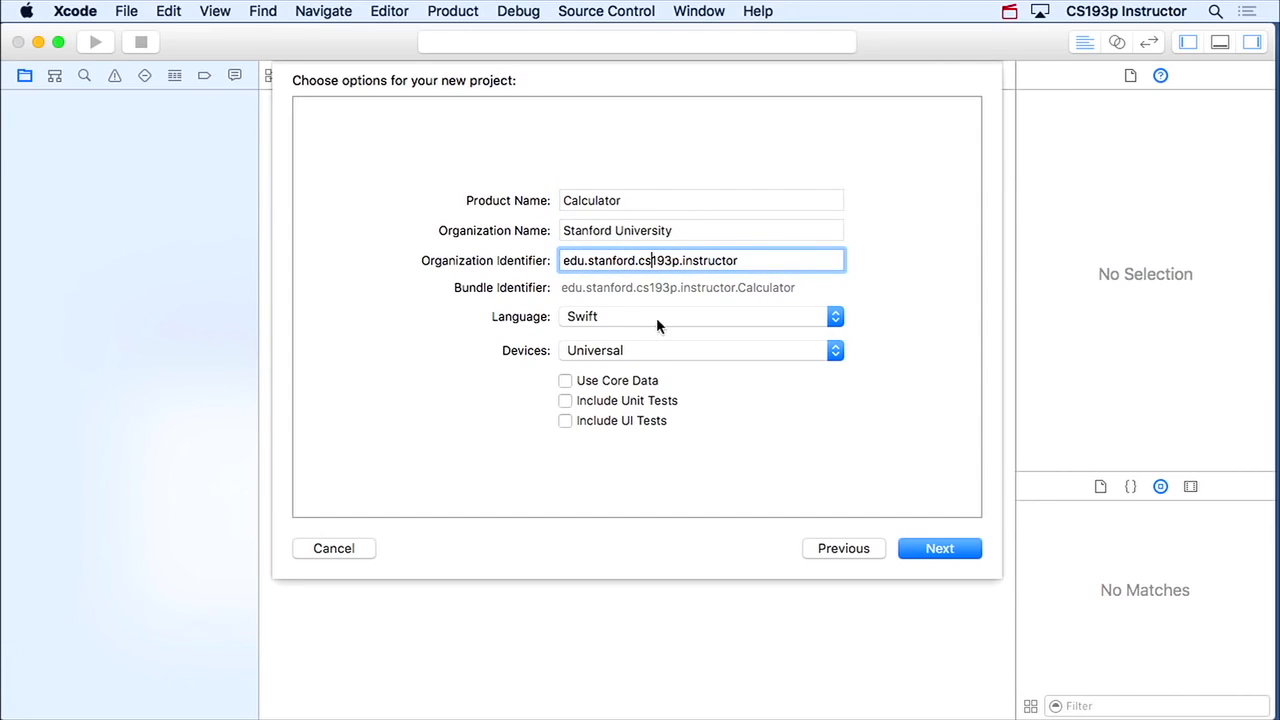
click(835, 316)
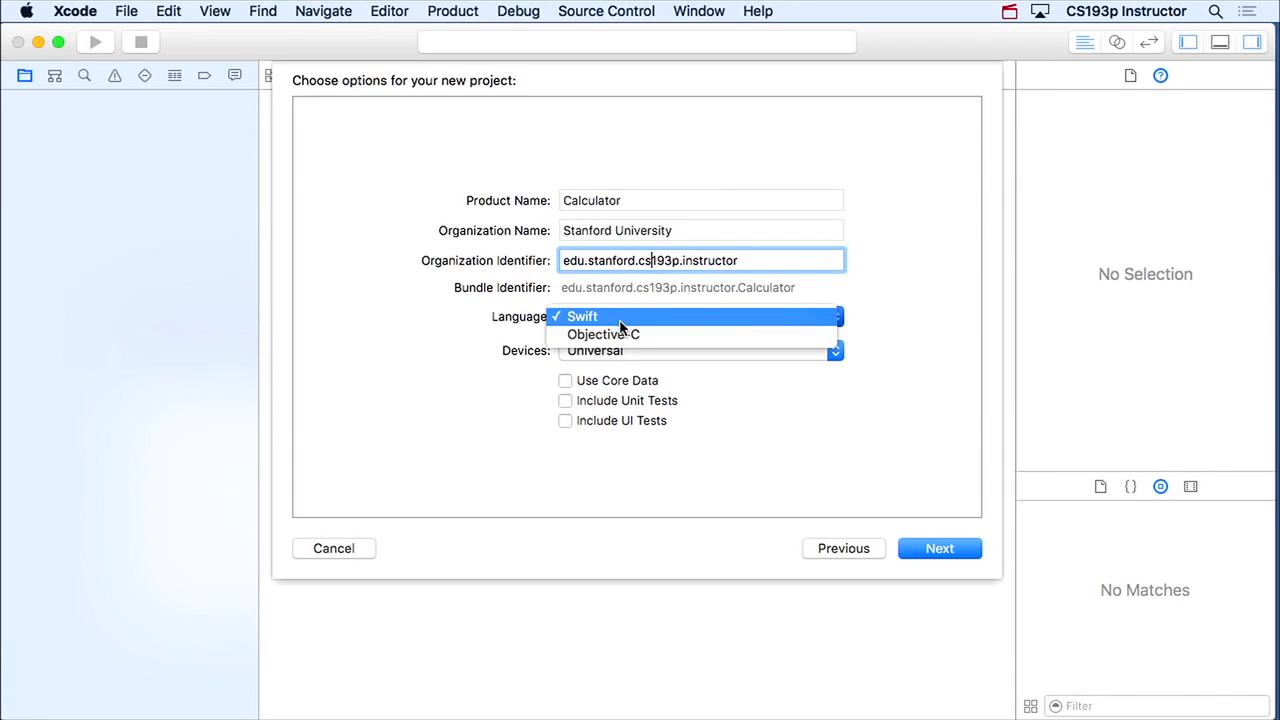
click(582, 316)
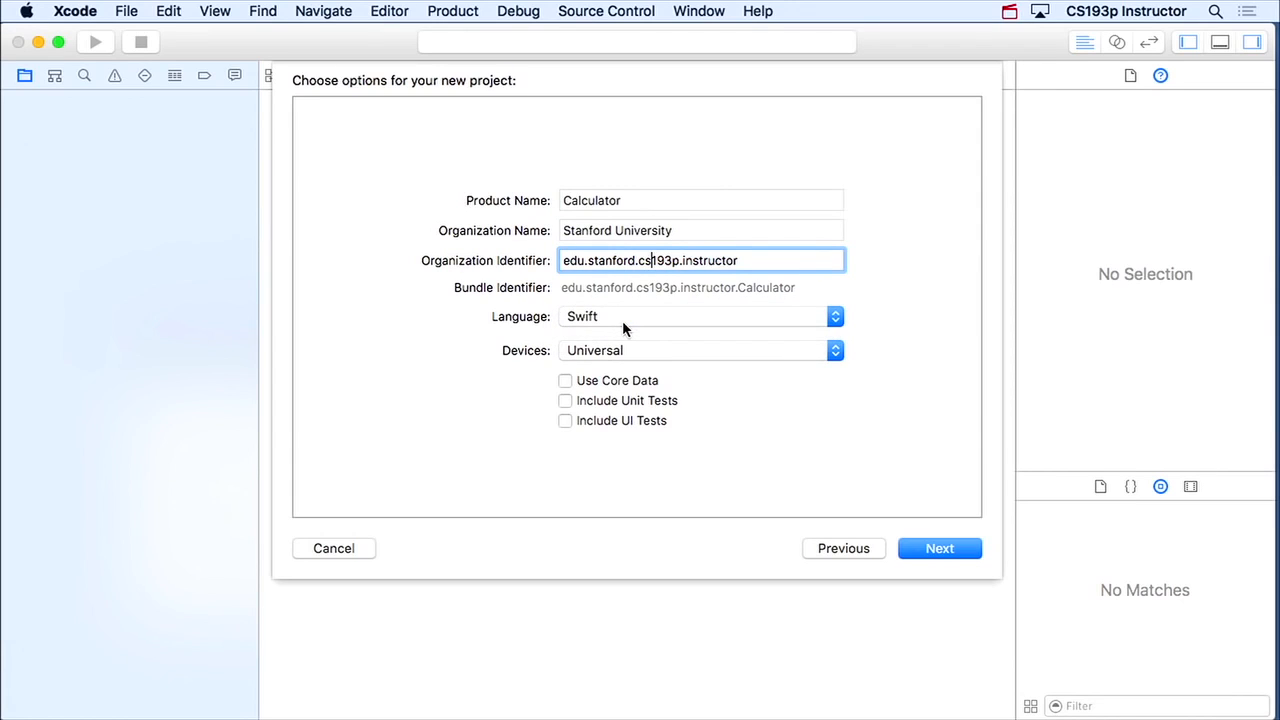
mouse_move(625, 328)
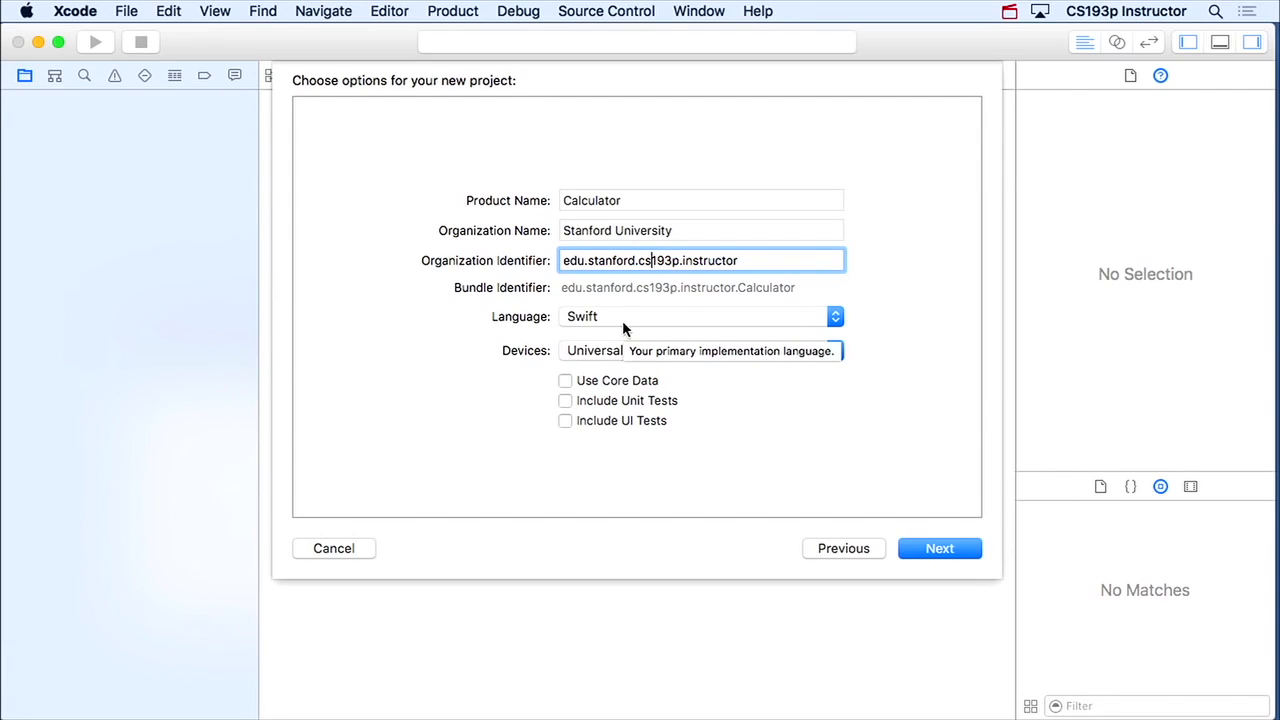
mouse_move(685, 380)
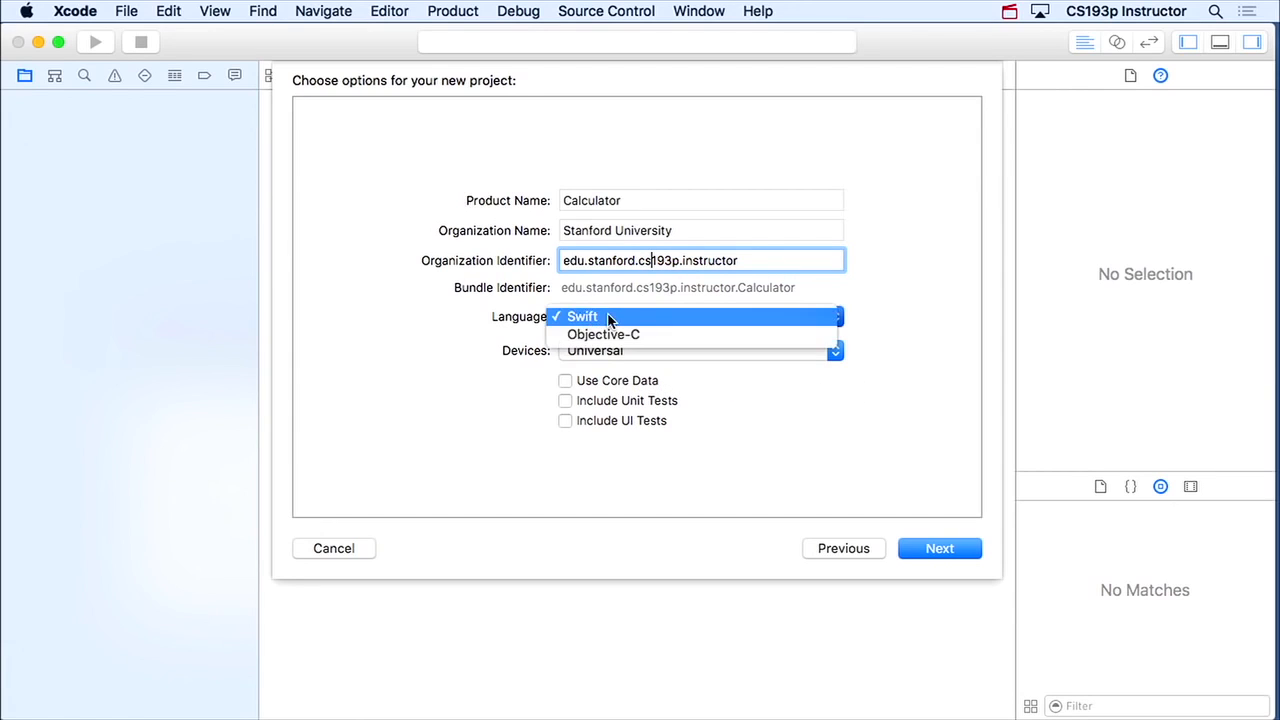
click(582, 316)
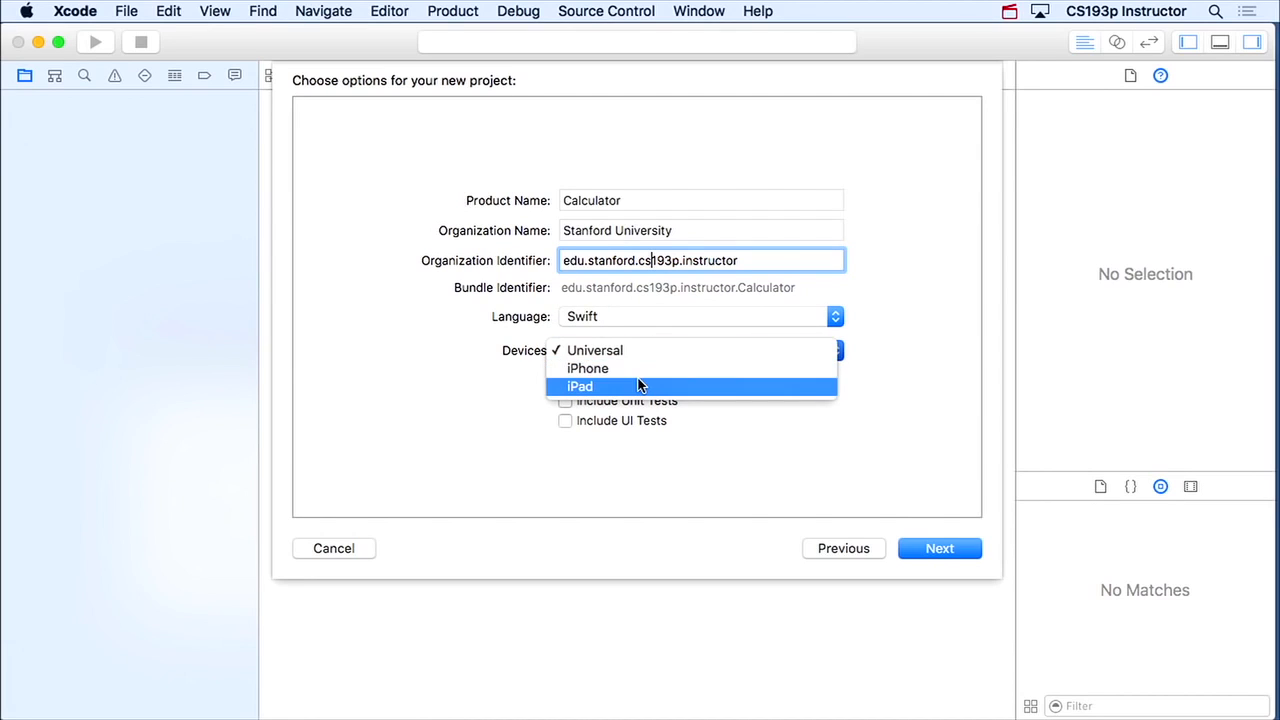
mouse_move(640, 350)
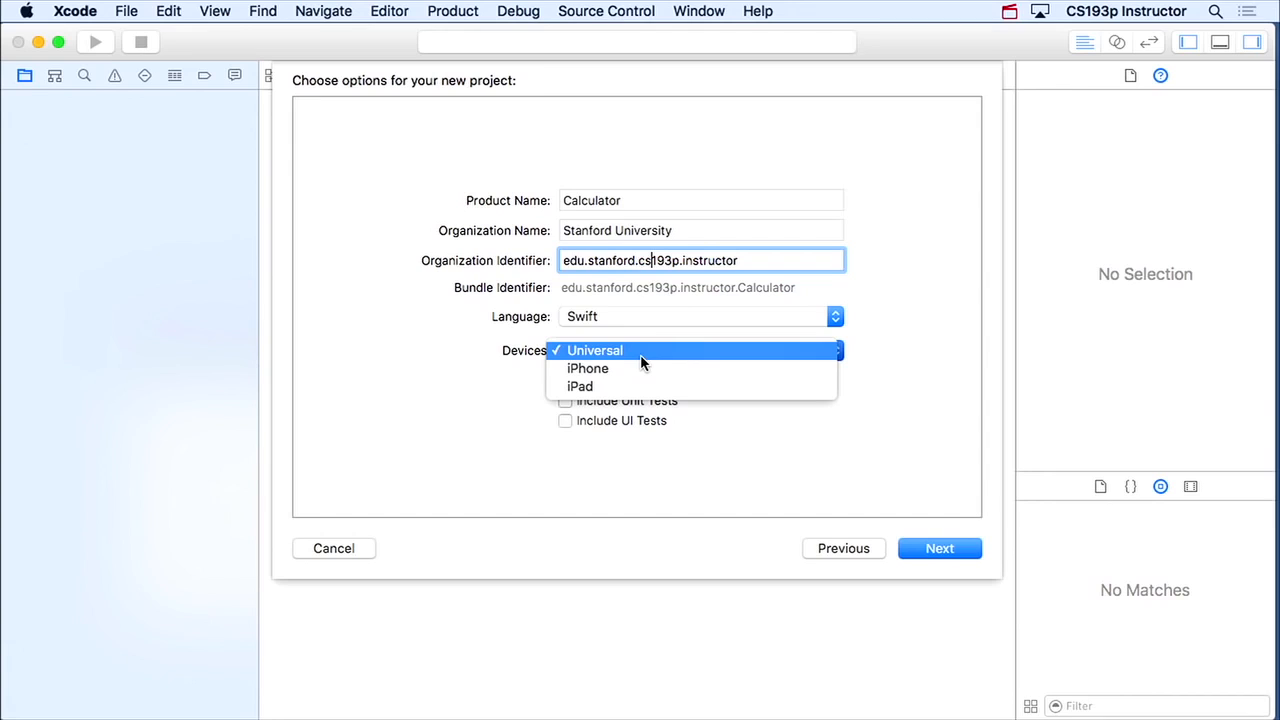
click(595, 350)
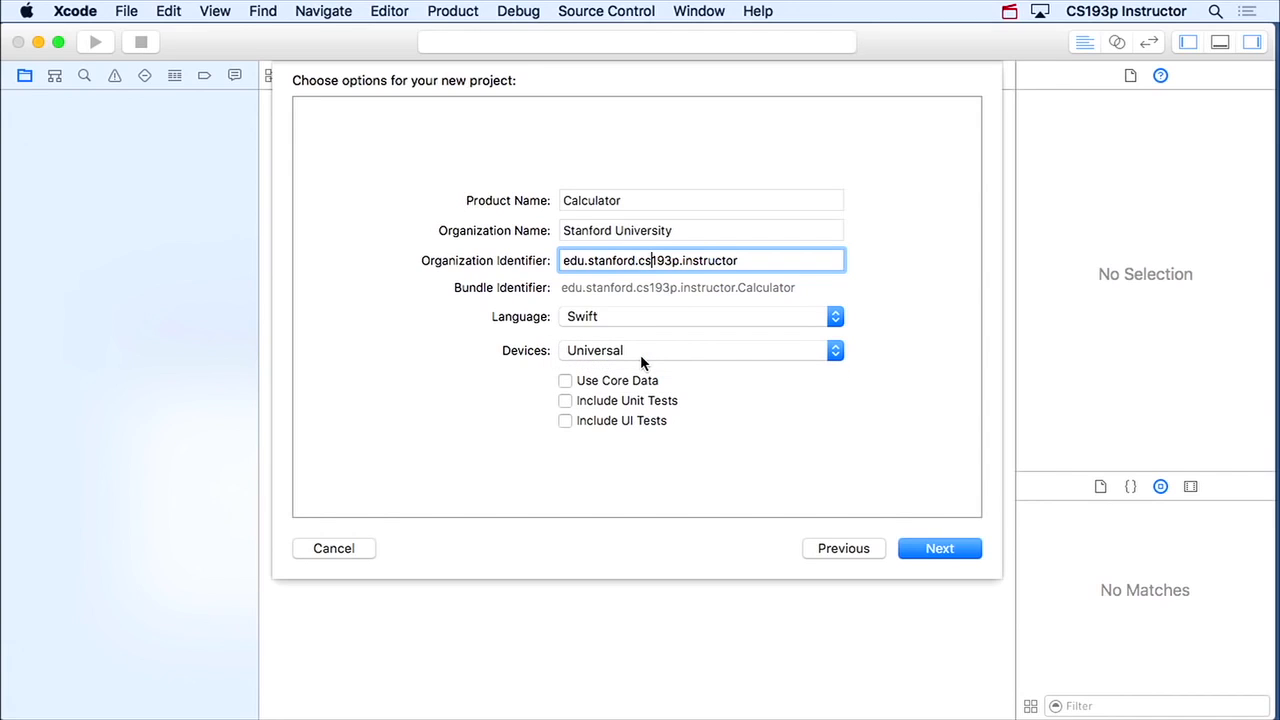
mouse_move(641, 362)
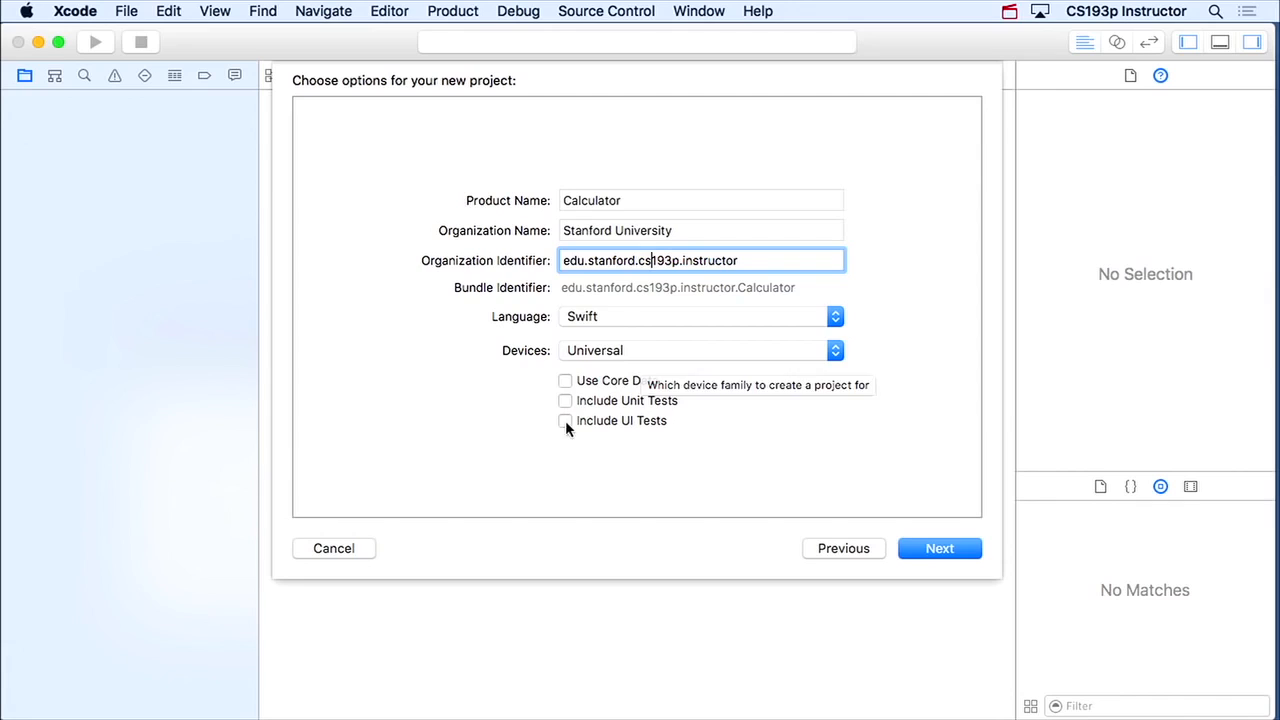
mouse_move(611, 382)
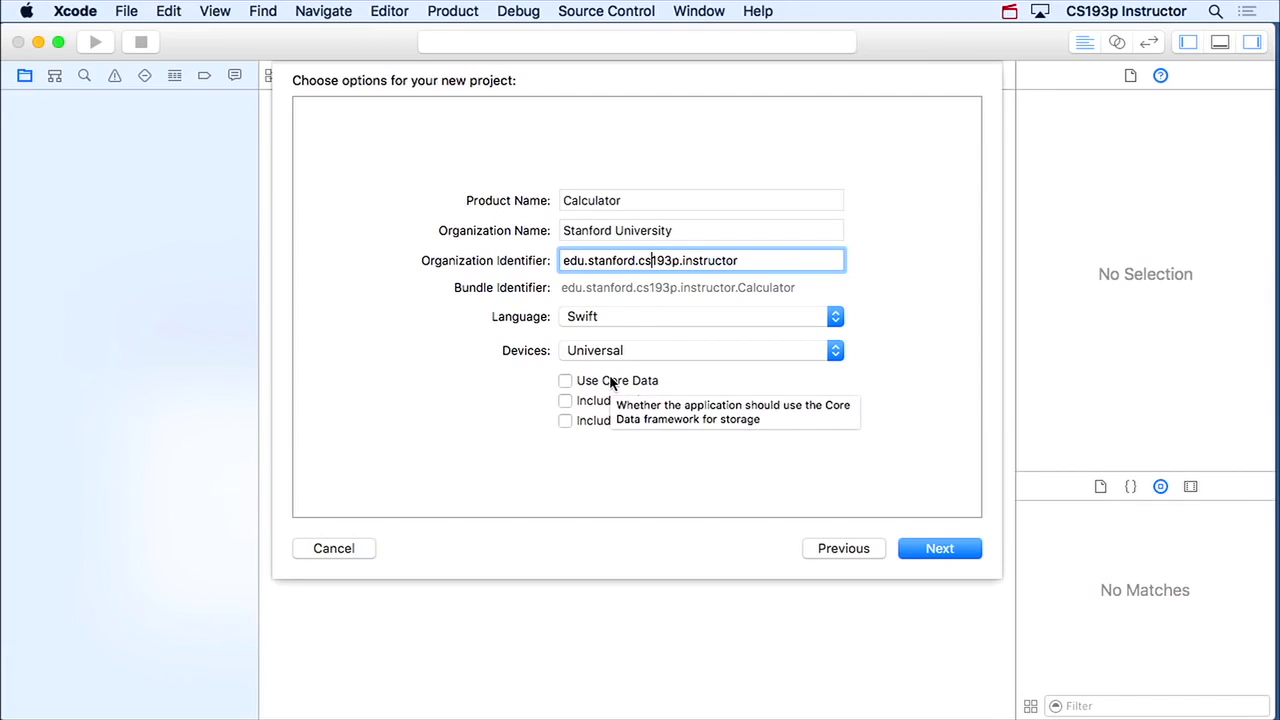
mouse_move(596, 420)
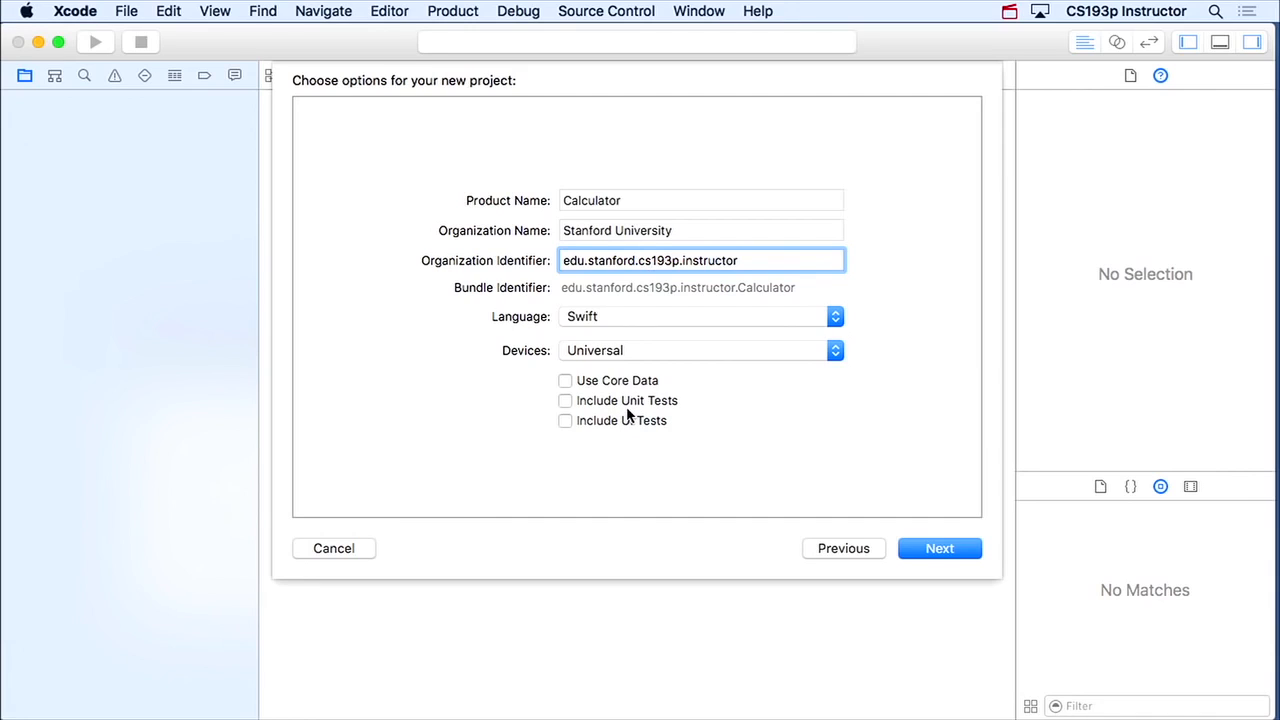
mouse_move(850, 458)
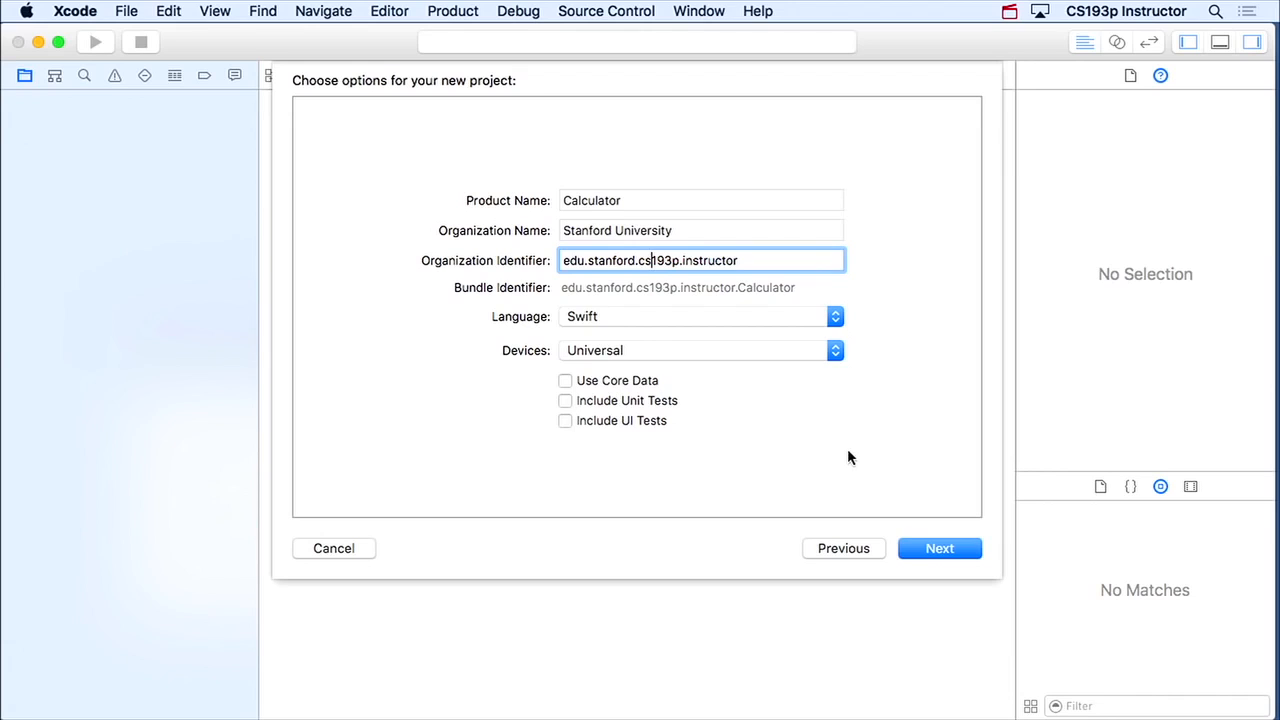
- Move on to the save sheet and select the Developer folder inside the cs193p home folder as the location
click(938, 548)
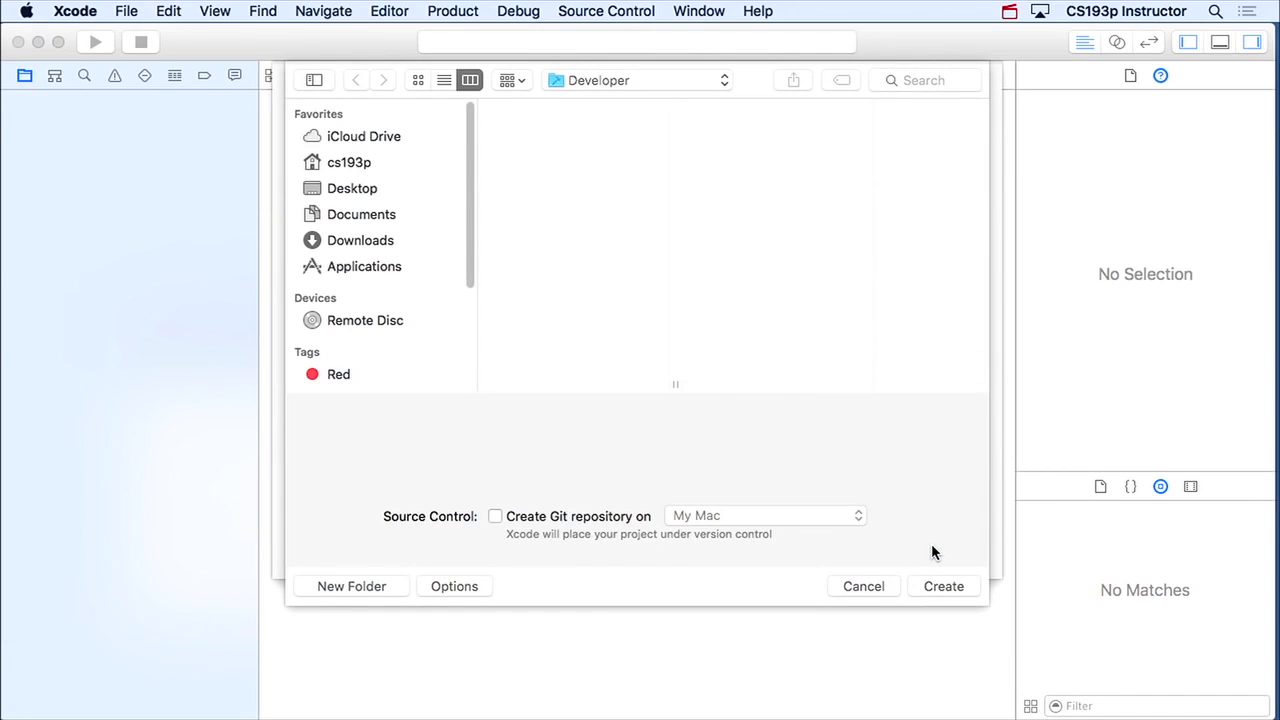
click(349, 162)
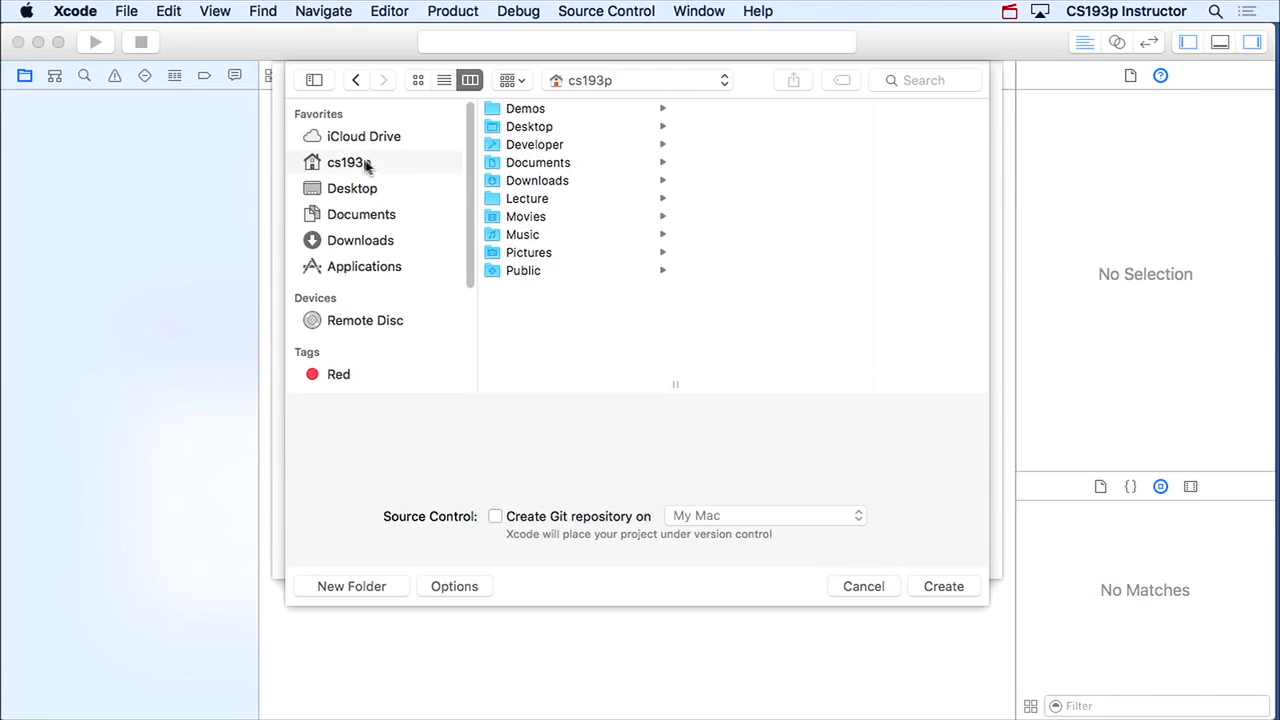
click(534, 144)
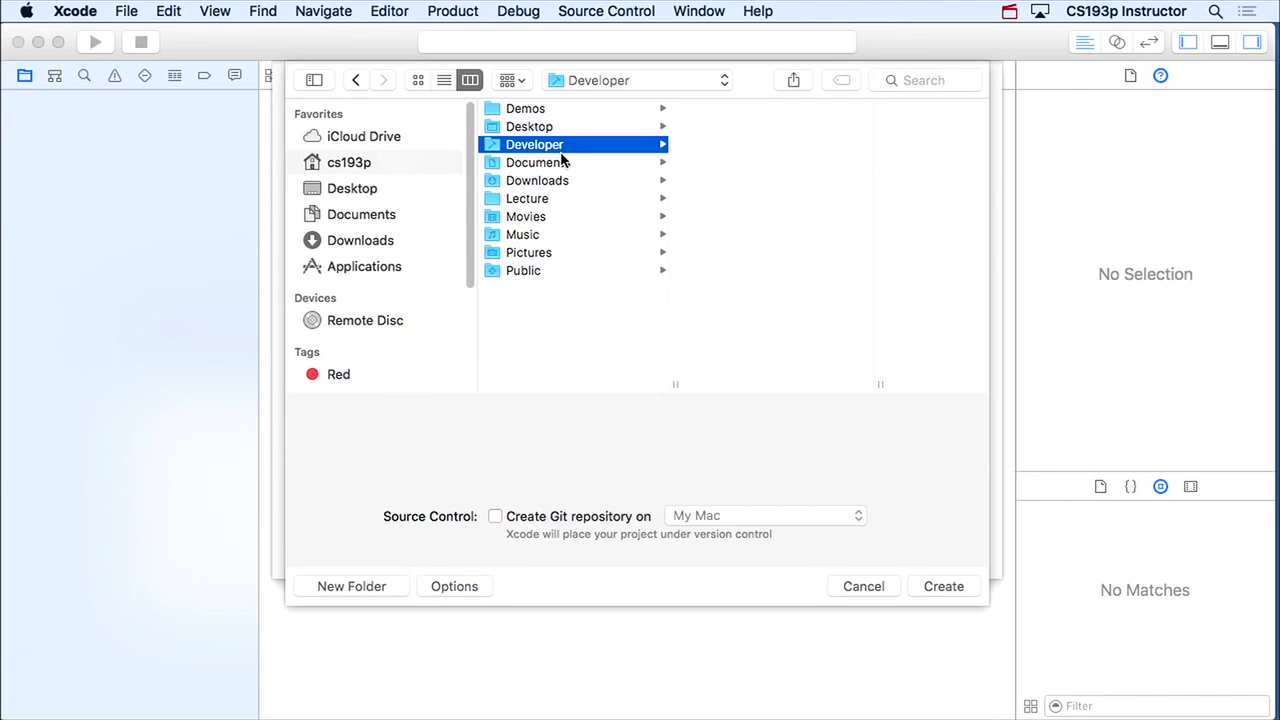
mouse_move(770, 290)
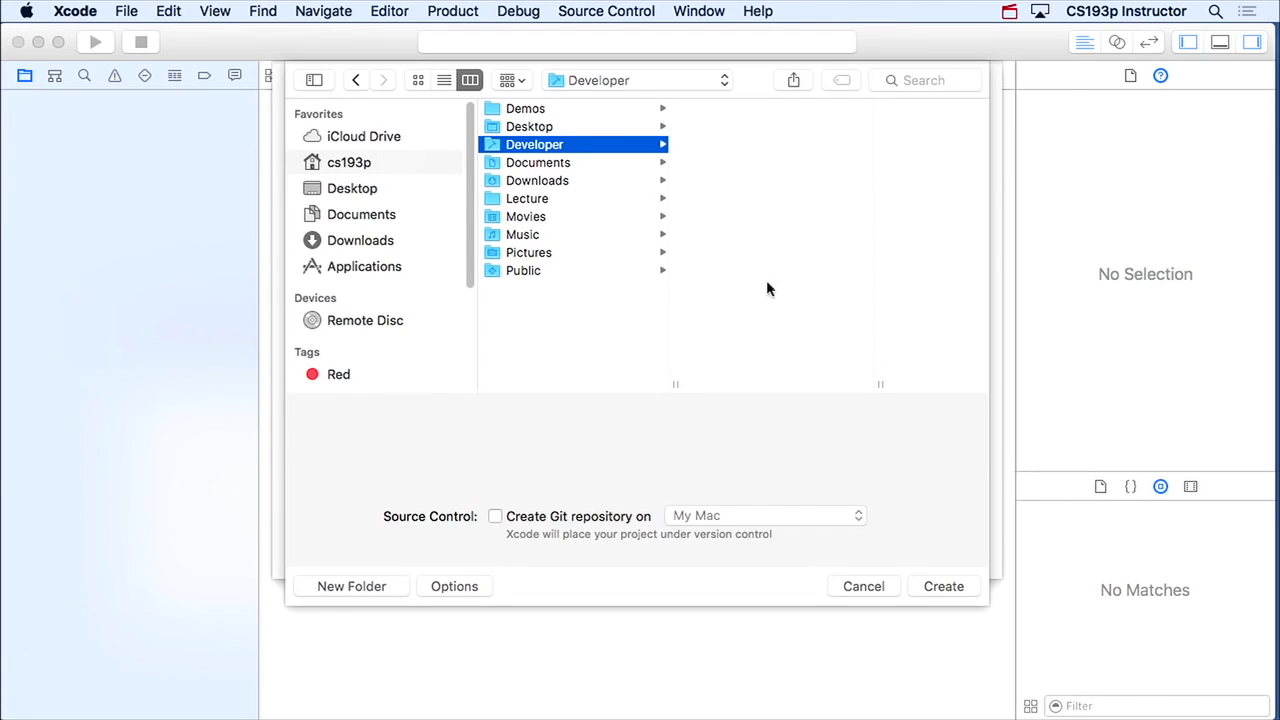
mouse_move(766, 188)
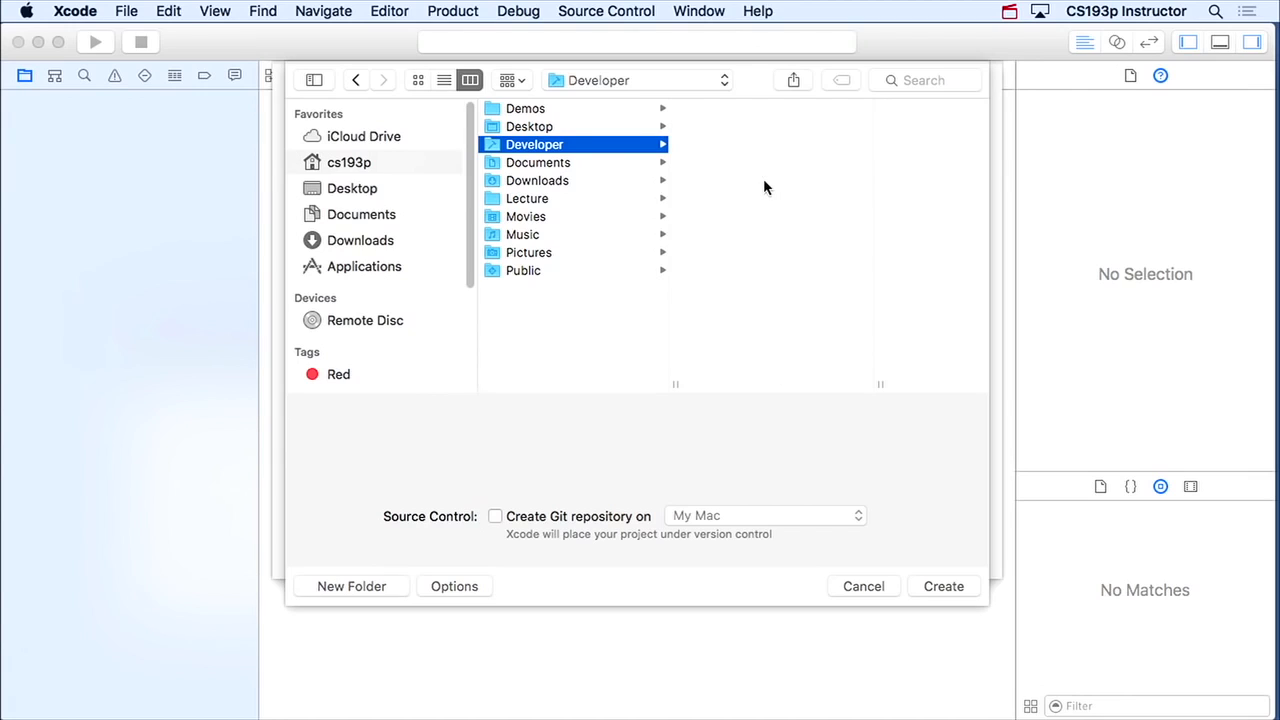
mouse_move(710, 473)
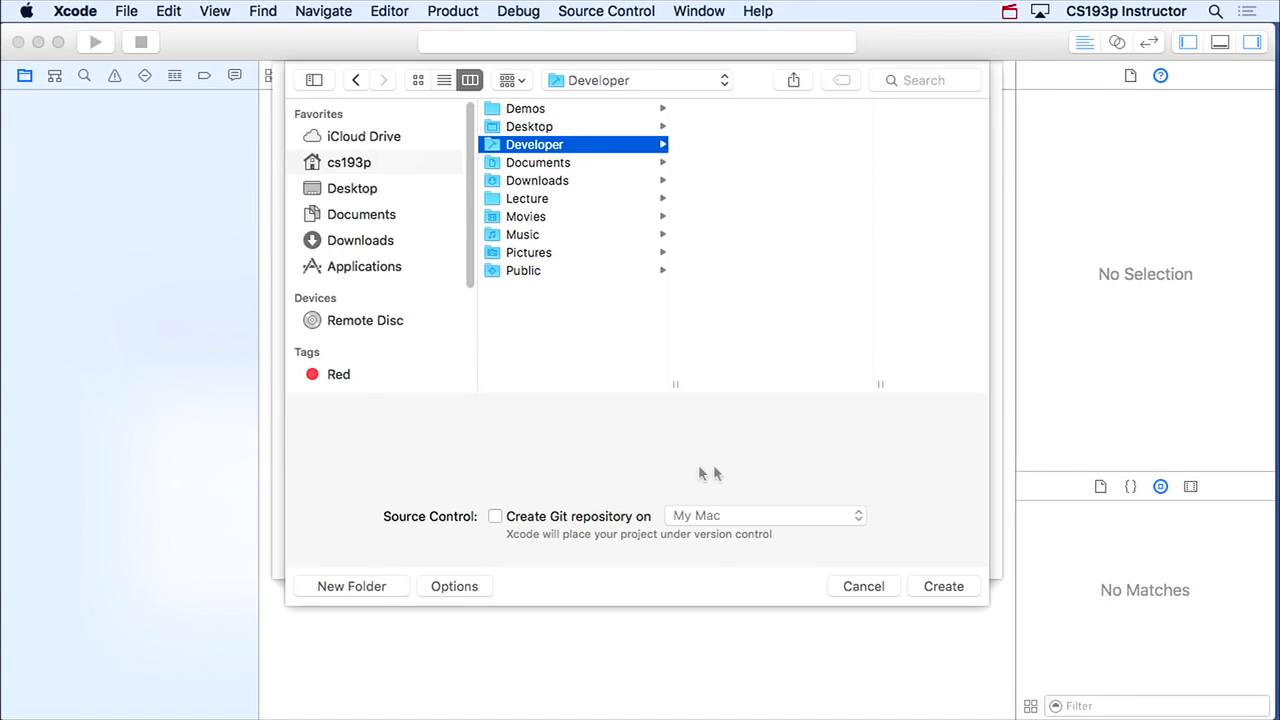
mouse_move(740, 557)
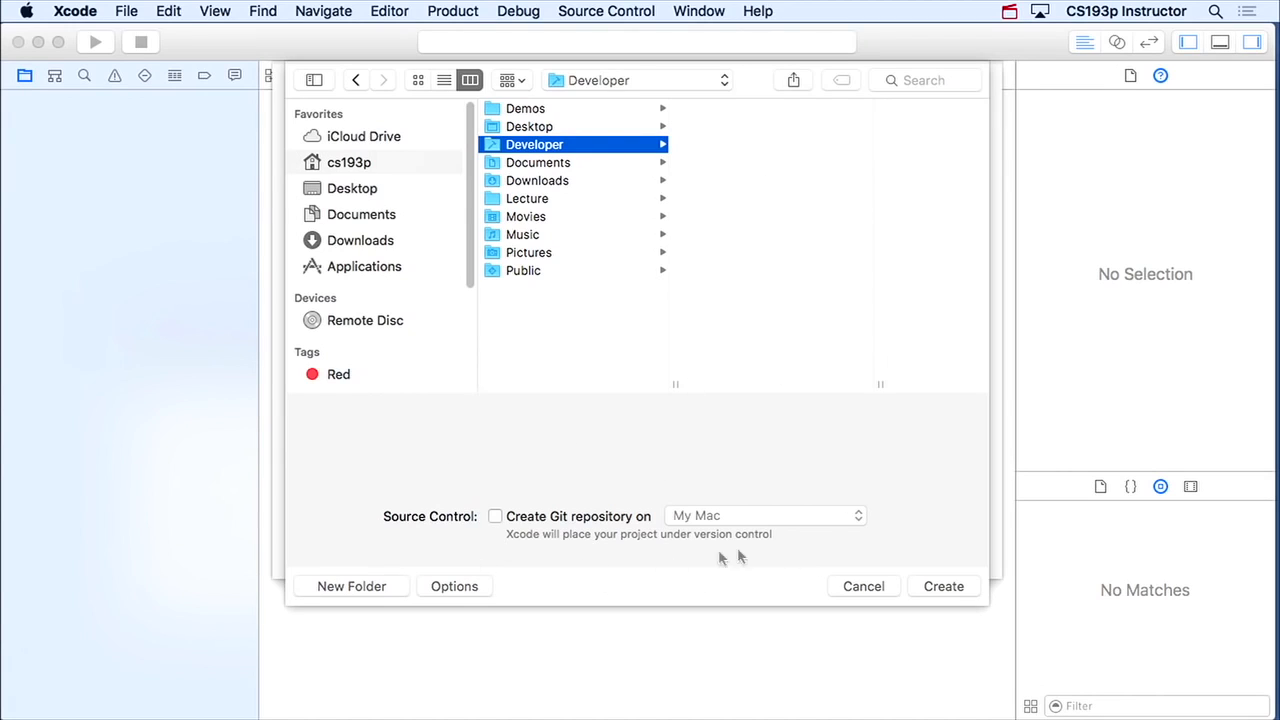
mouse_move(884, 510)
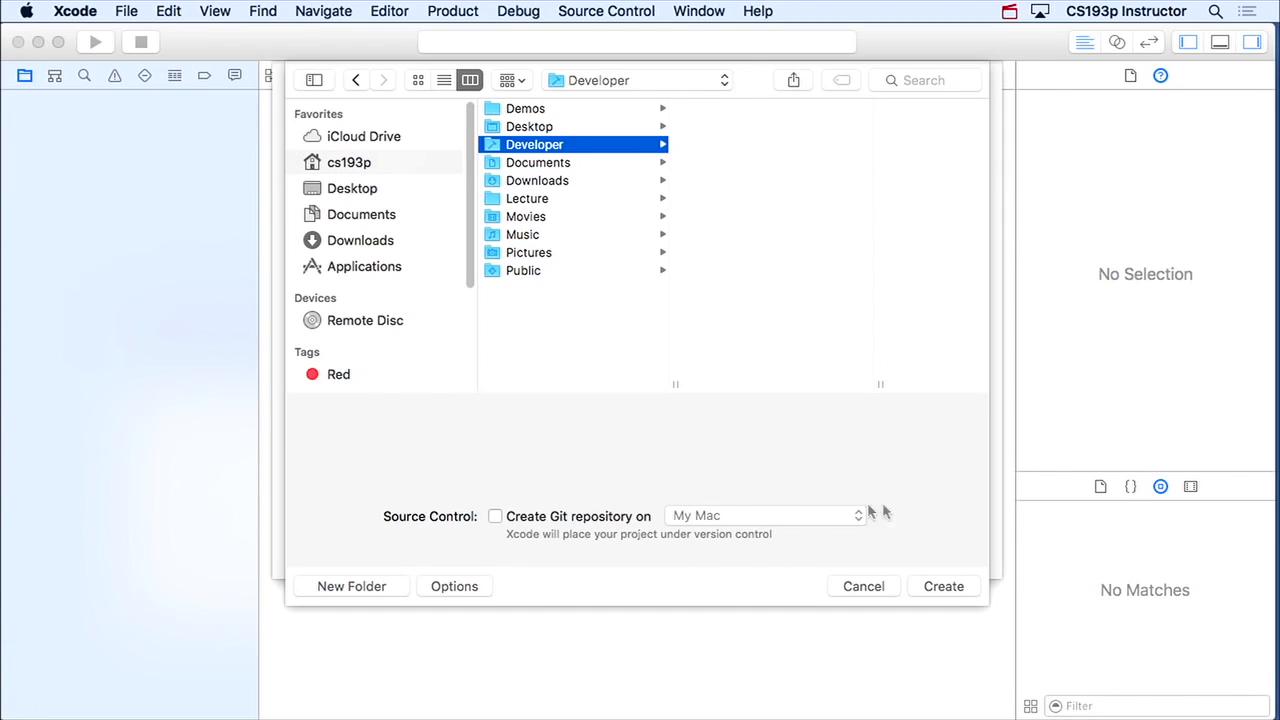
- Create the Calculator project in the Developer folder so its General settings and files appear
click(862, 586)
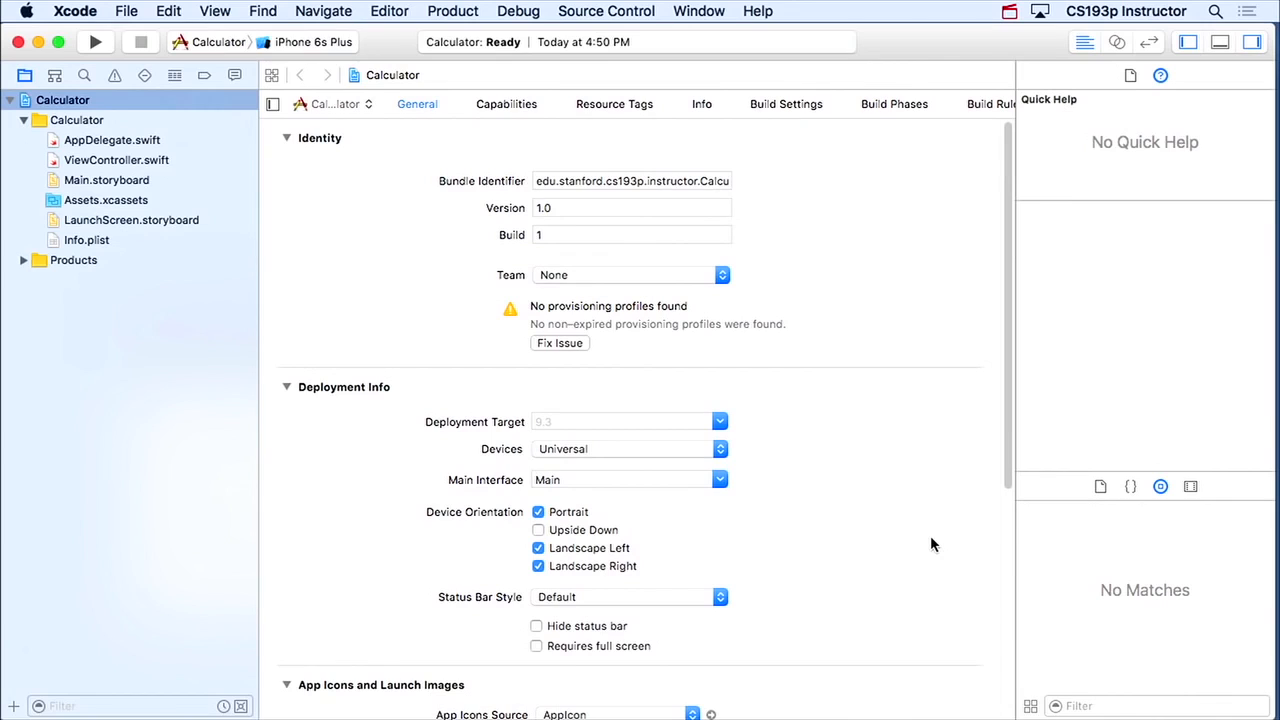
mouse_move(107, 197)
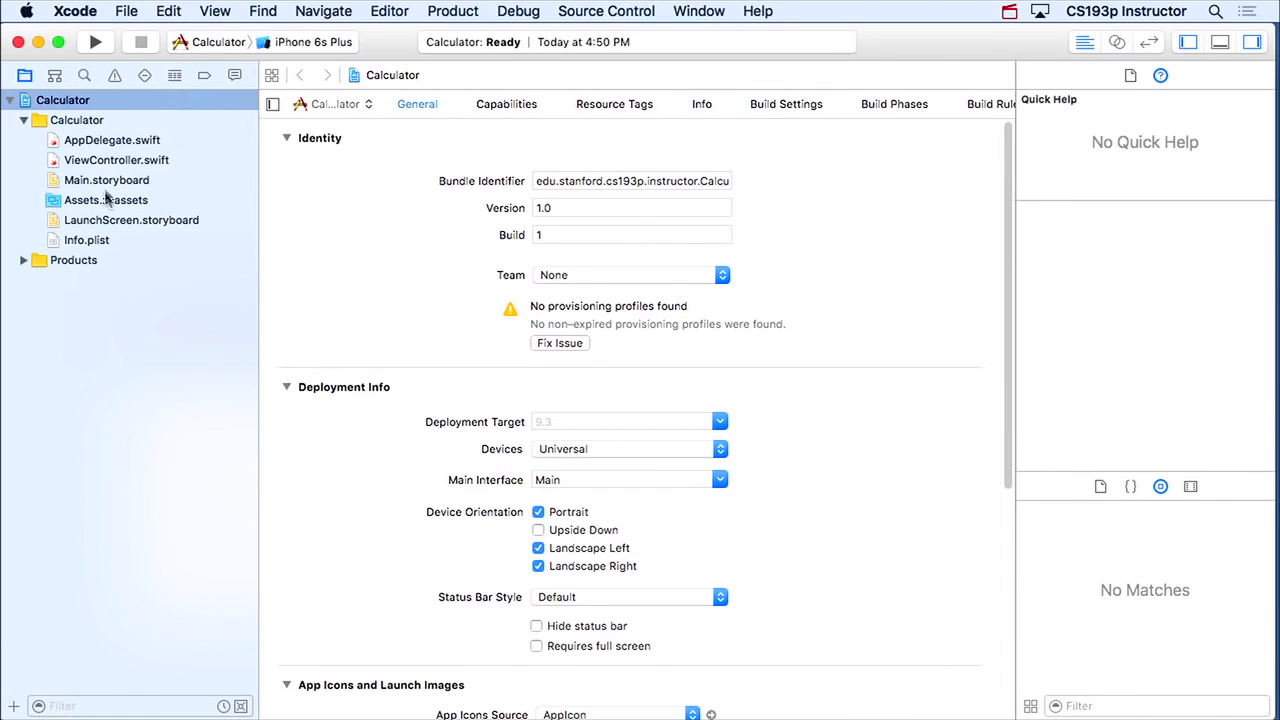
mouse_move(100, 283)
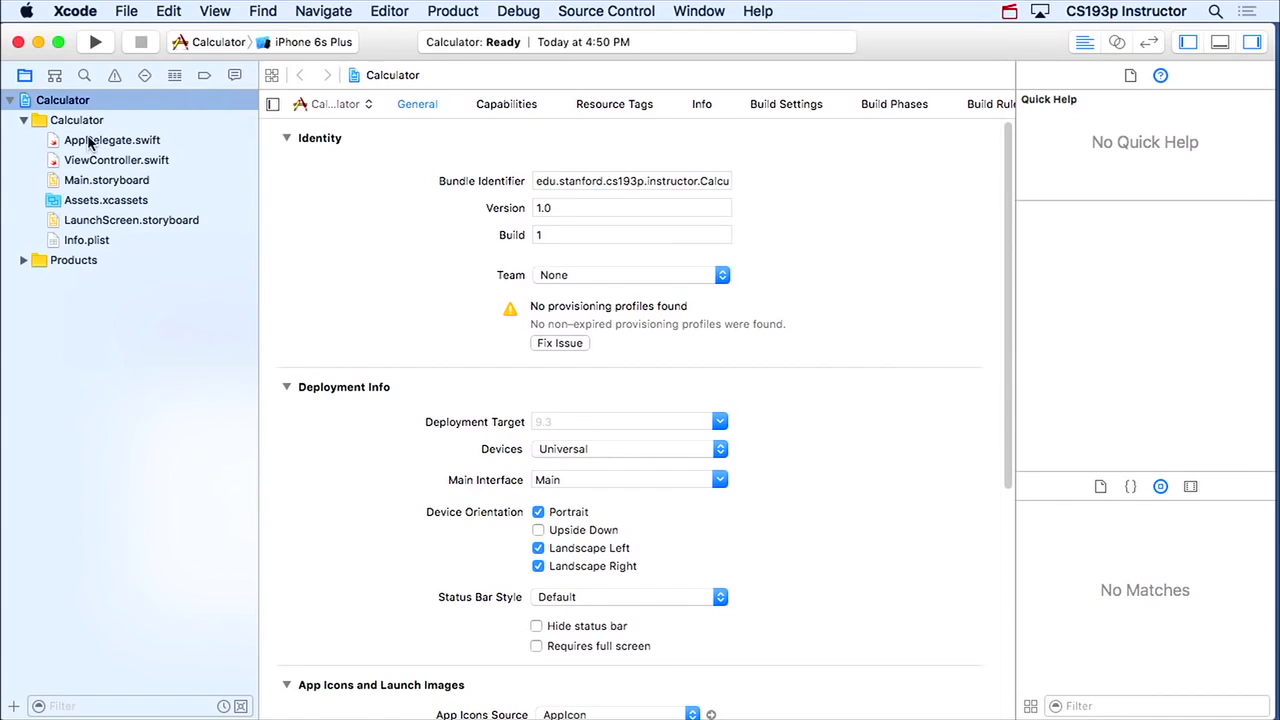
mouse_move(100, 272)
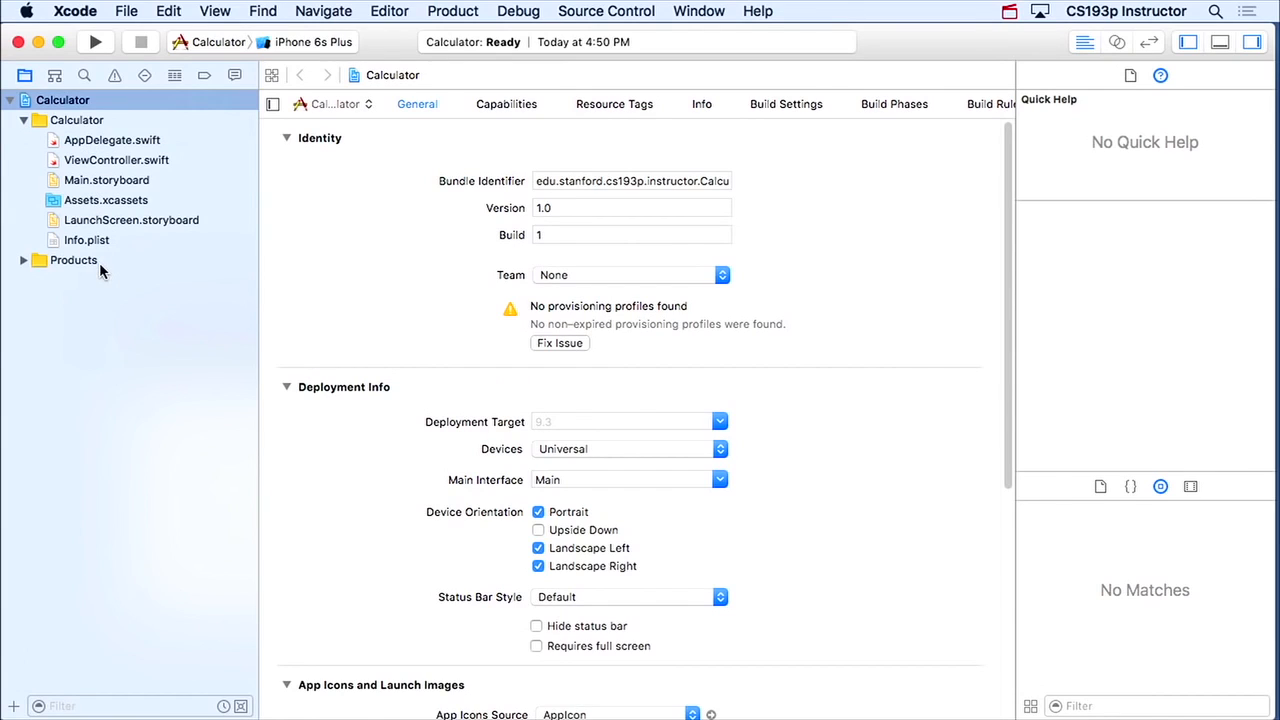
mouse_move(163, 319)
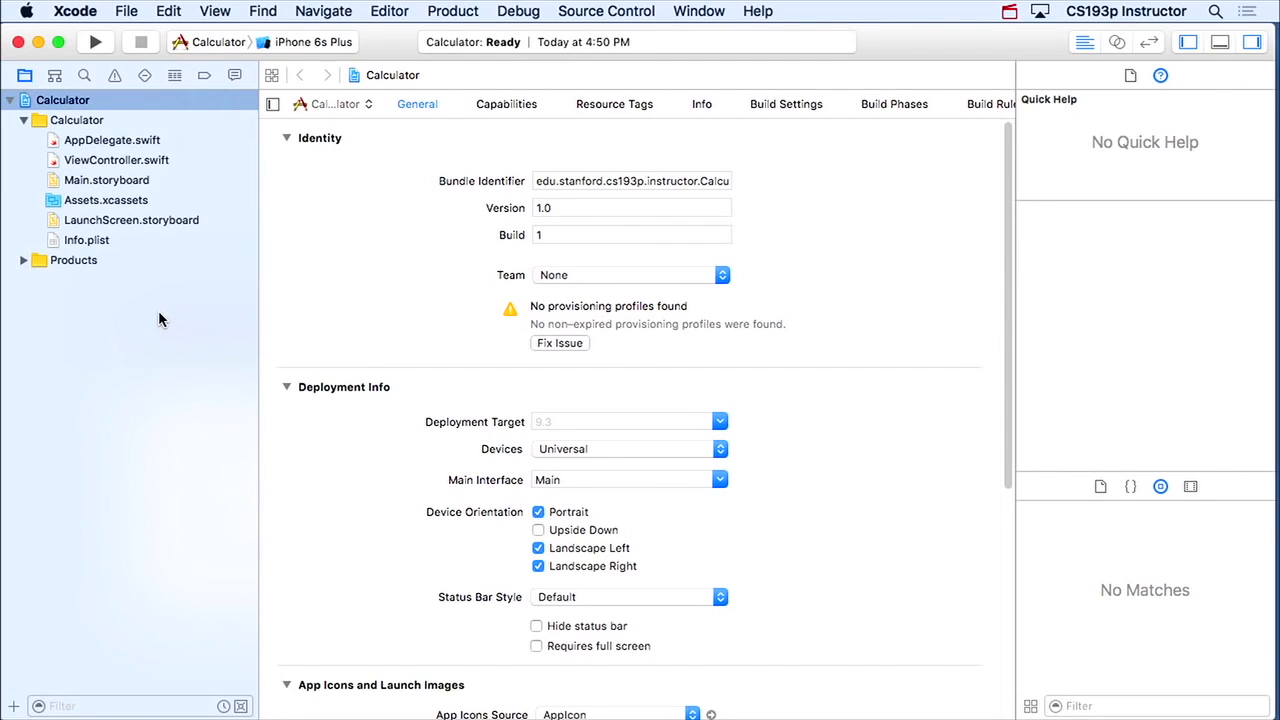
mouse_move(84, 537)
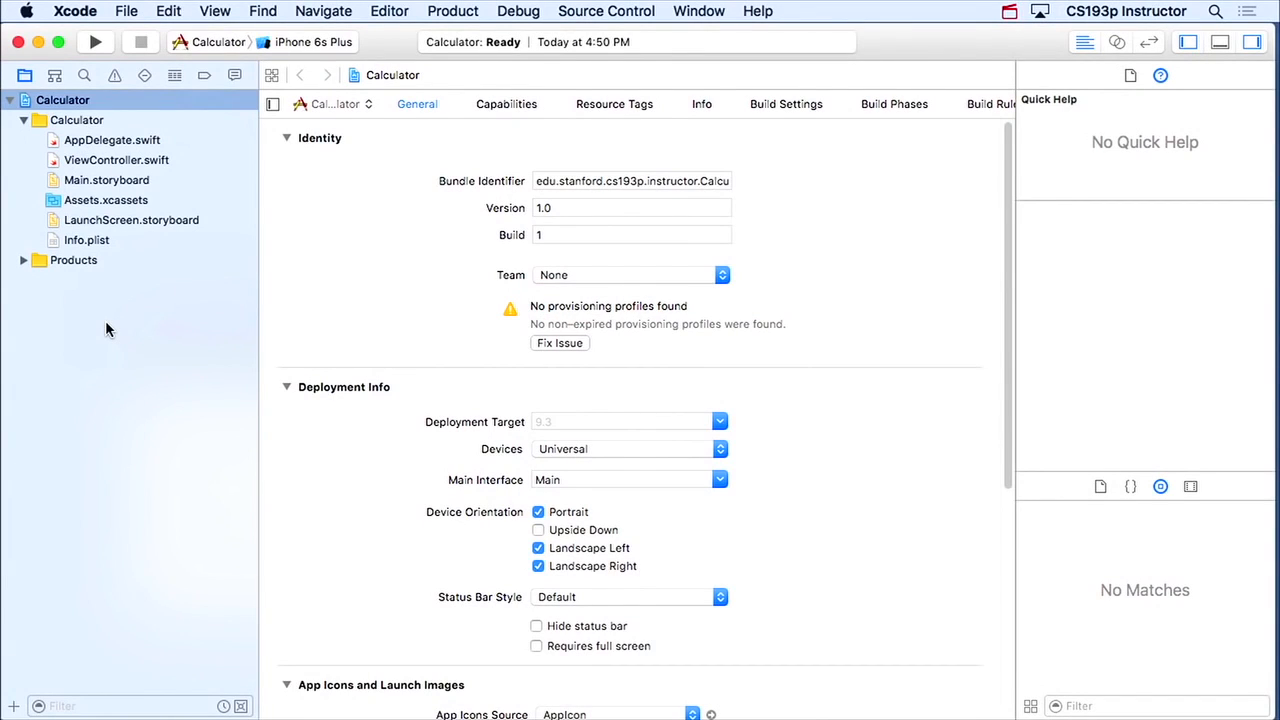
mouse_move(64, 310)
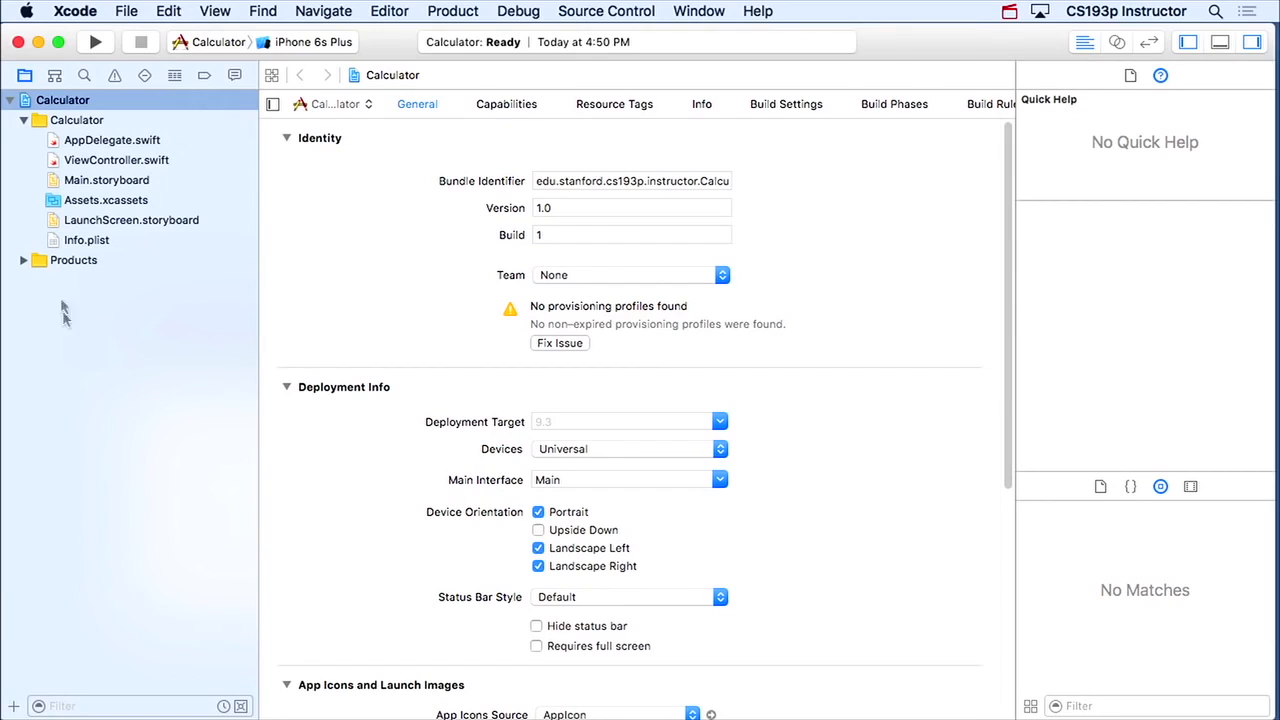
mouse_move(25, 75)
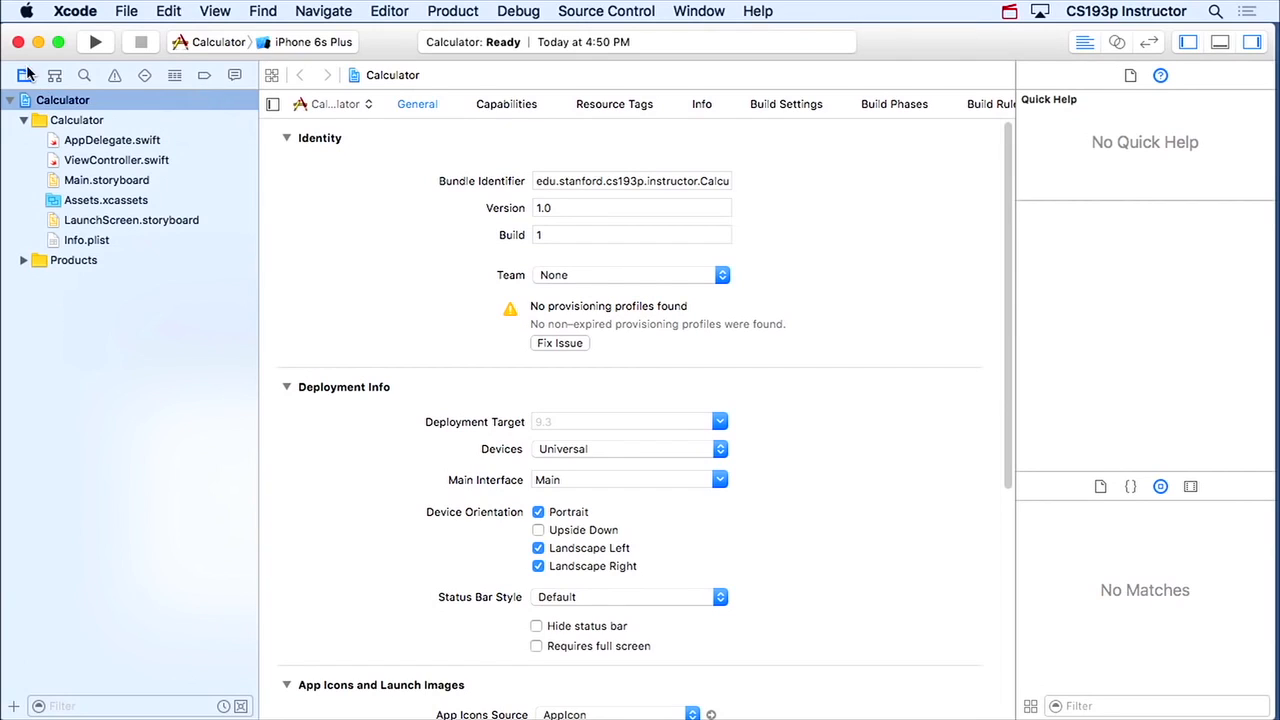
mouse_move(25, 75)
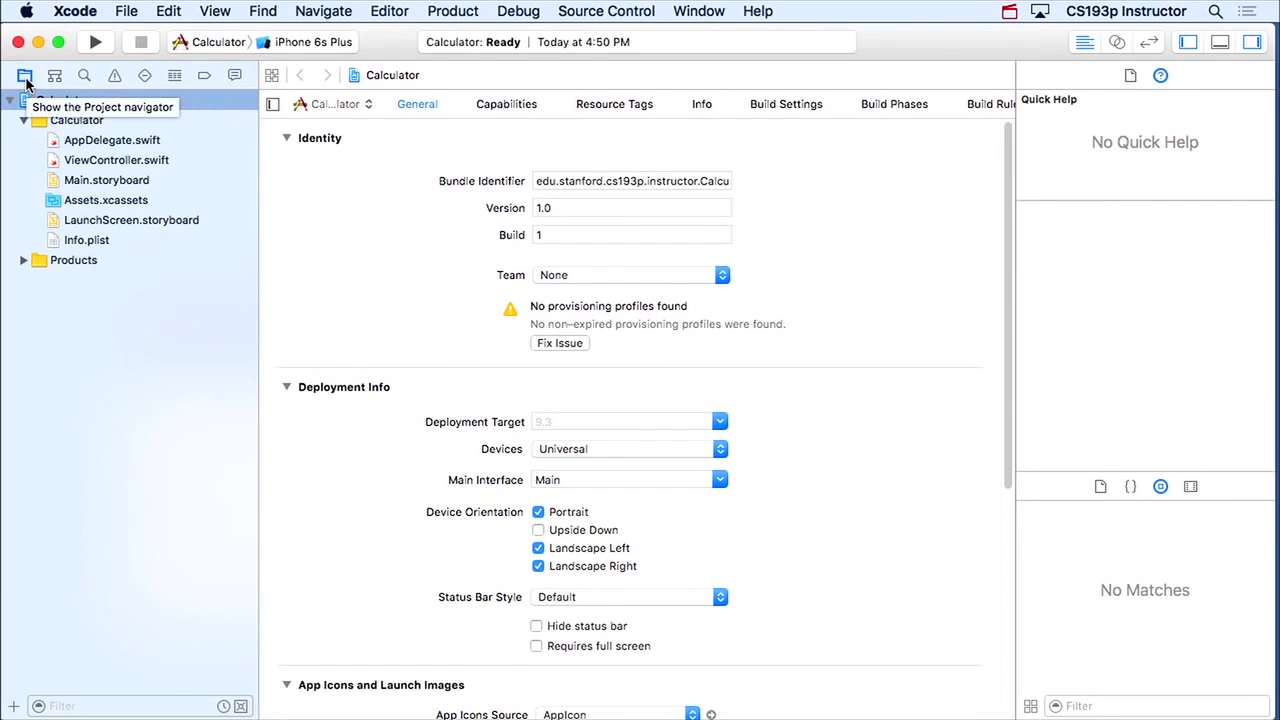
mouse_move(92, 180)
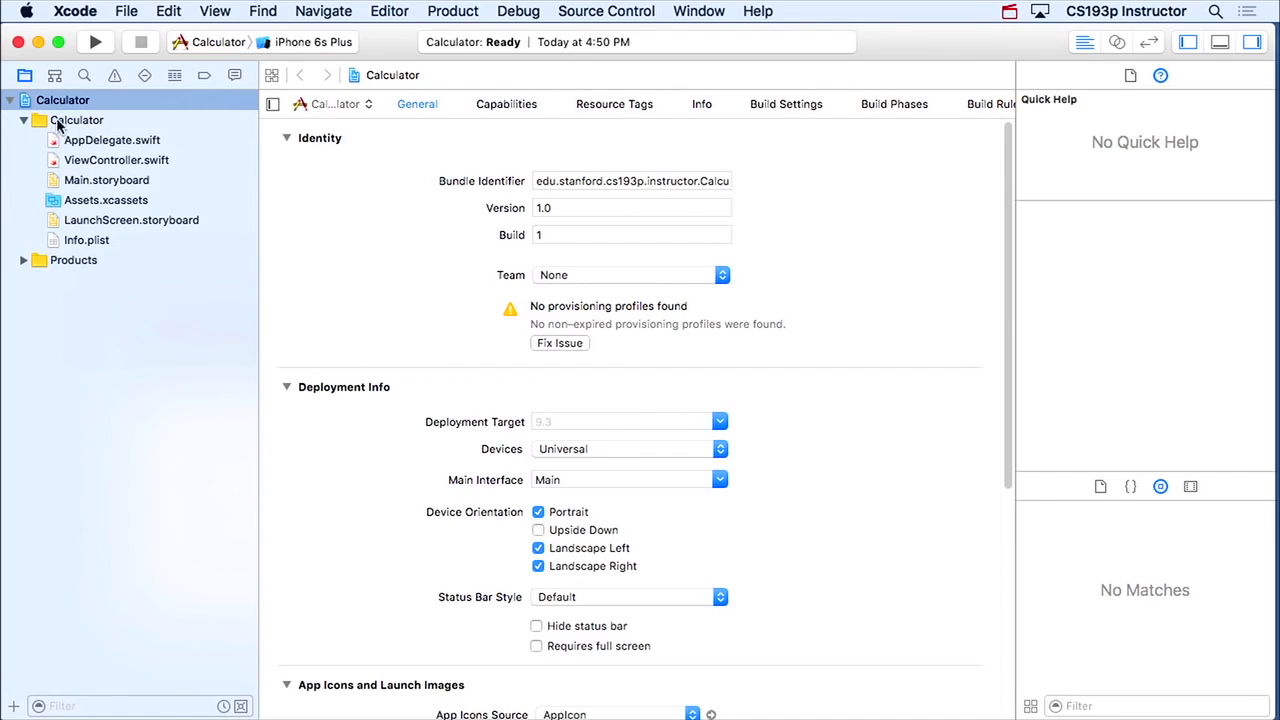
mouse_move(87, 140)
text(dis)
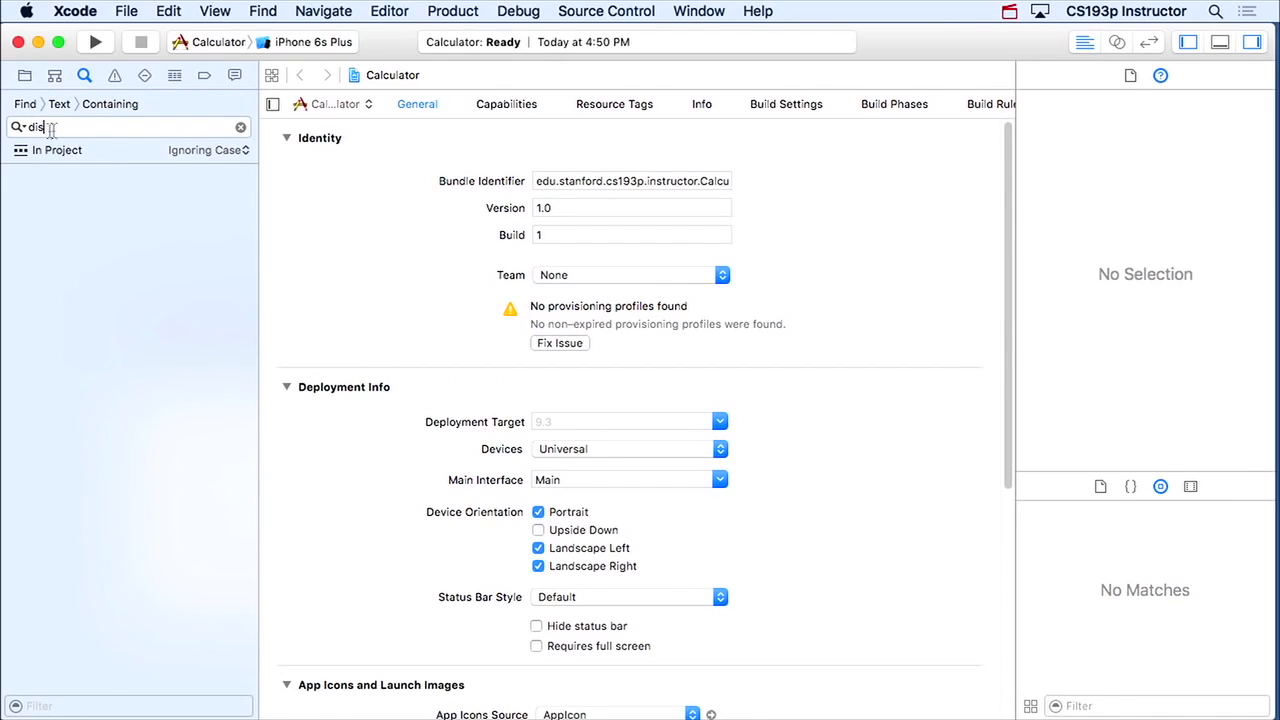
click(240, 127)
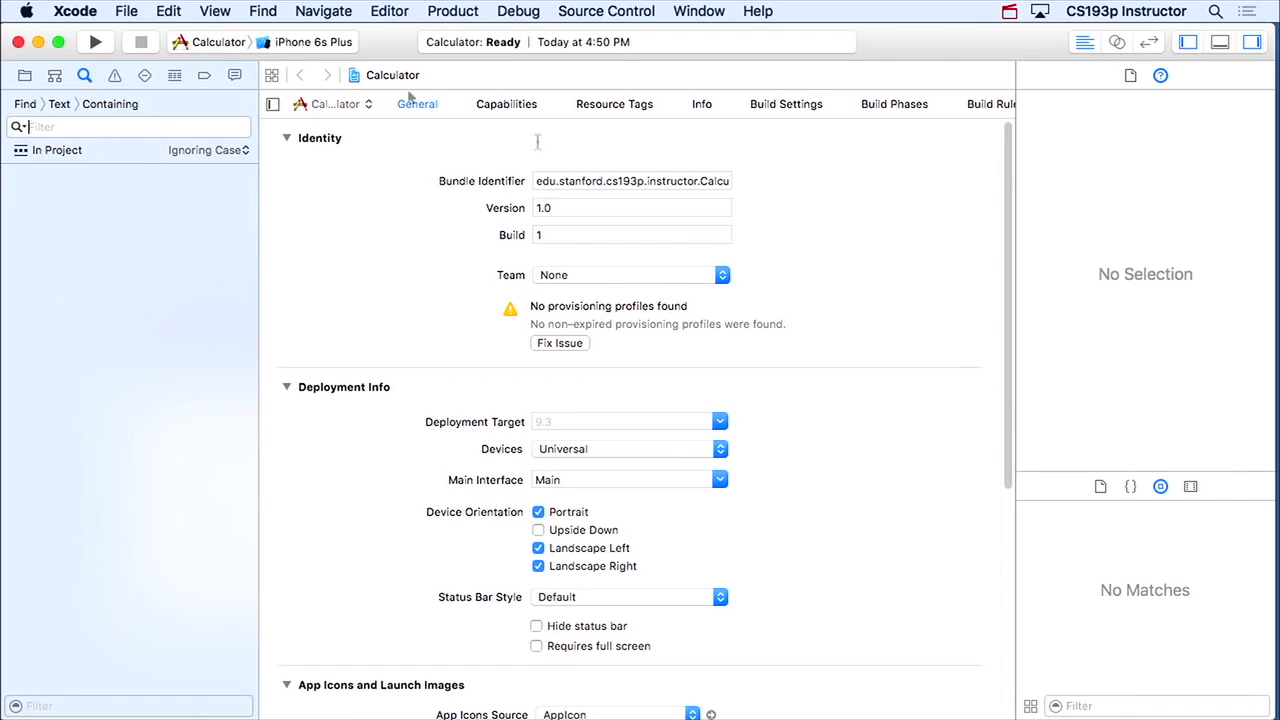
click(204, 75)
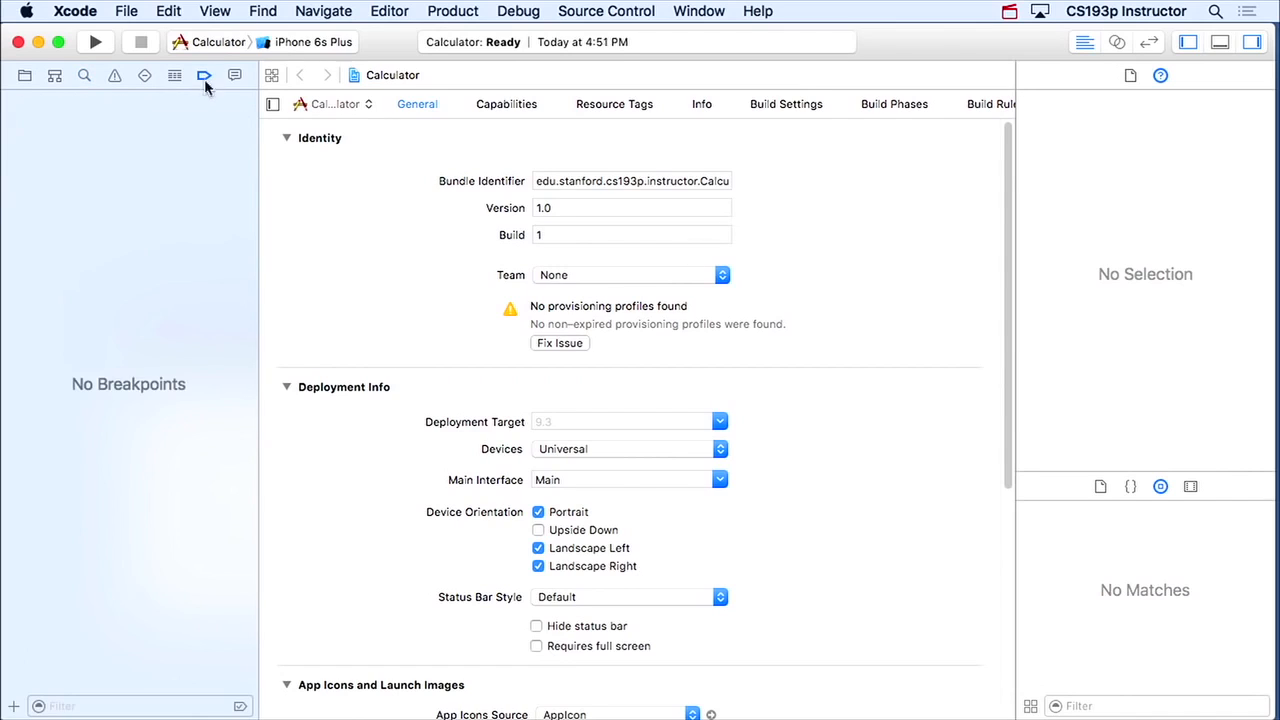
mouse_move(240, 165)
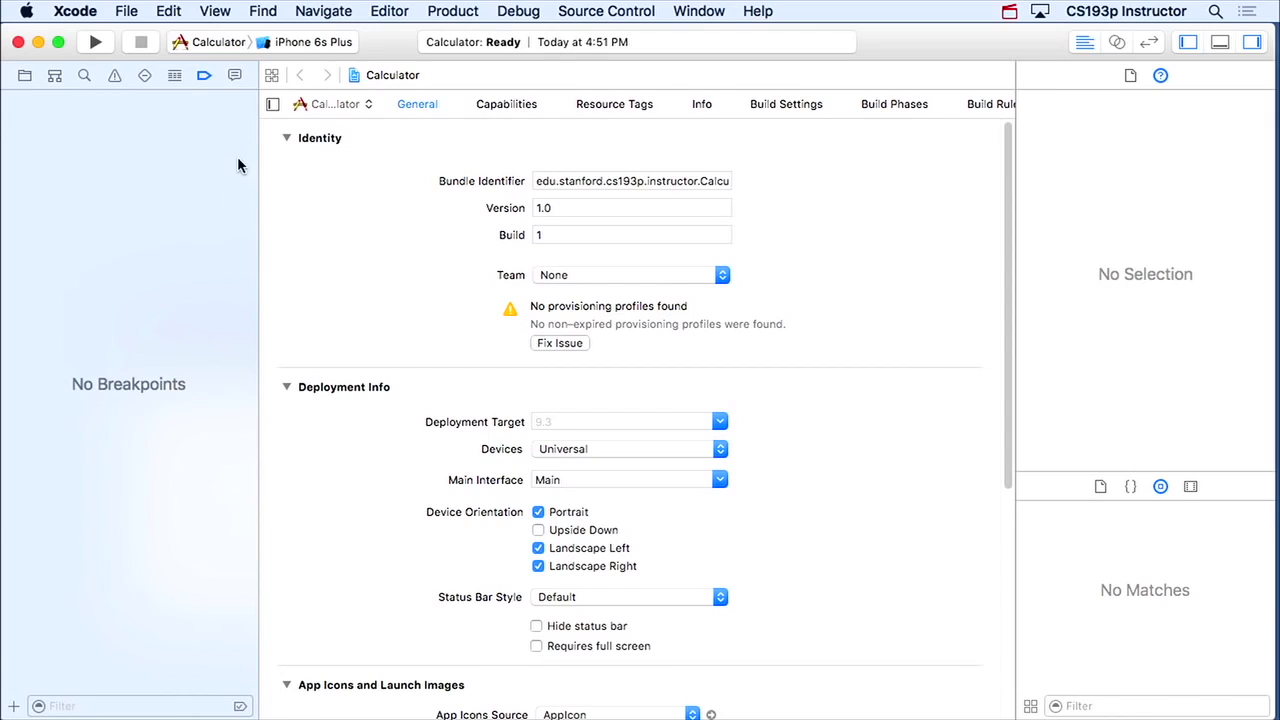
click(234, 75)
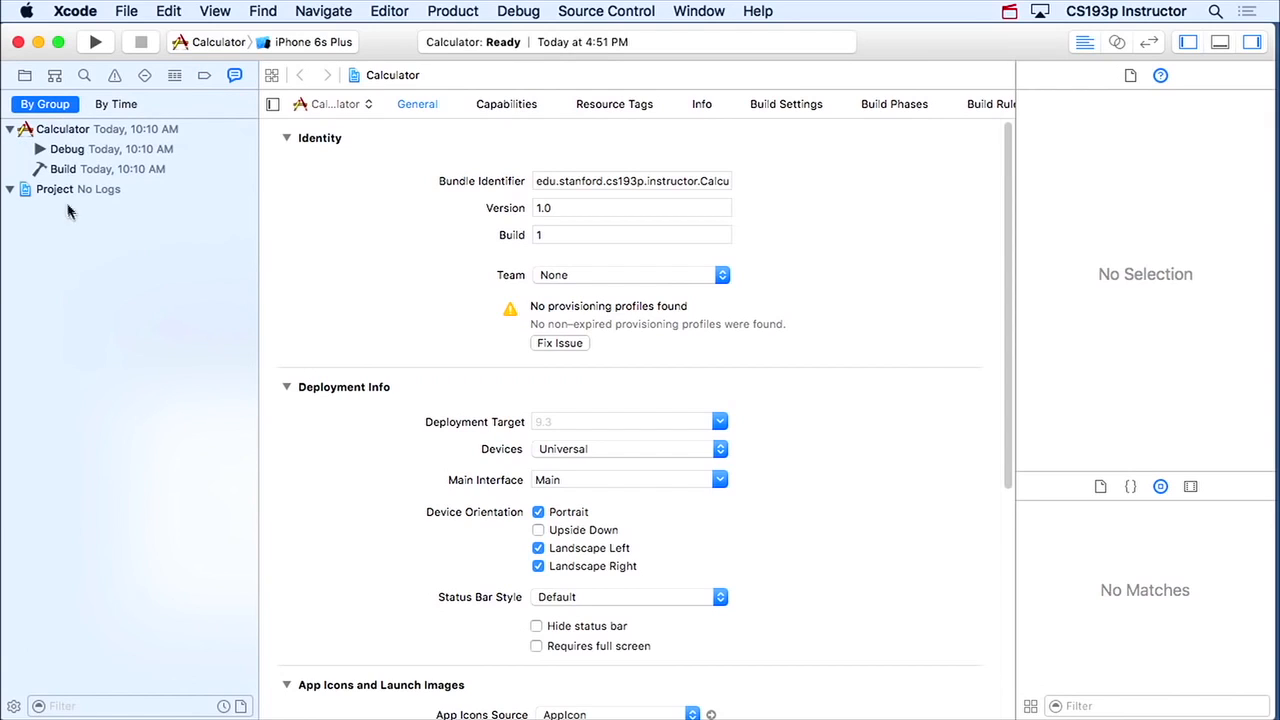
mouse_move(85, 322)
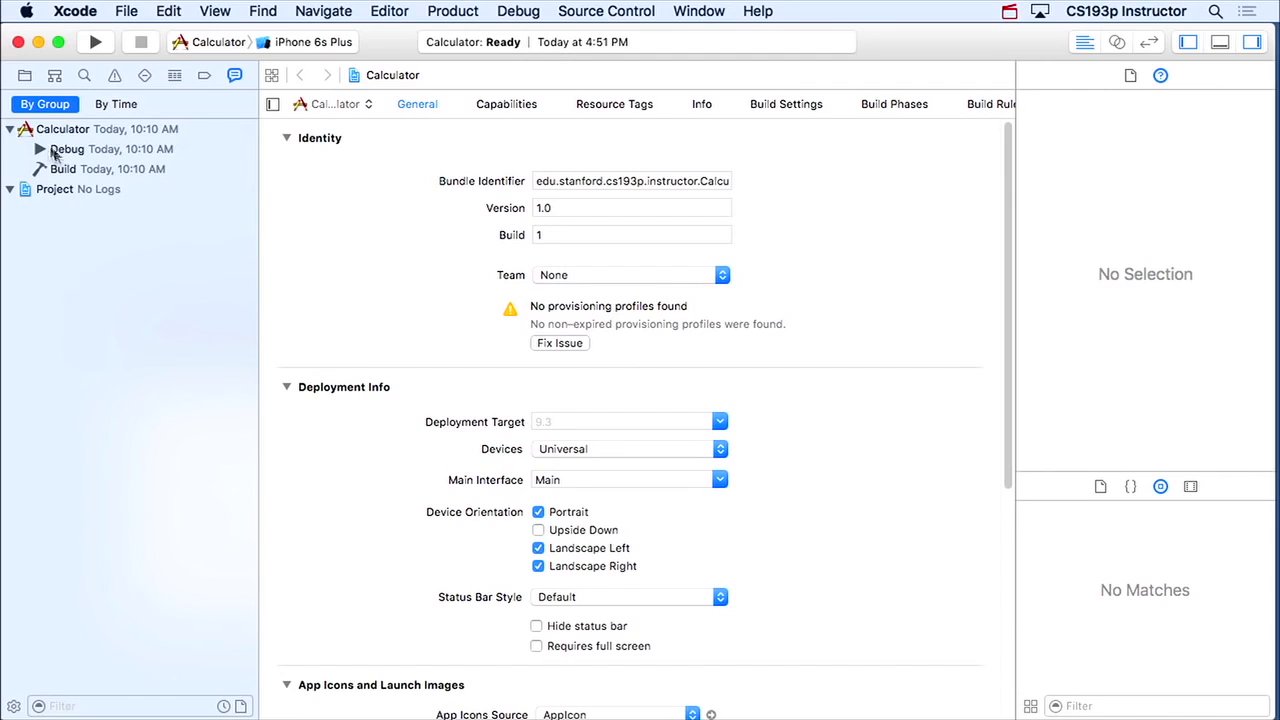
click(25, 75)
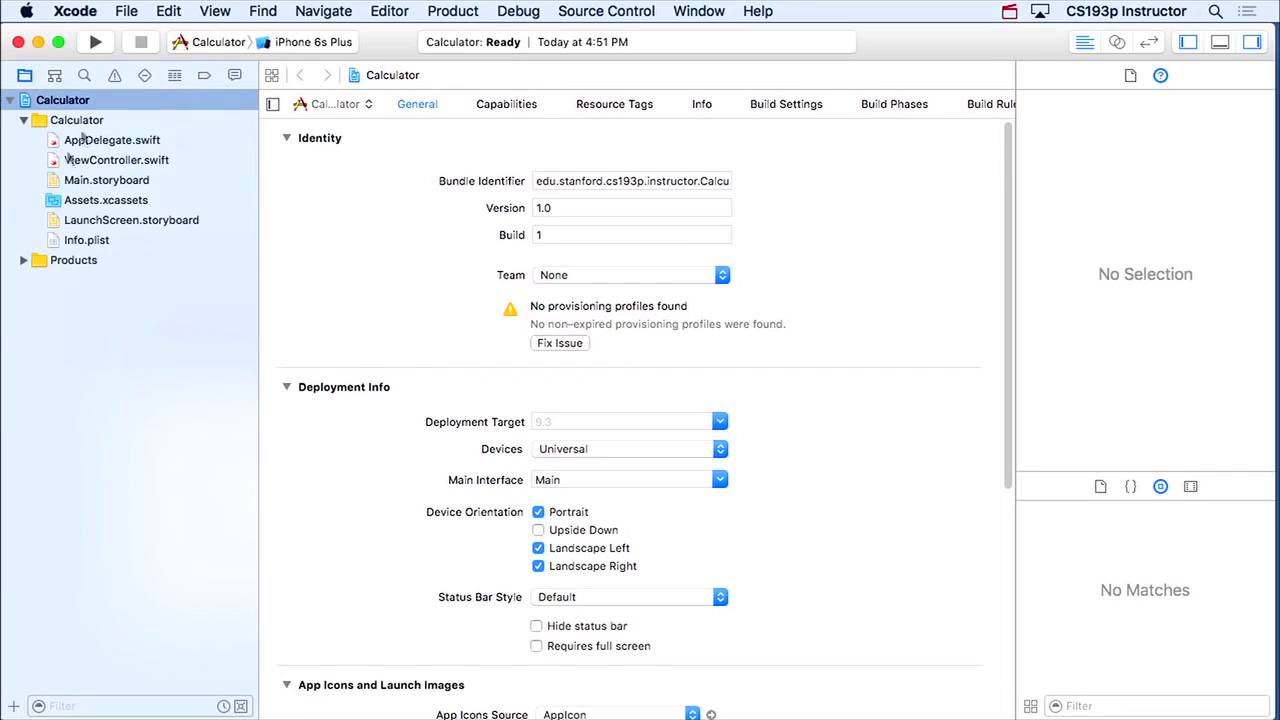
mouse_move(163, 225)
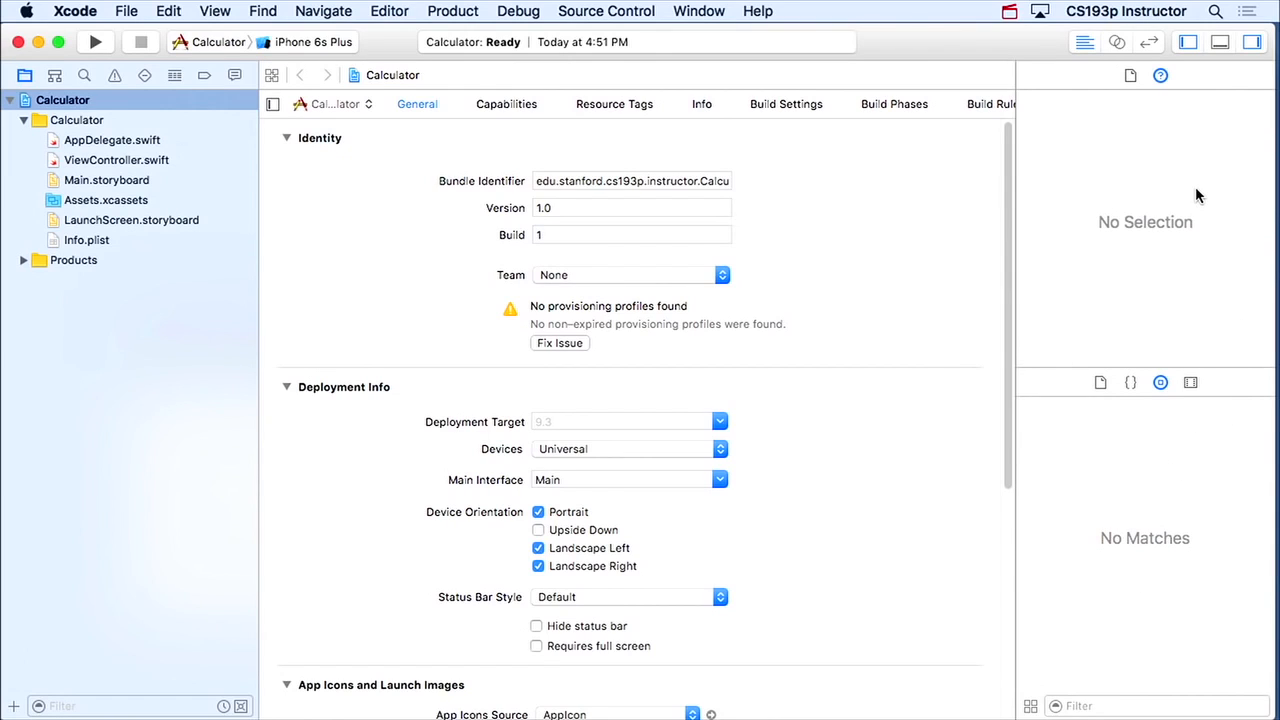
mouse_move(1085, 220)
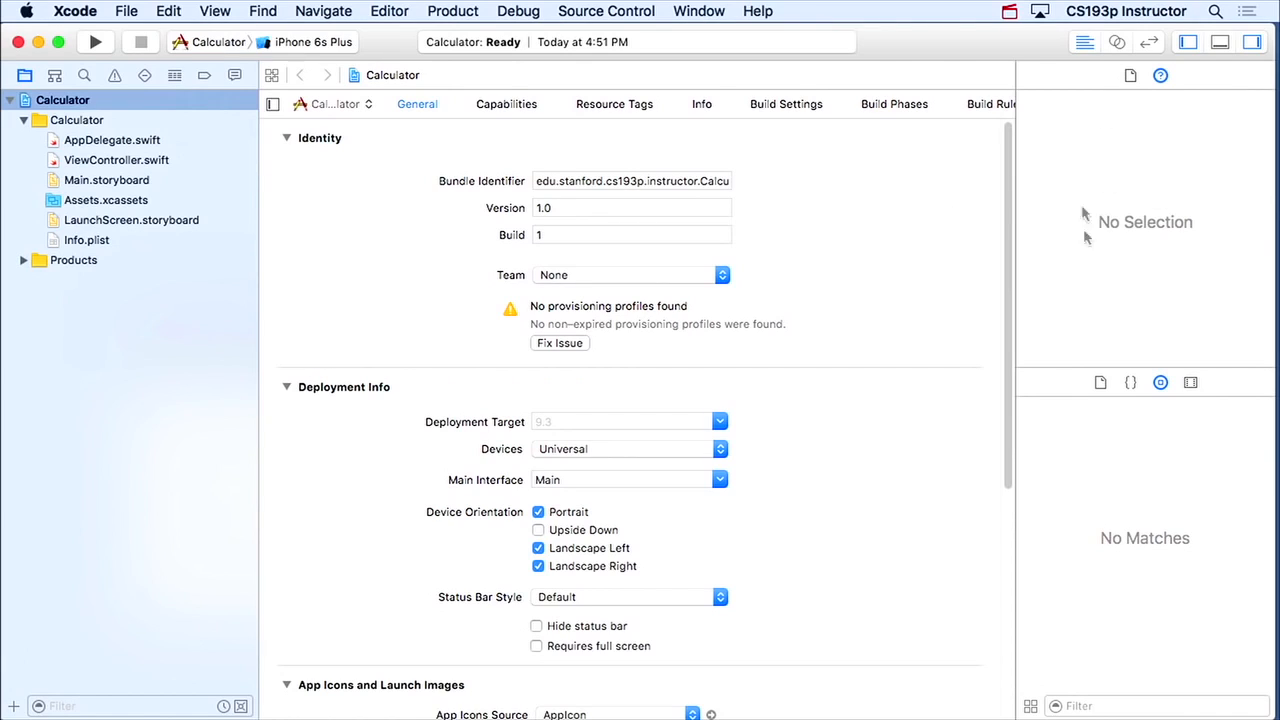
mouse_move(919, 543)
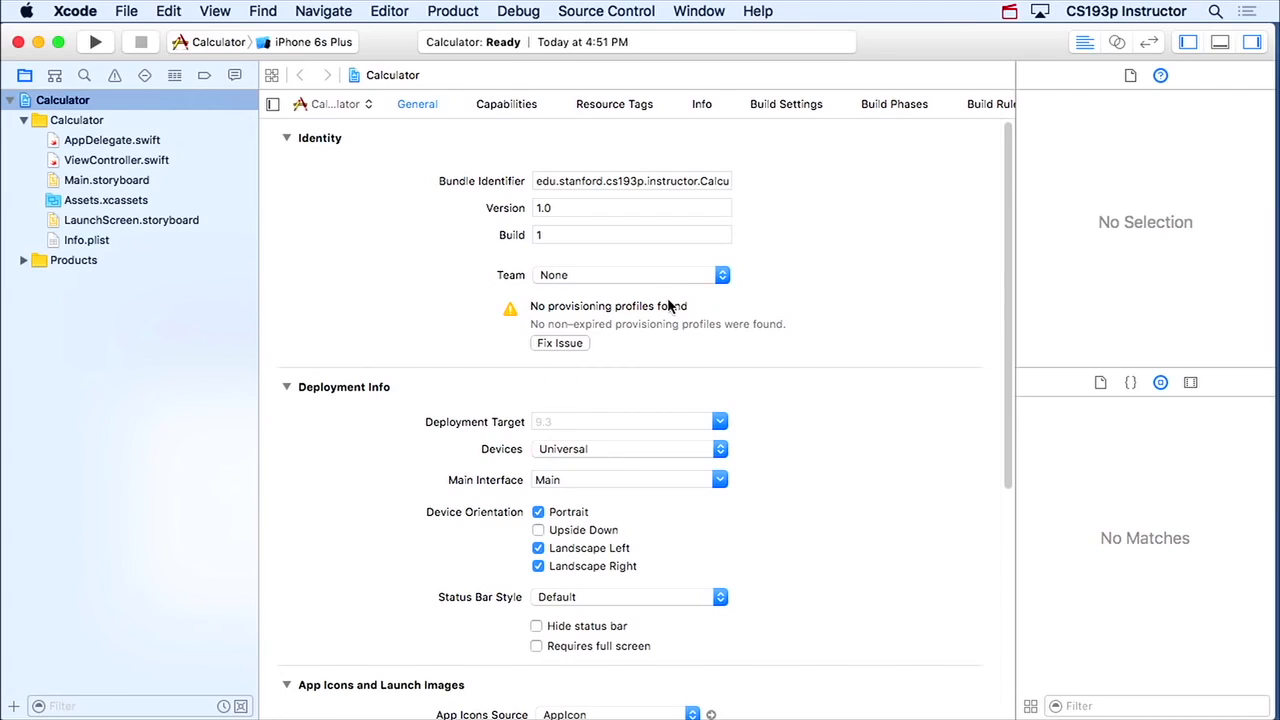
mouse_move(1200, 280)
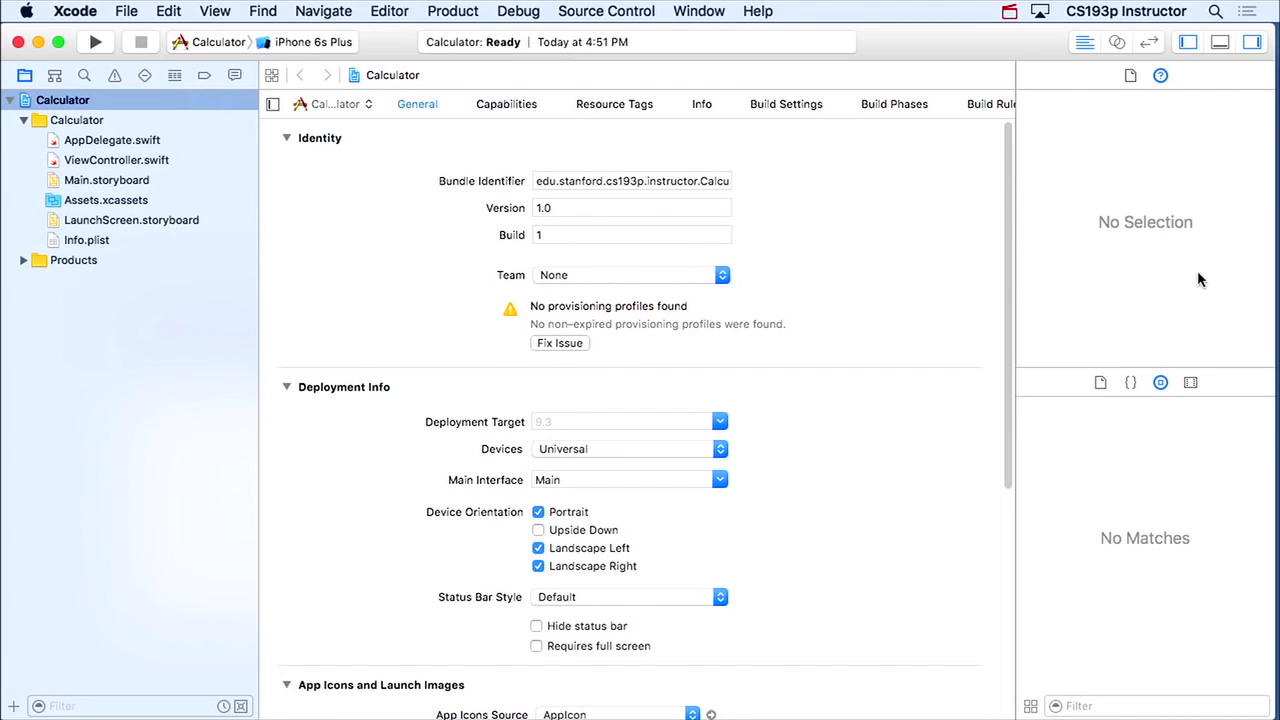
mouse_move(1093, 558)
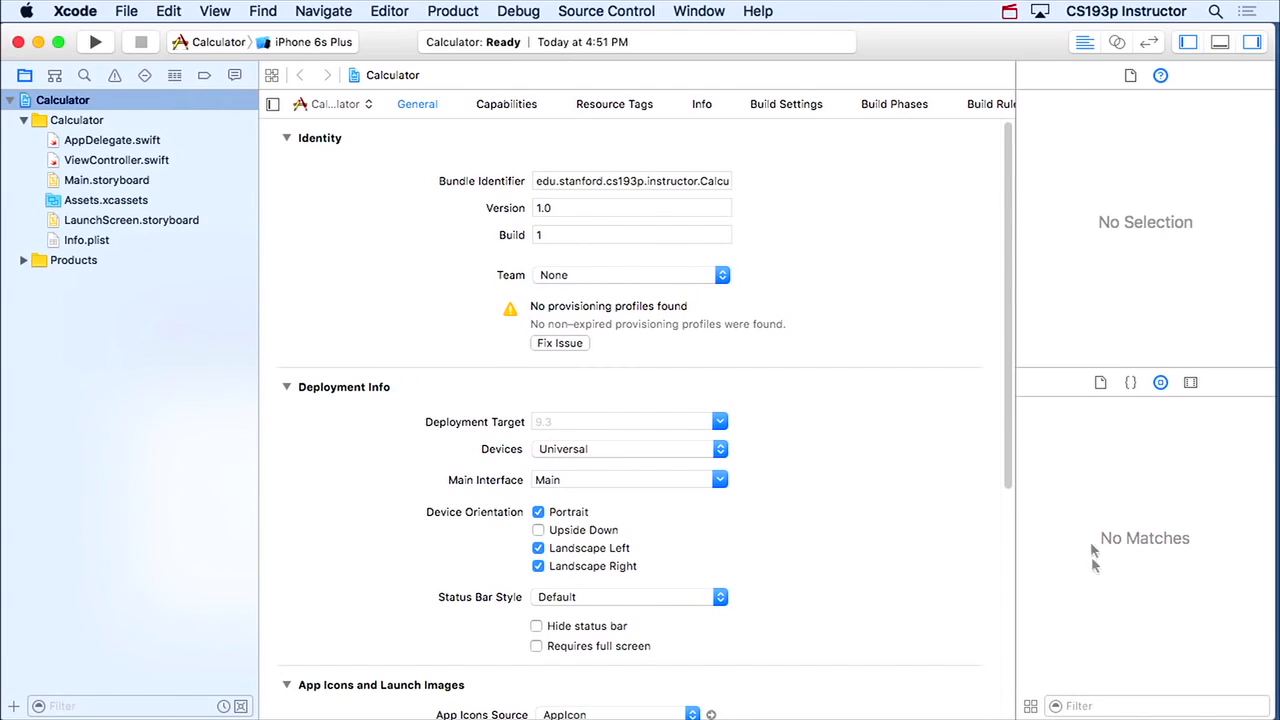
mouse_move(1136, 668)
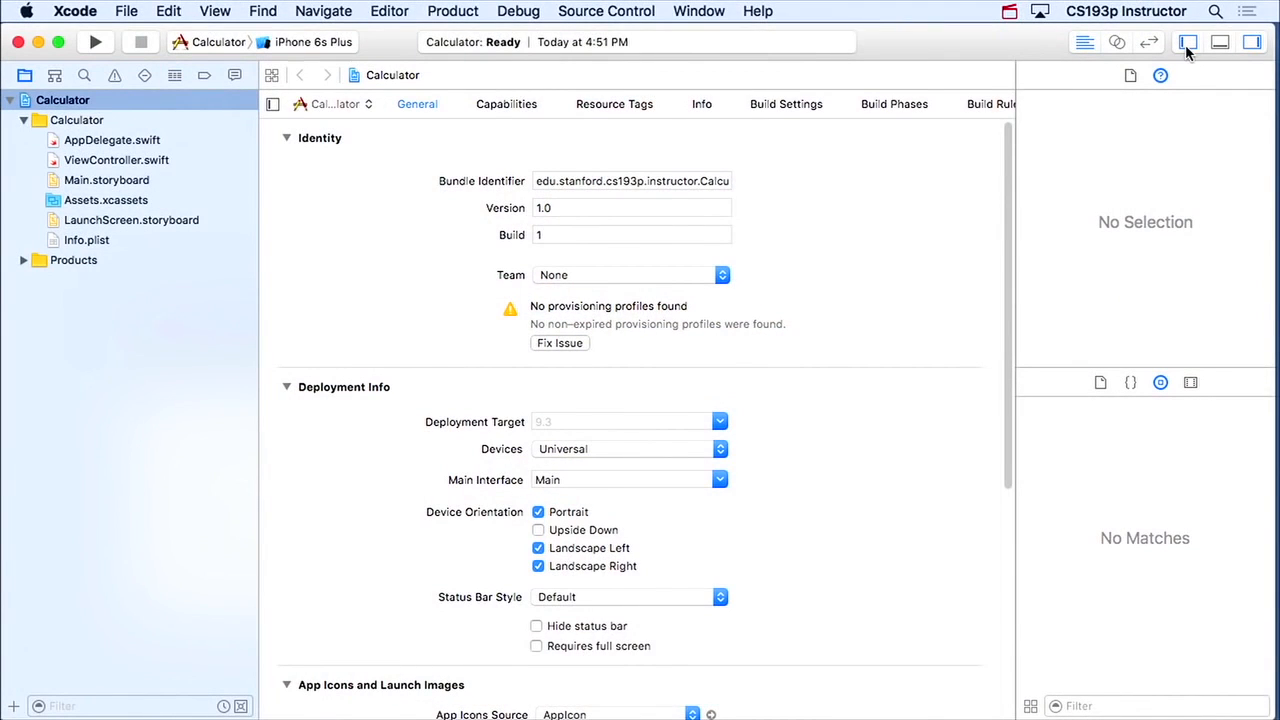
mouse_move(1188, 42)
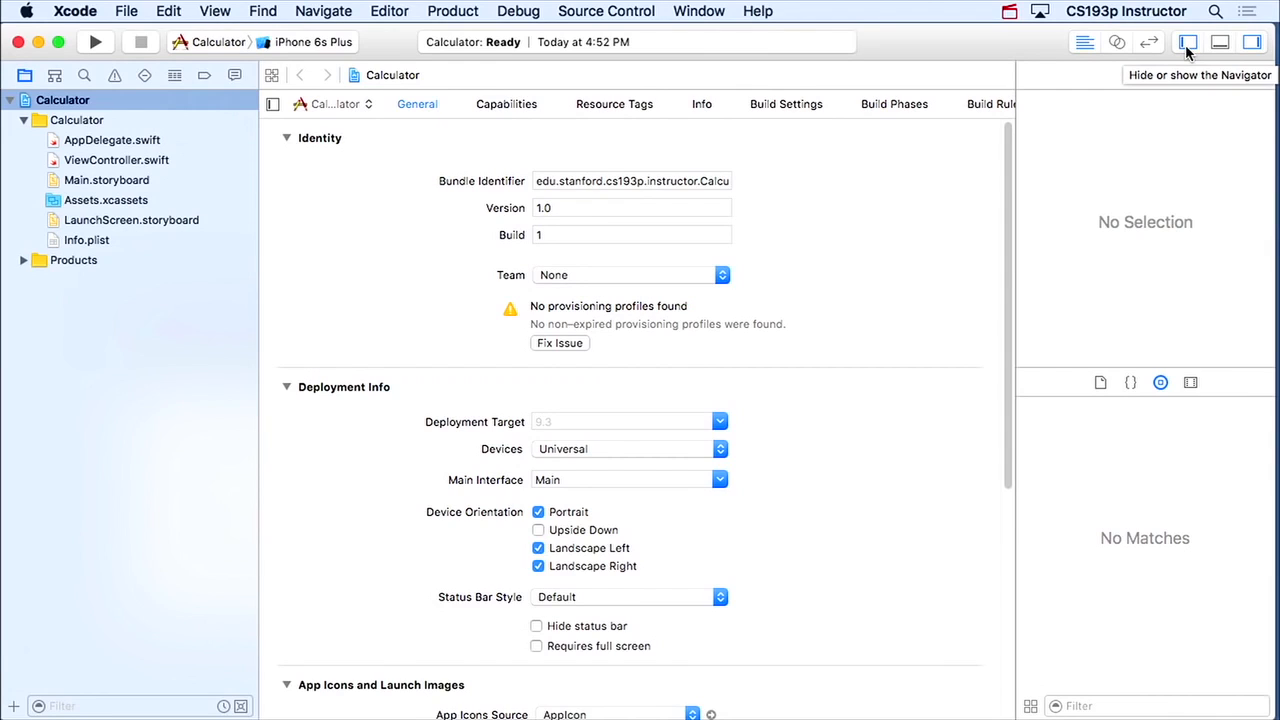
- Review the Key Bindings in Xcode Preferences, then close the preferences window
click(126, 11)
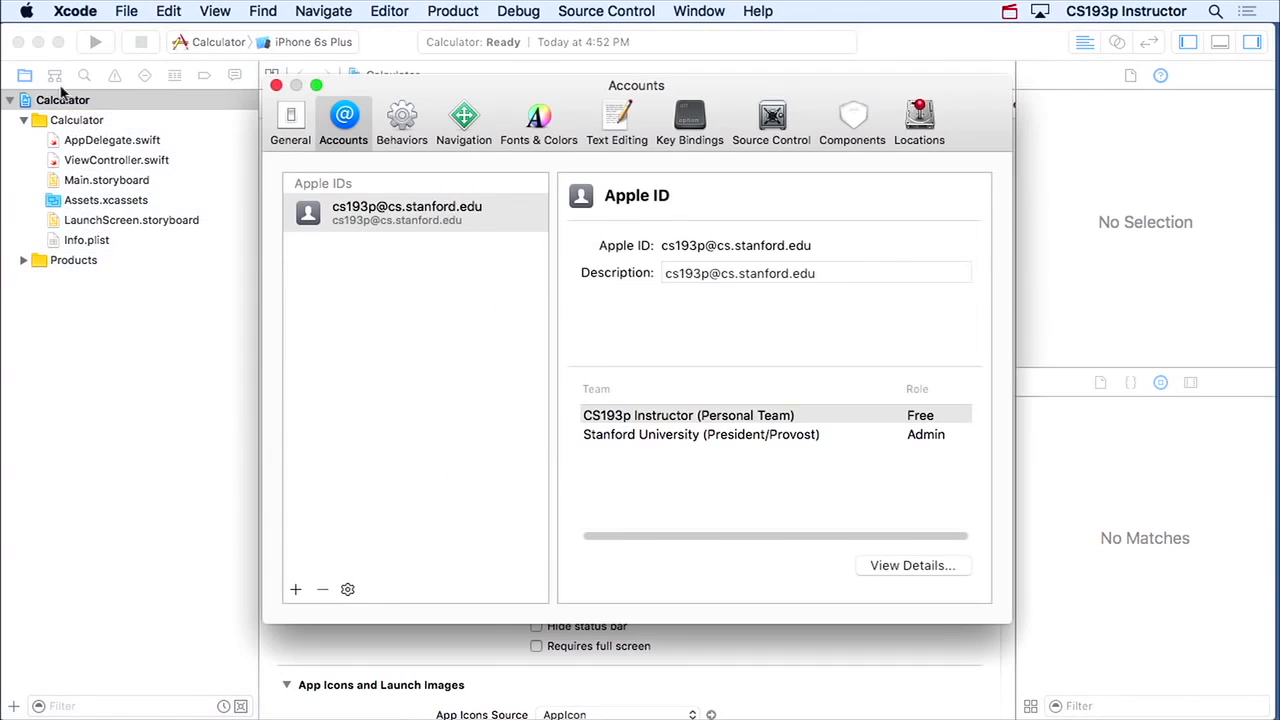
mouse_move(689, 117)
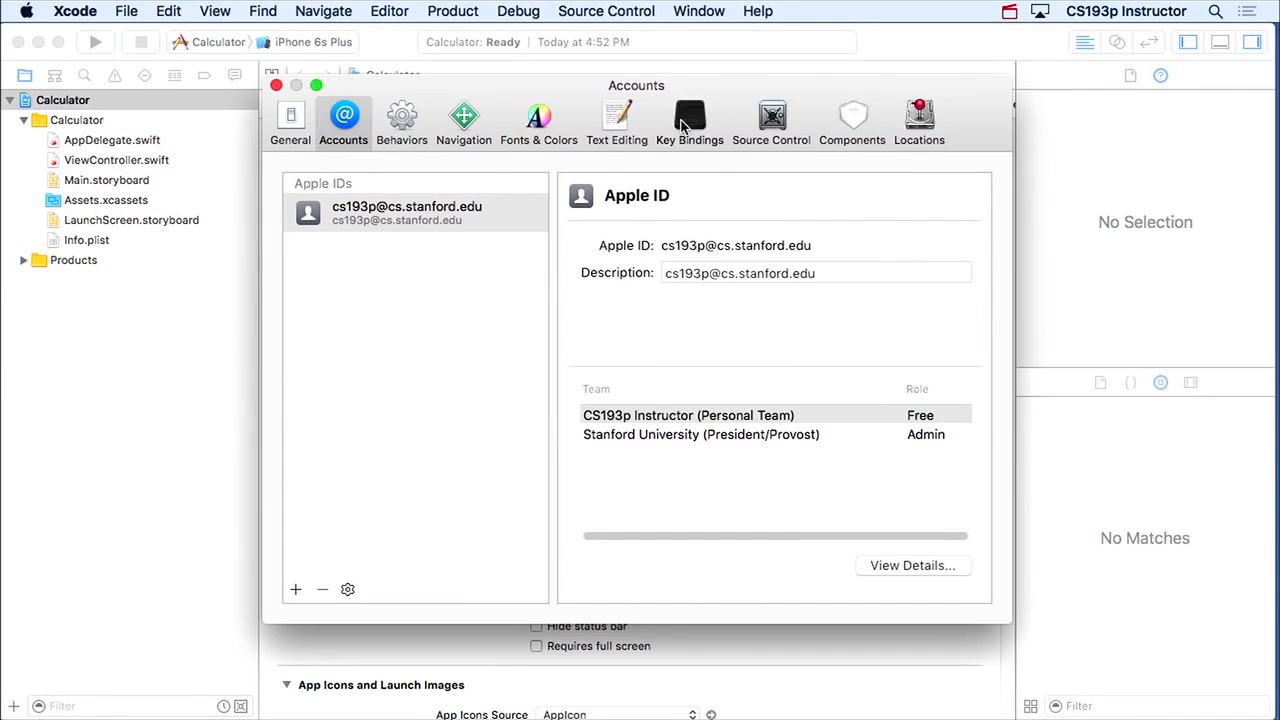
click(689, 120)
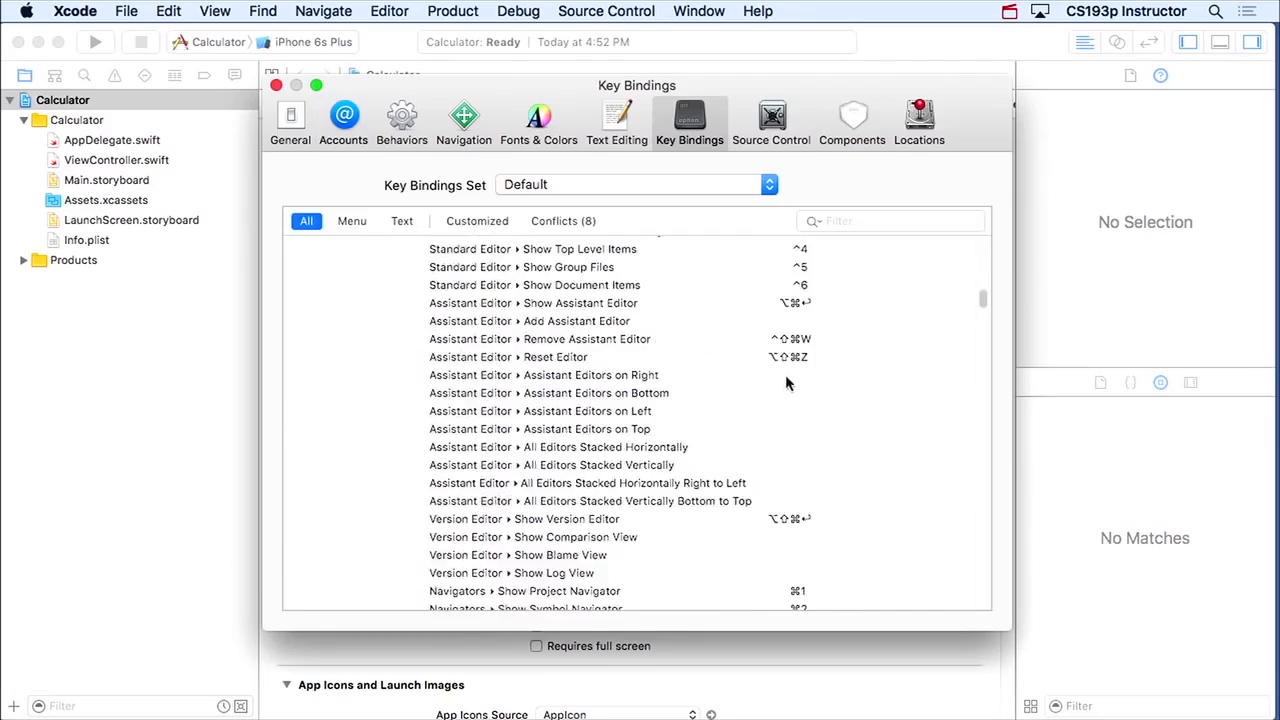
scroll(down, 3)
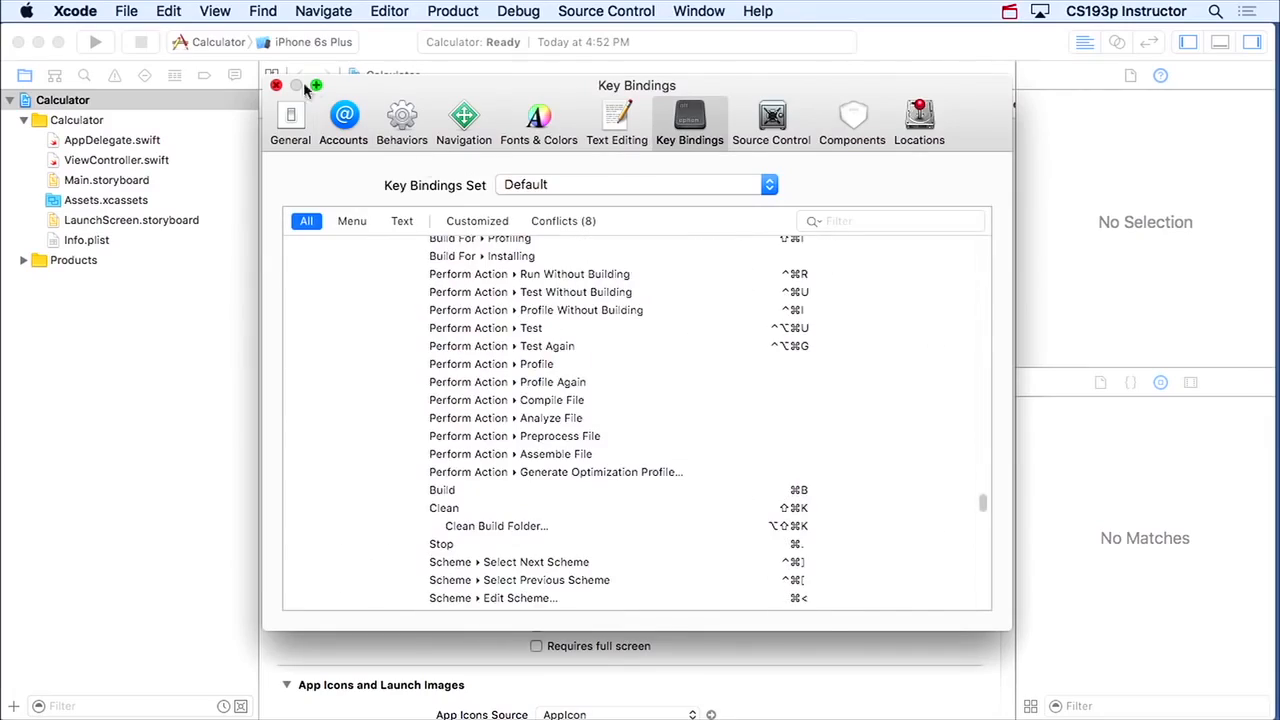
click(277, 85)
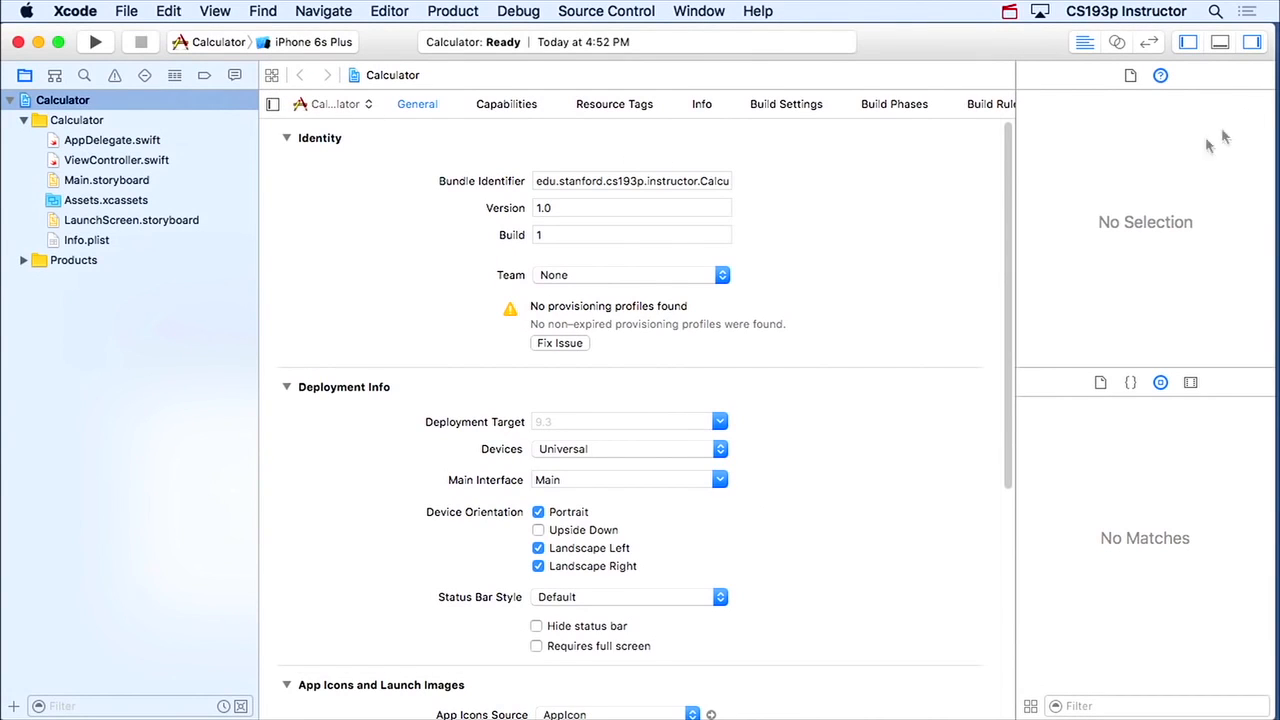
- Toggle the toolbar view buttons so the Project navigator is shown and the Utilities inspector is hidden
click(1252, 42)
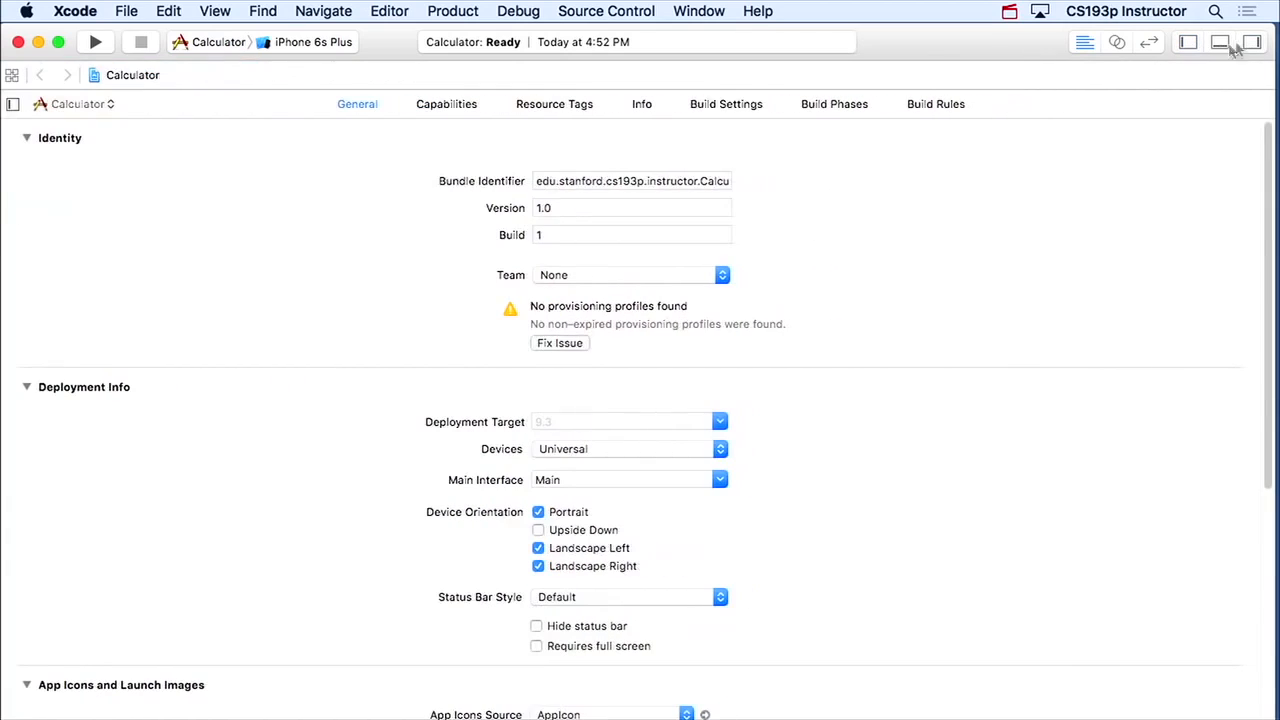
click(1252, 42)
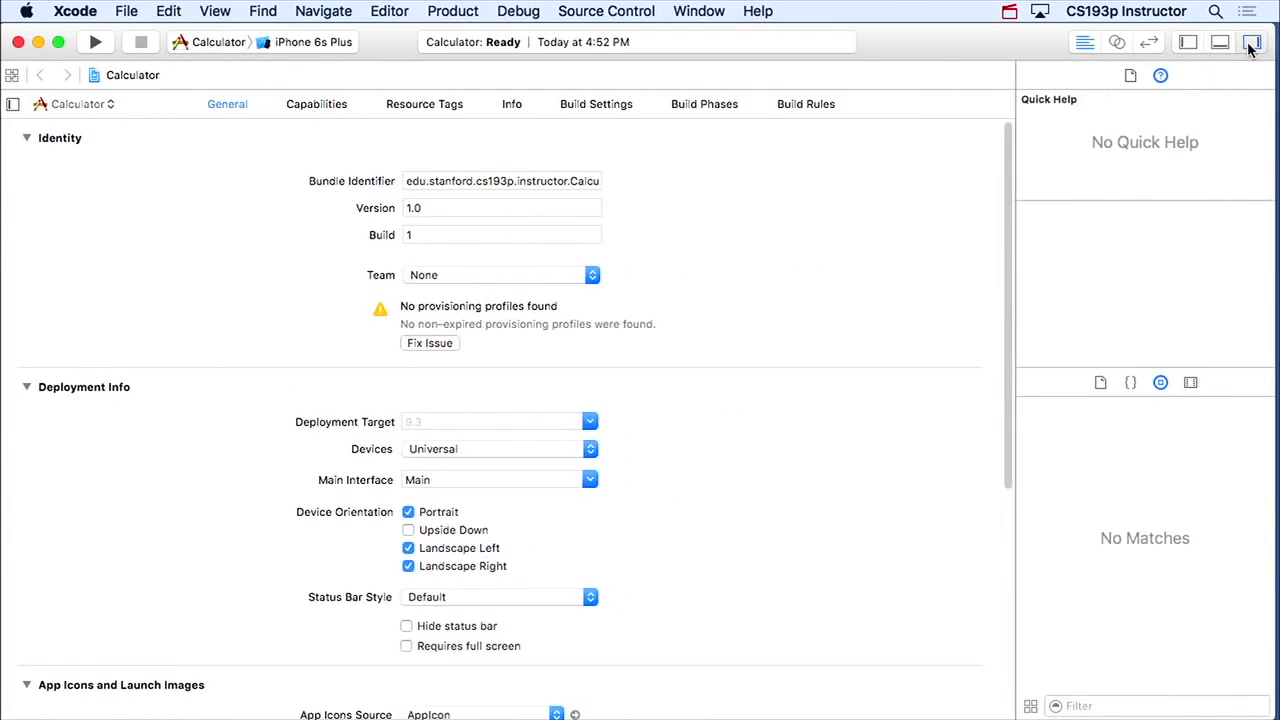
click(1187, 42)
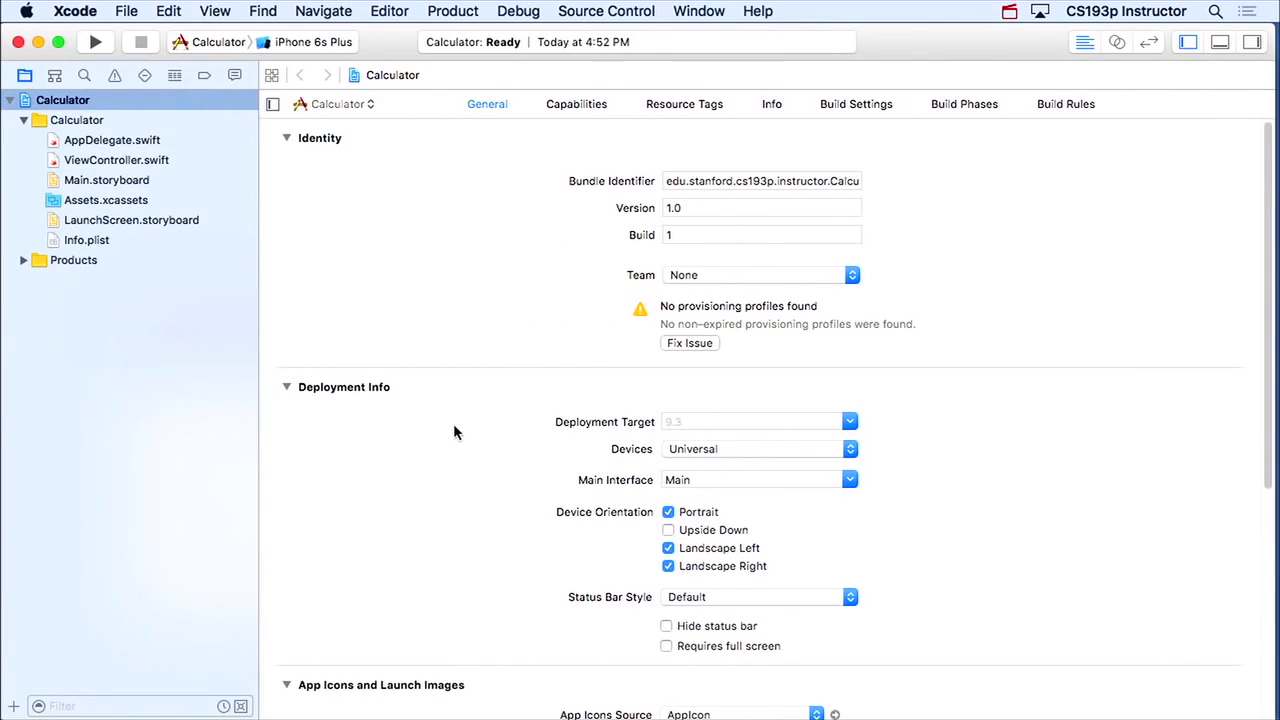
mouse_move(1024, 416)
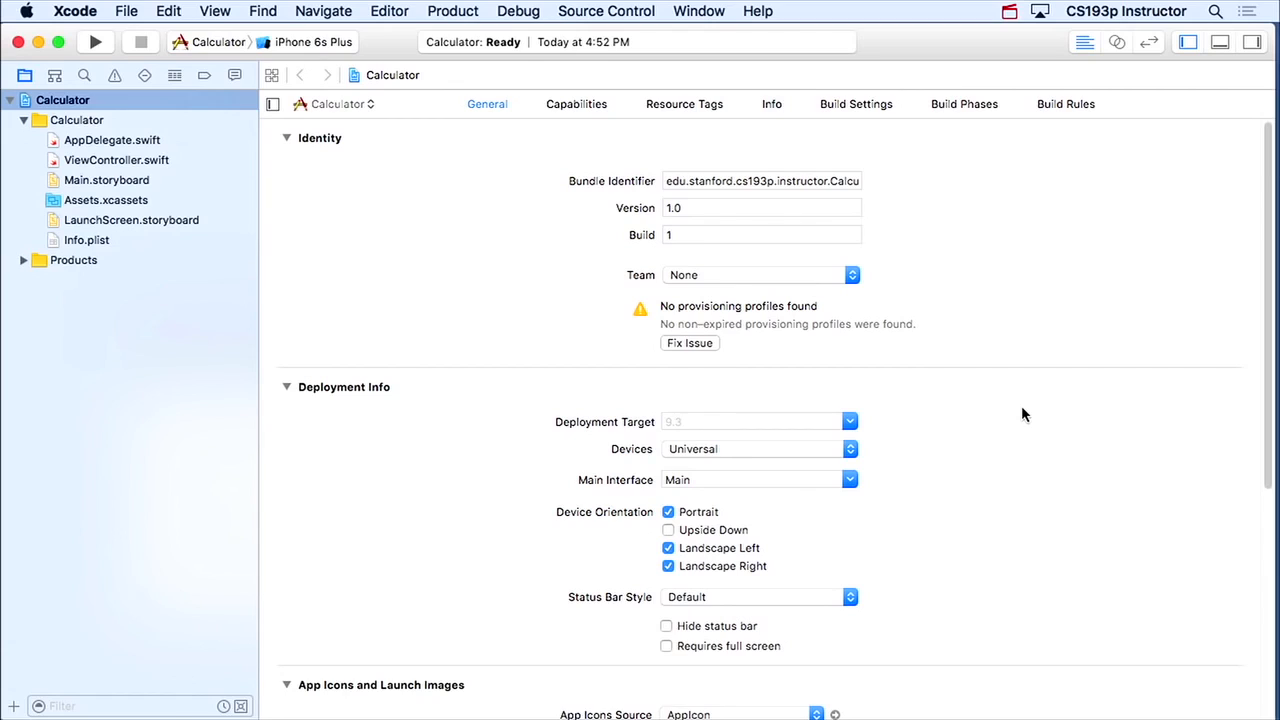
mouse_move(1044, 388)
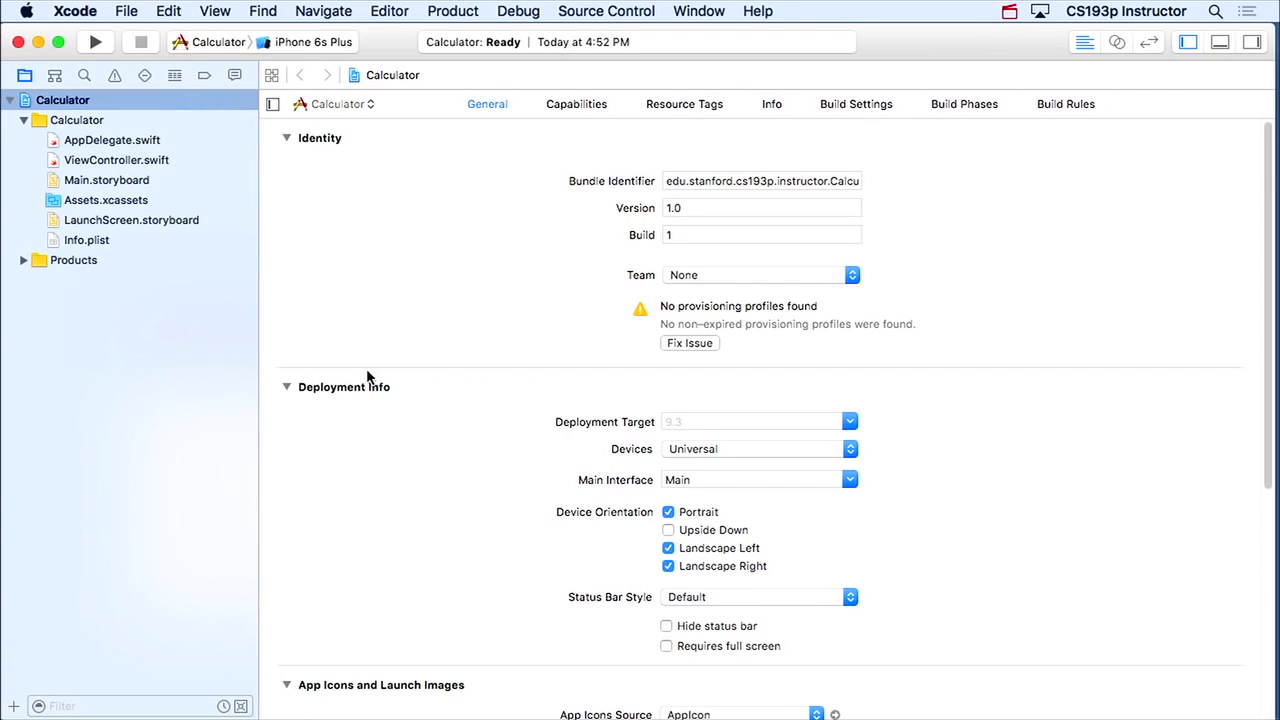
mouse_move(66, 100)
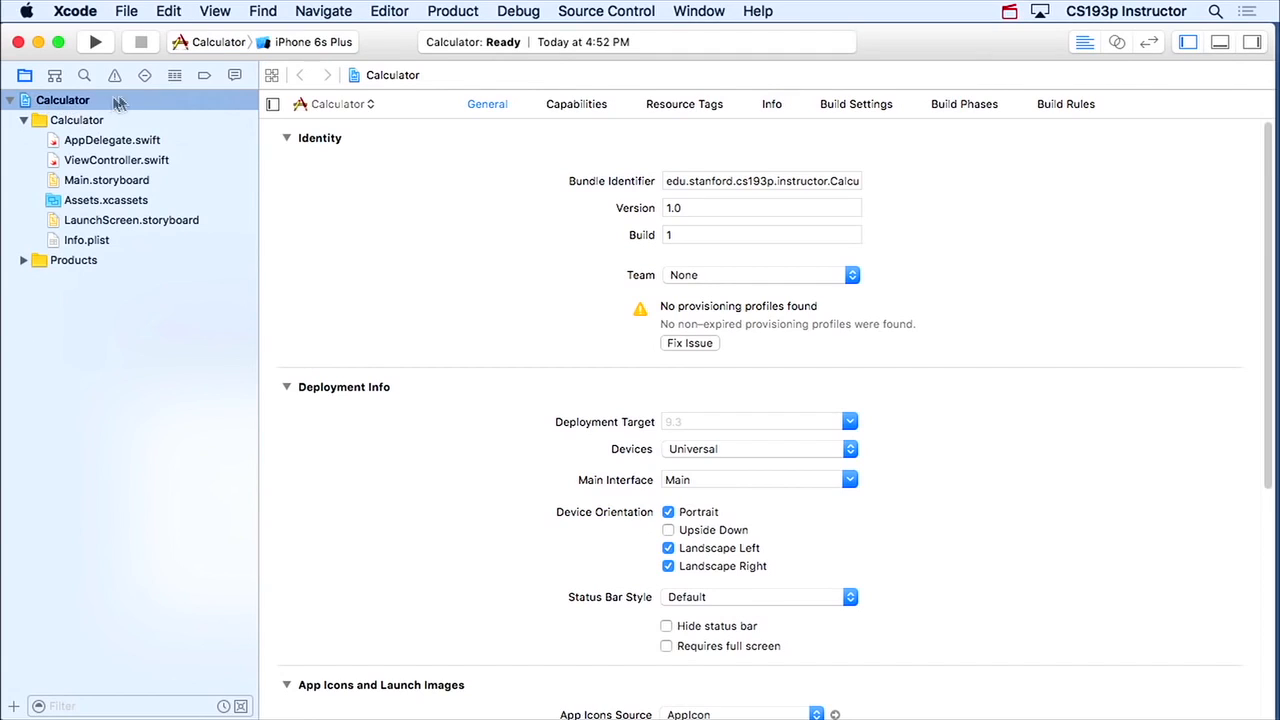
mouse_move(800, 120)
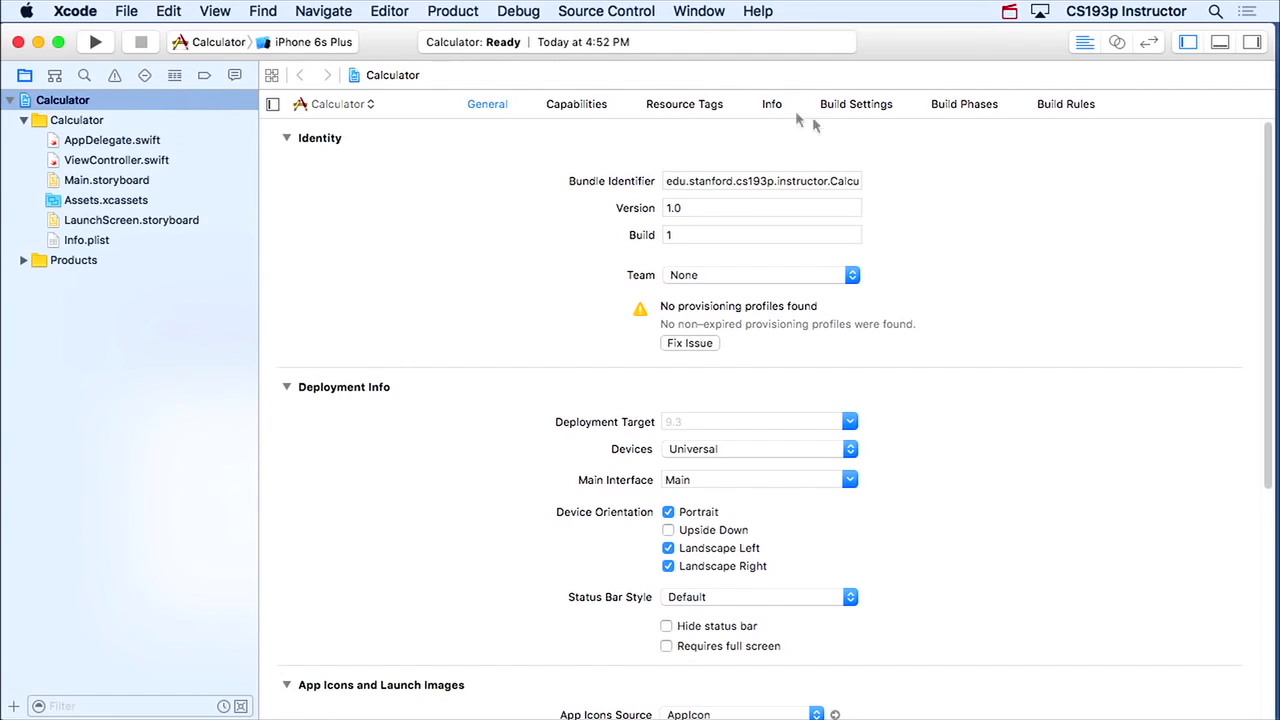
mouse_move(522, 86)
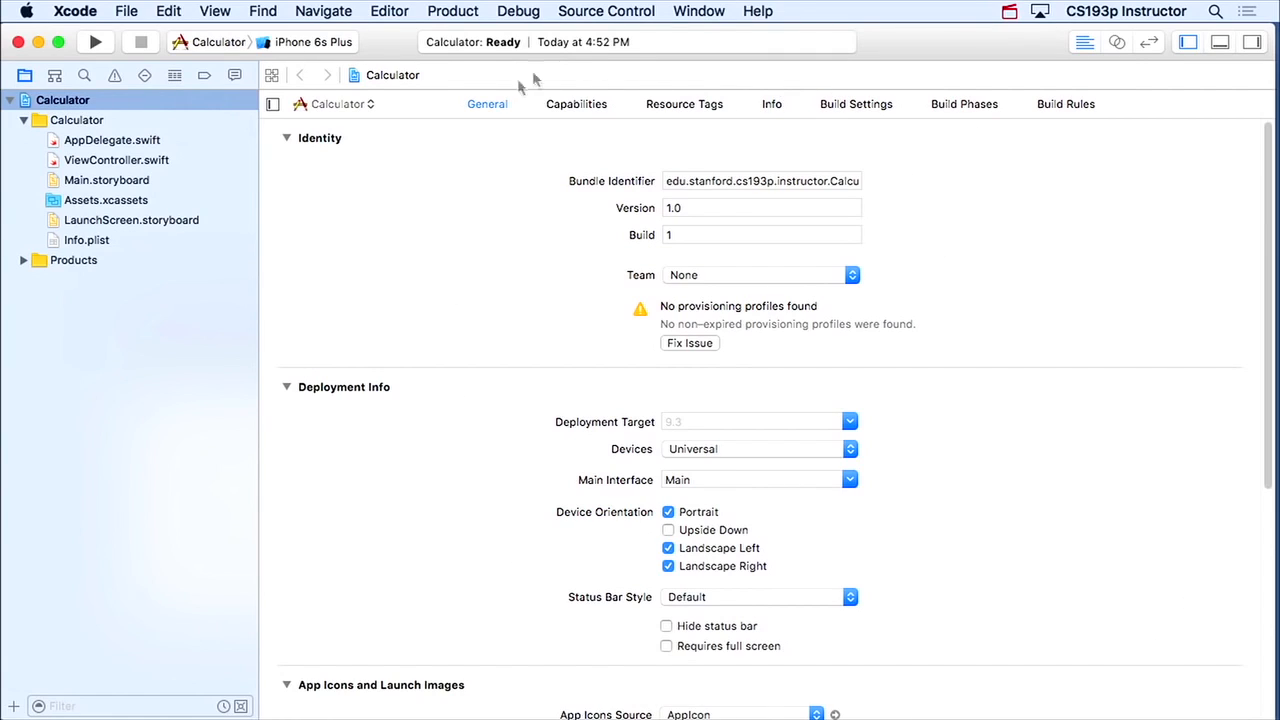
mouse_move(505, 580)
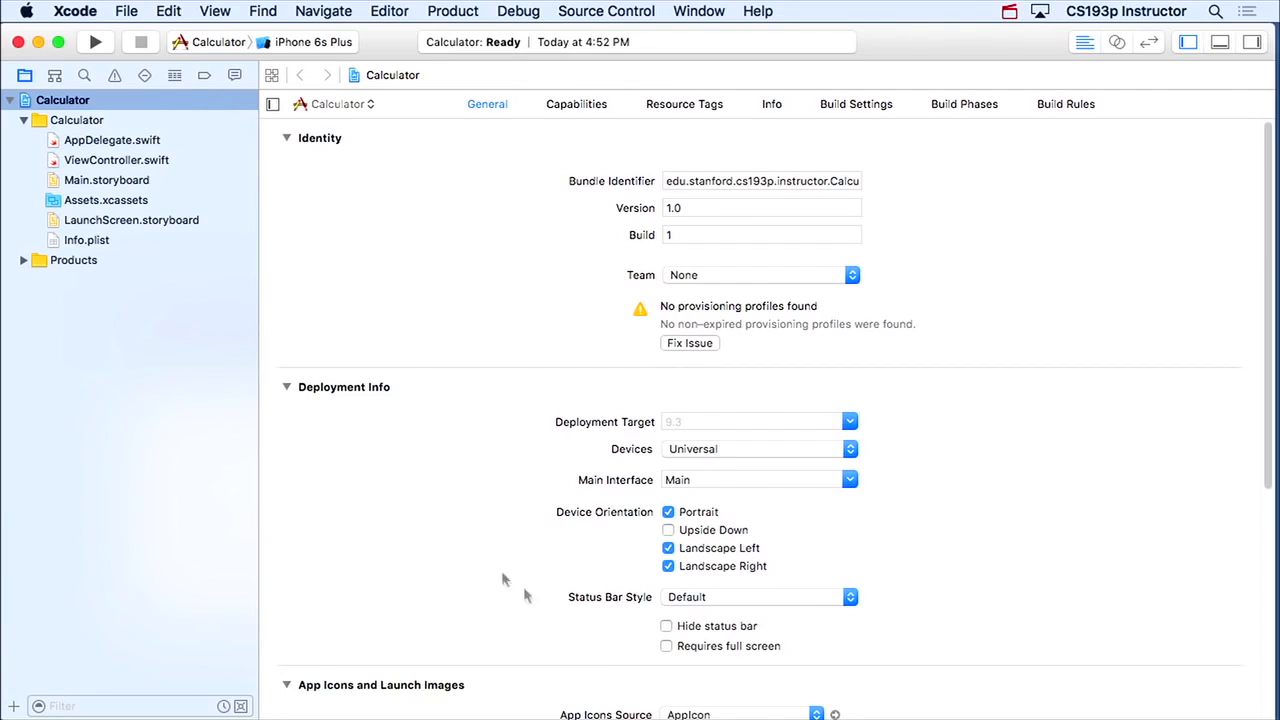
mouse_move(347, 195)
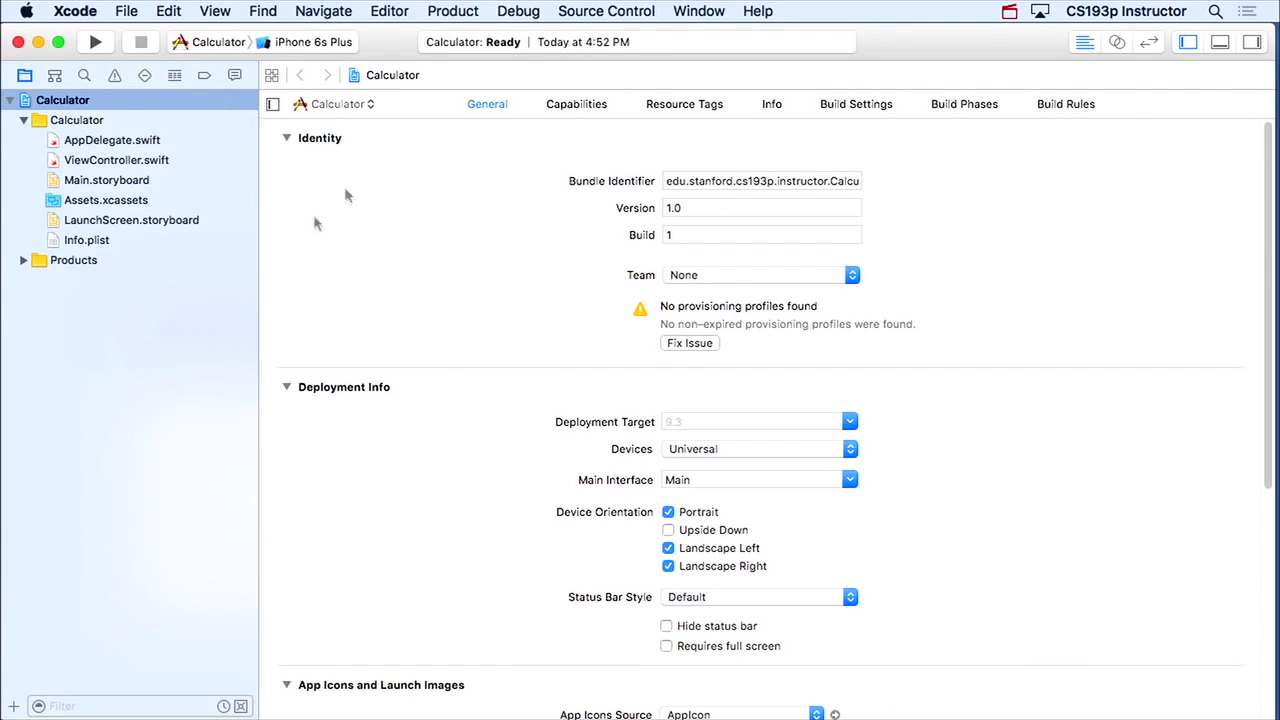
mouse_move(434, 205)
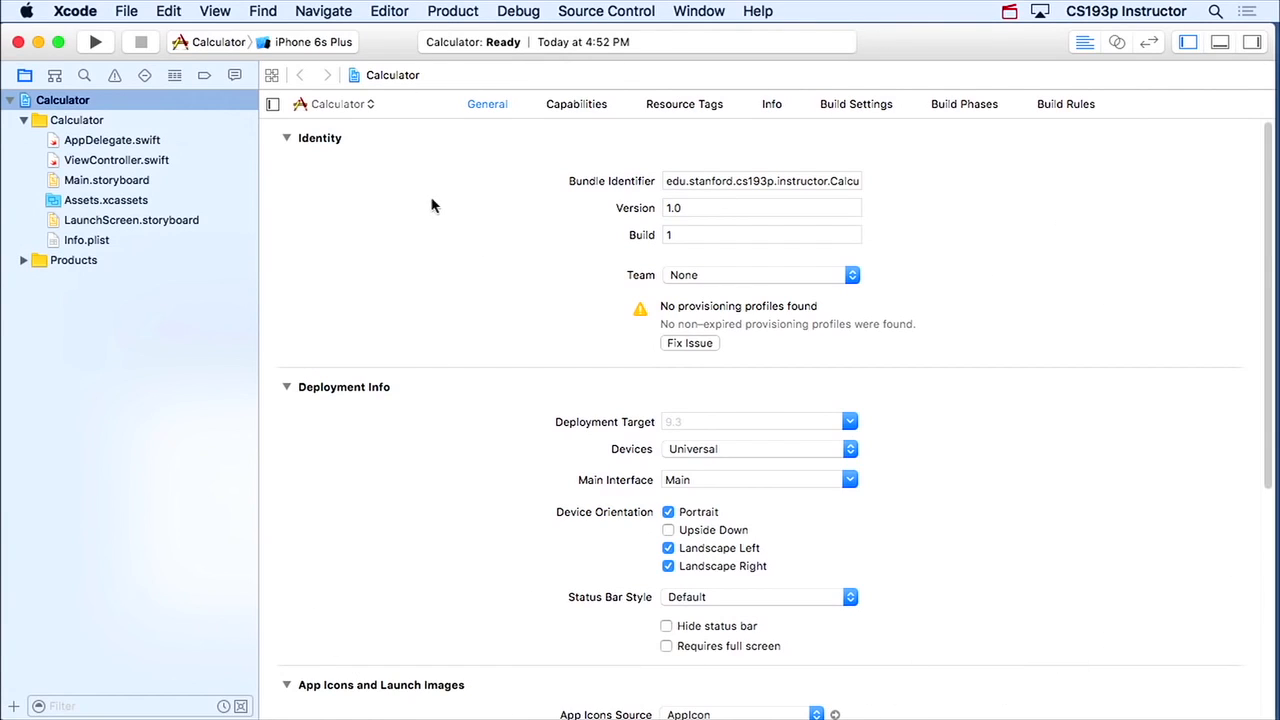
scroll(down, 3)
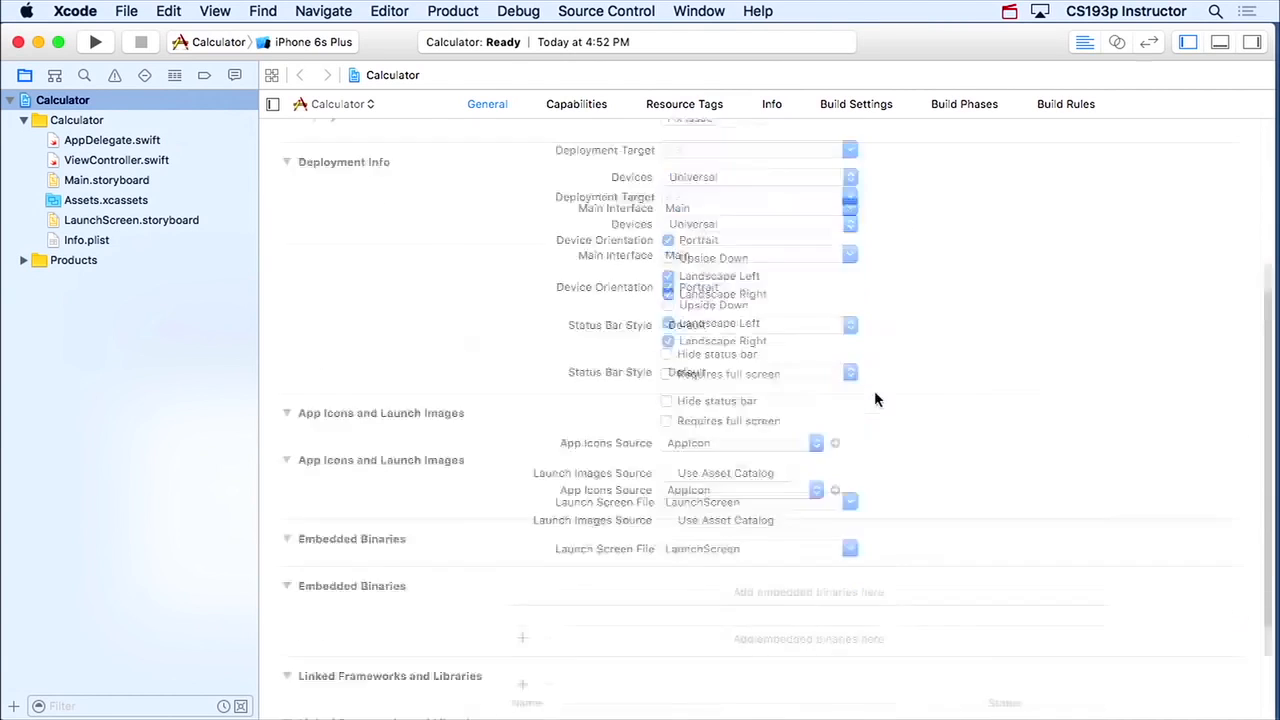
scroll(up, 3)
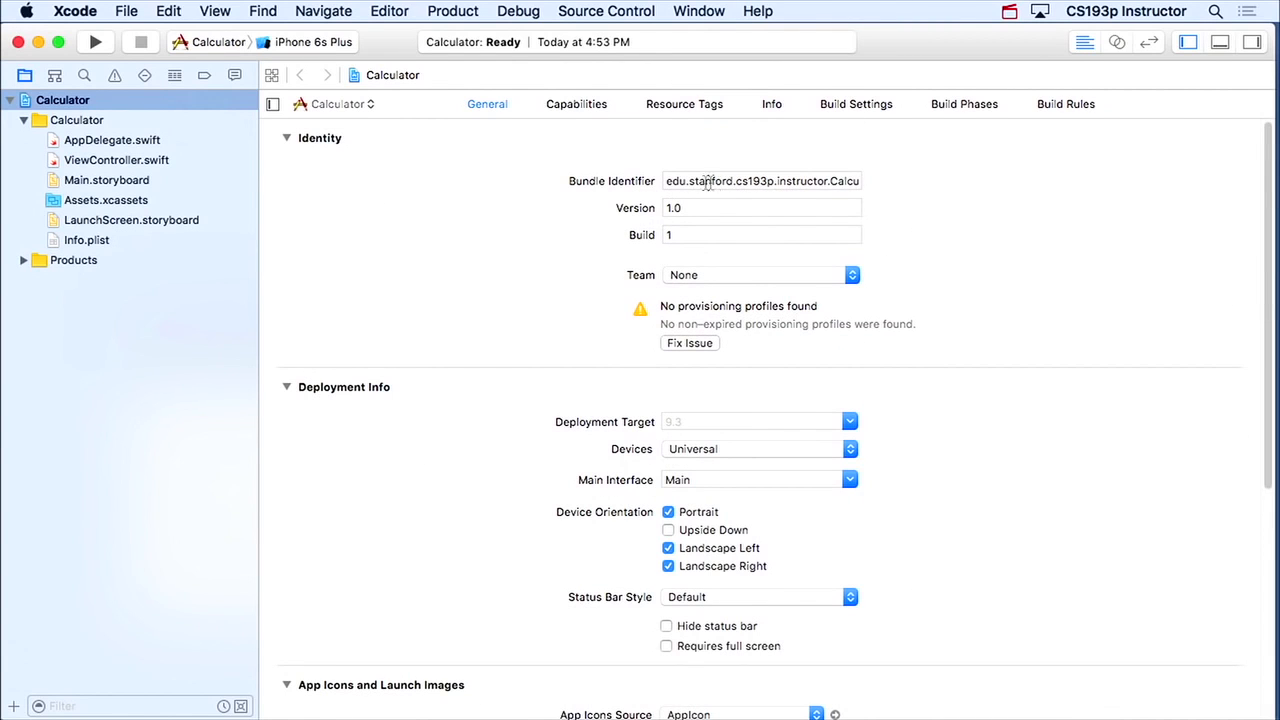
scroll(down, 3)
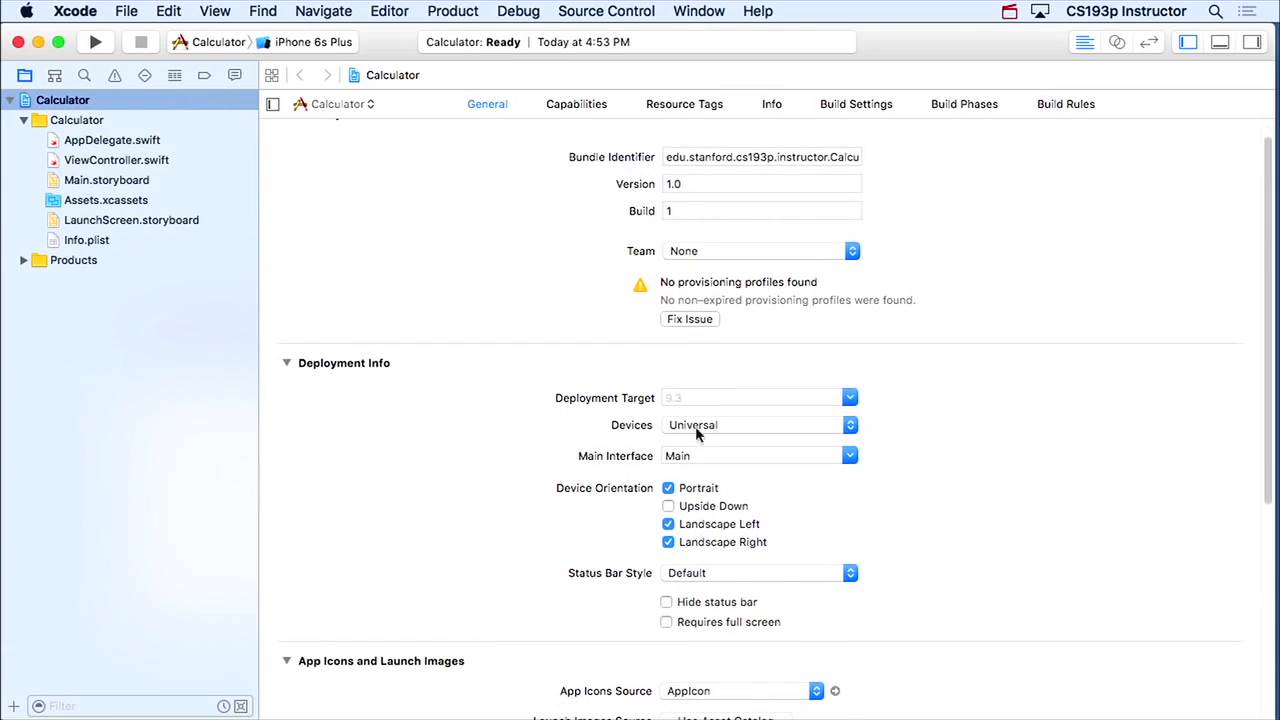
click(850, 424)
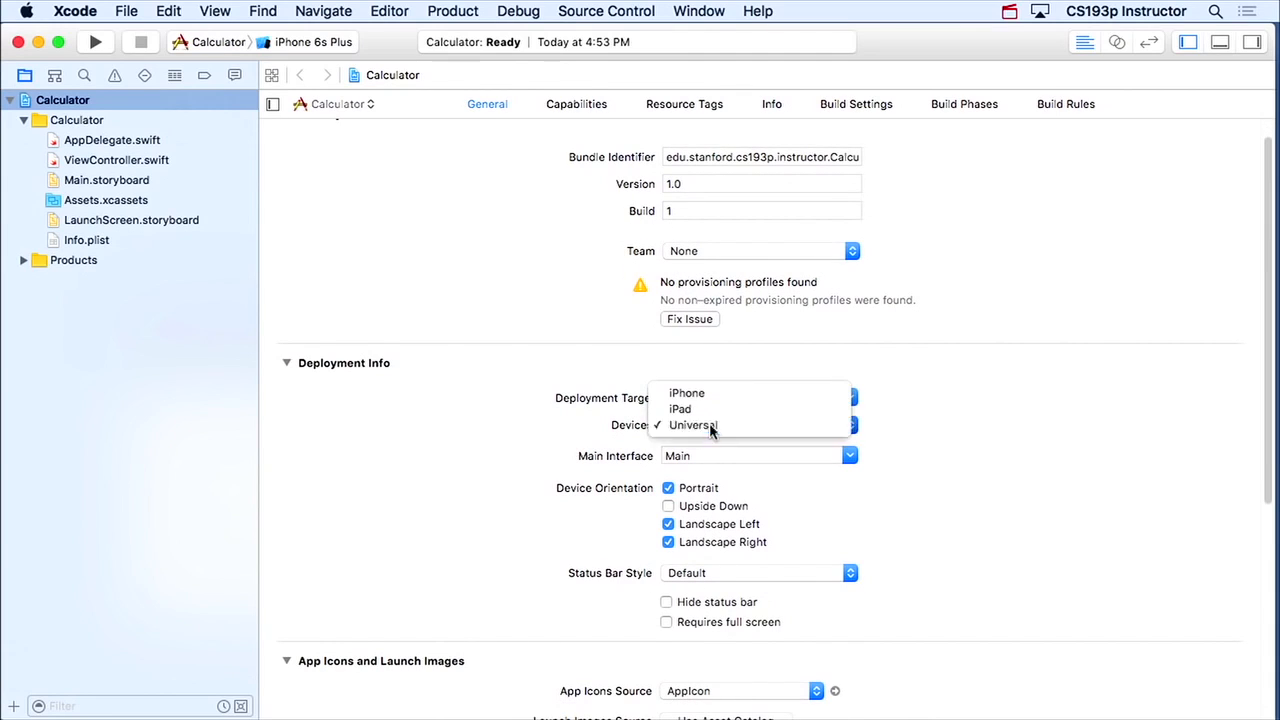
click(576, 103)
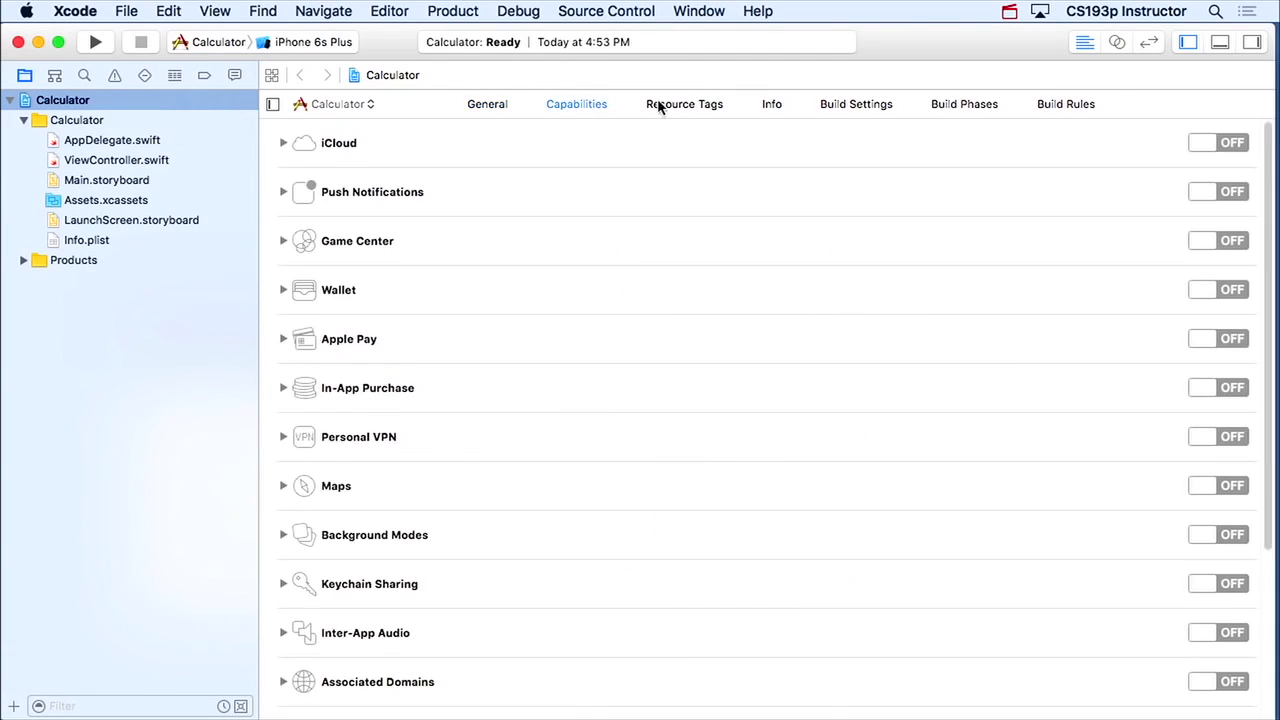
click(487, 103)
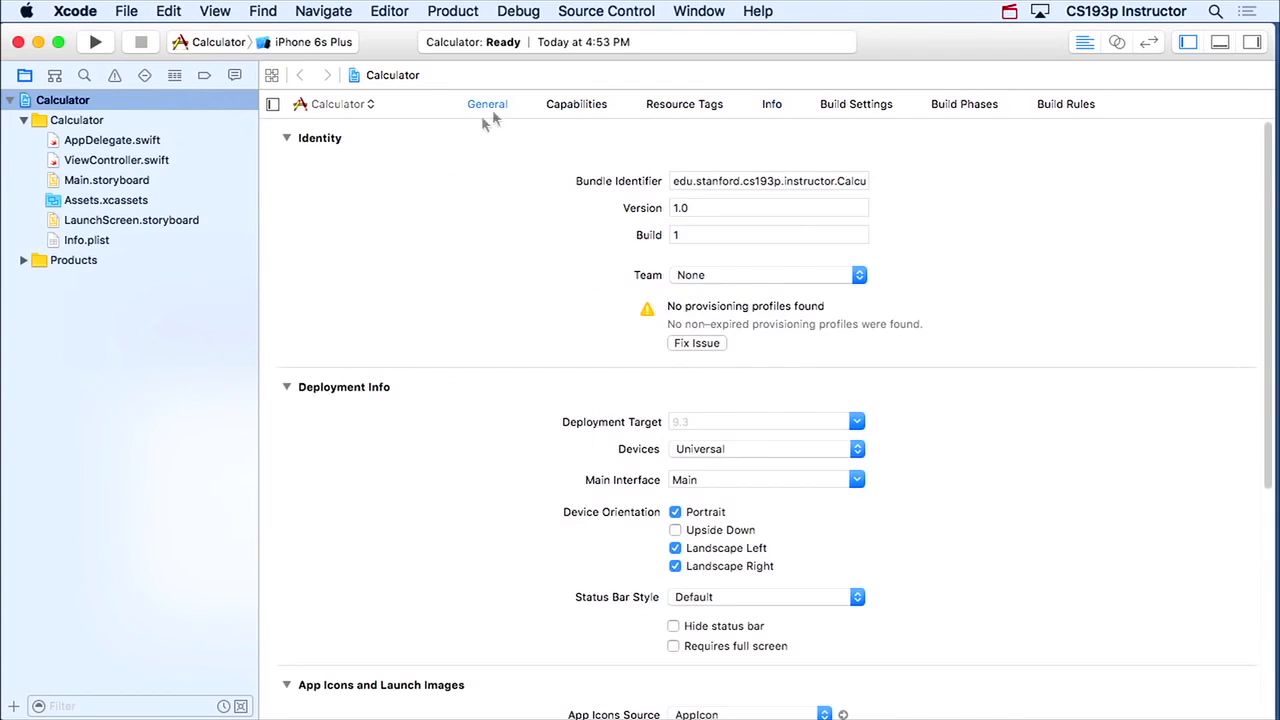
mouse_move(1025, 278)
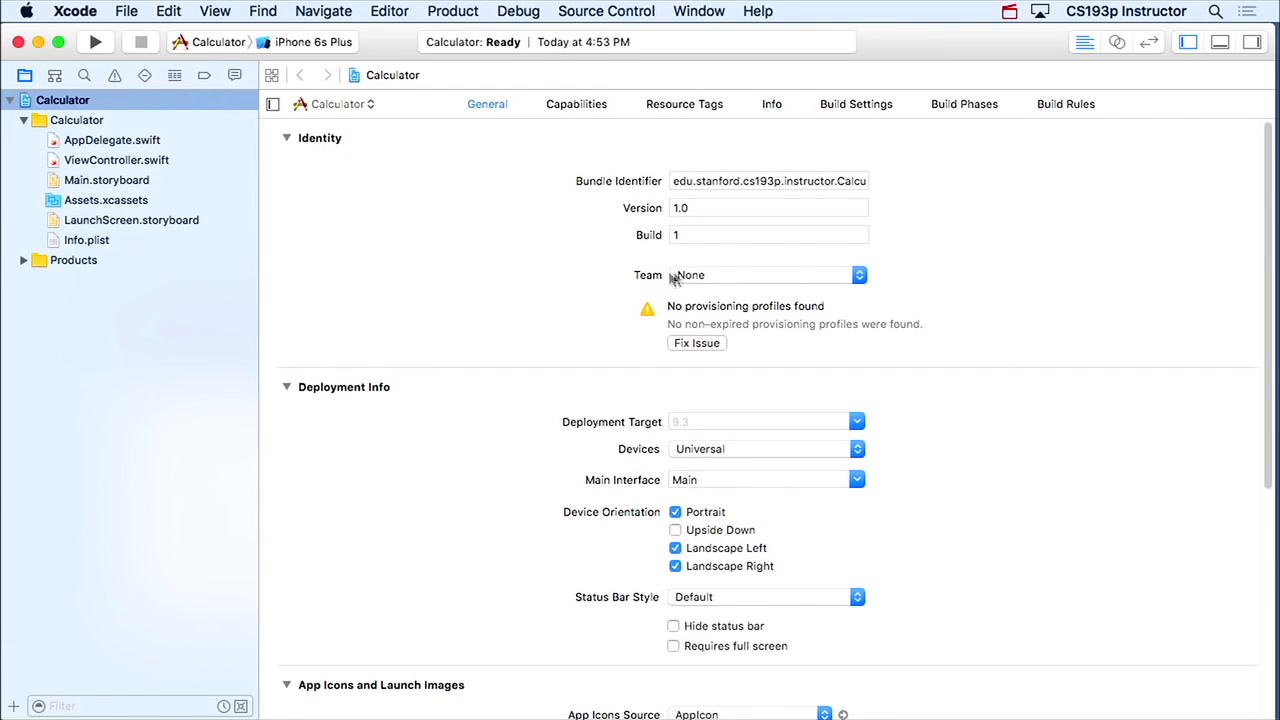
mouse_move(712, 277)
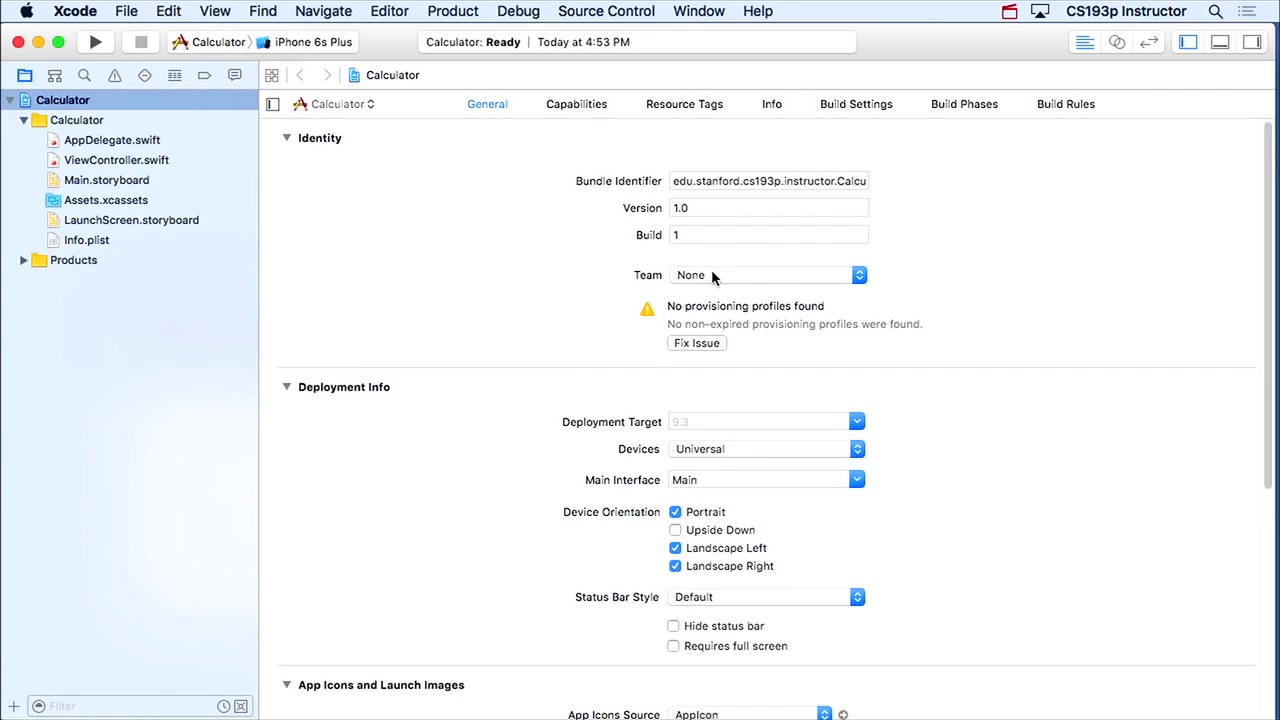
- Cancel adding a developer account and set the target's signing Team to CS193p Instructor (Personal Team)
click(858, 274)
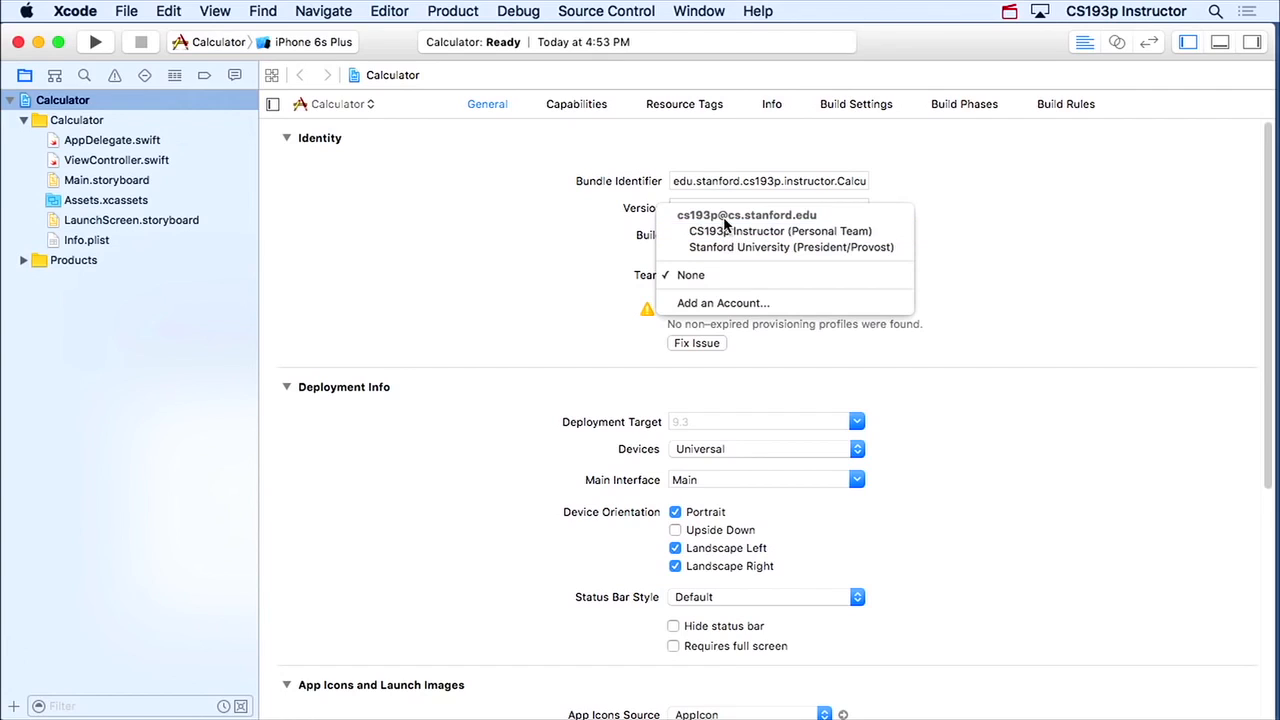
mouse_move(780, 231)
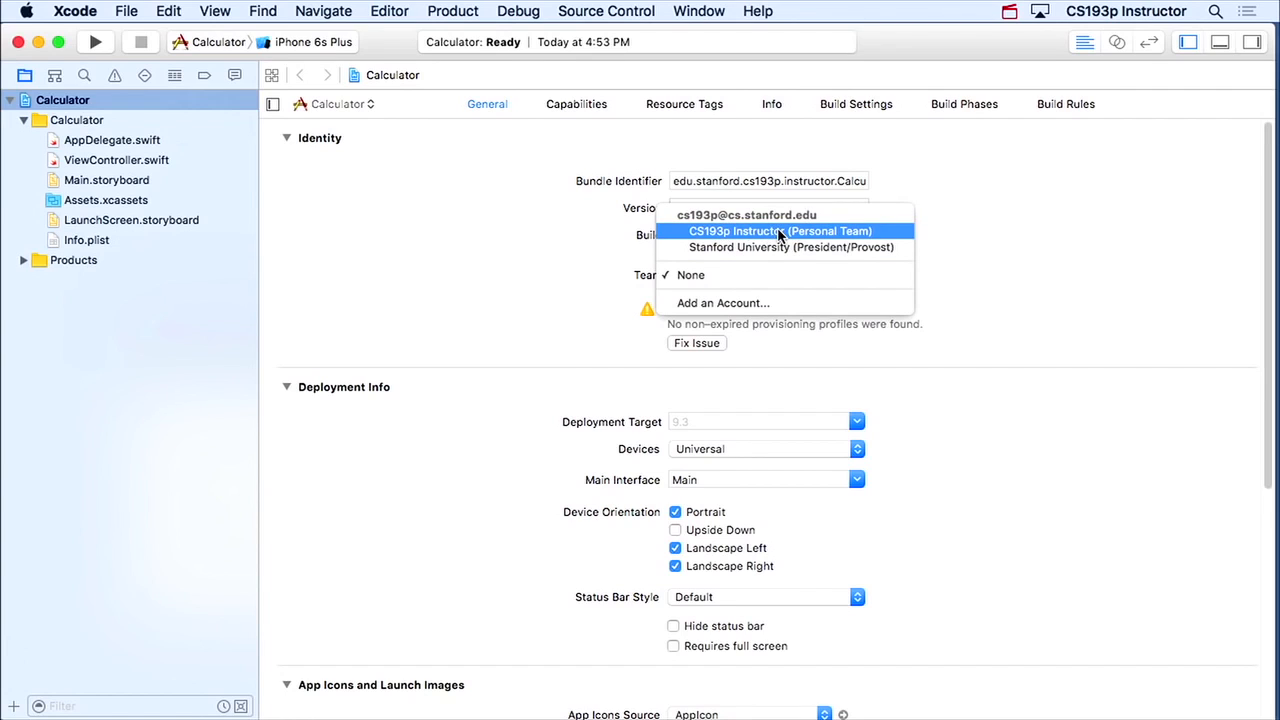
mouse_move(722, 303)
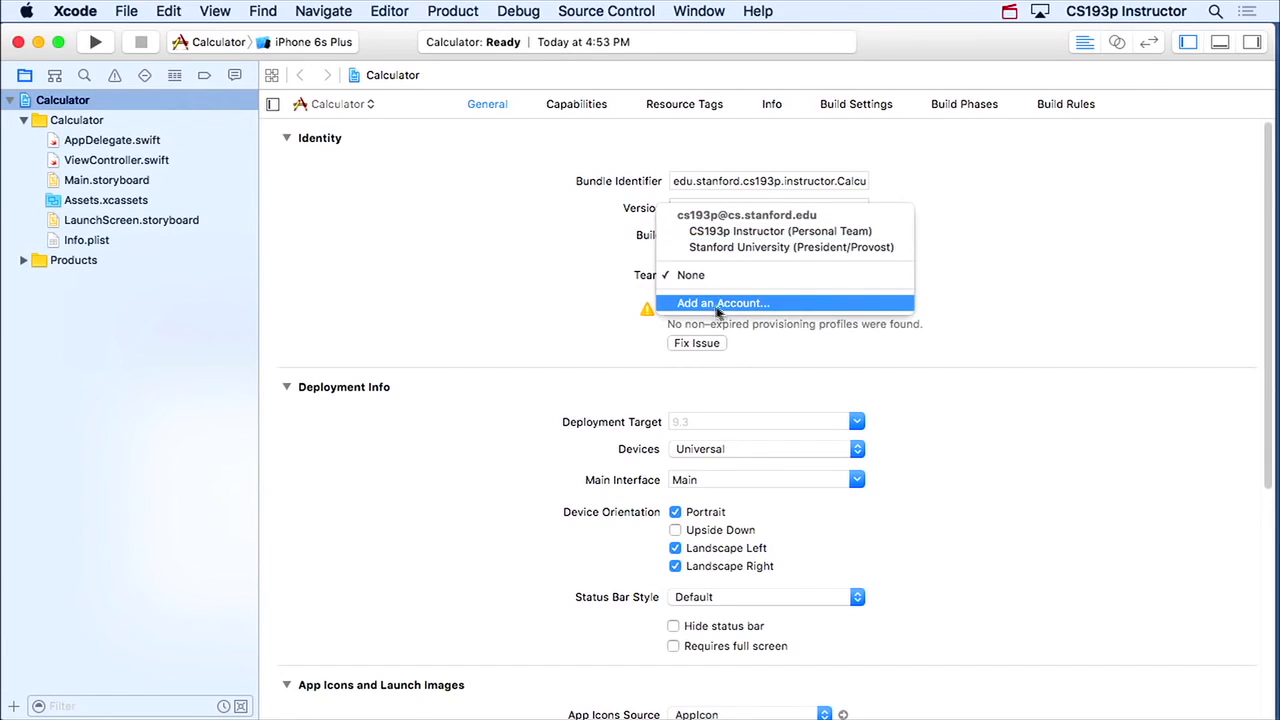
click(722, 303)
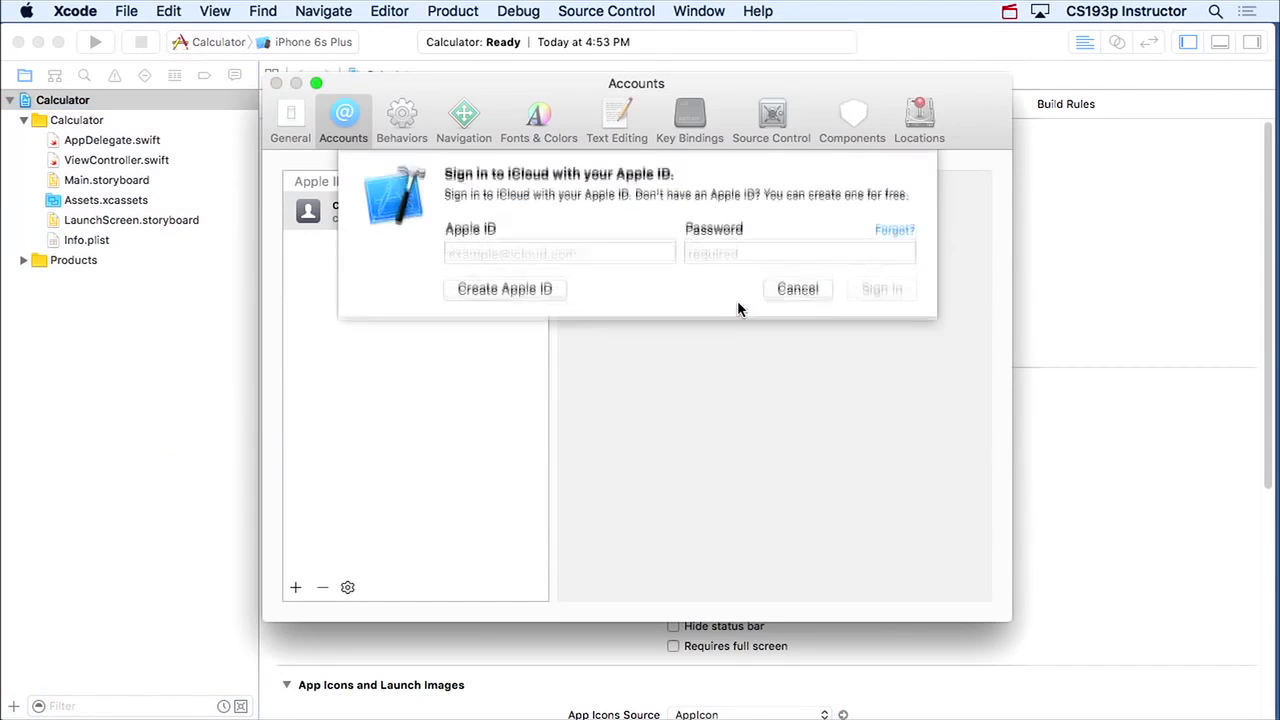
click(560, 253)
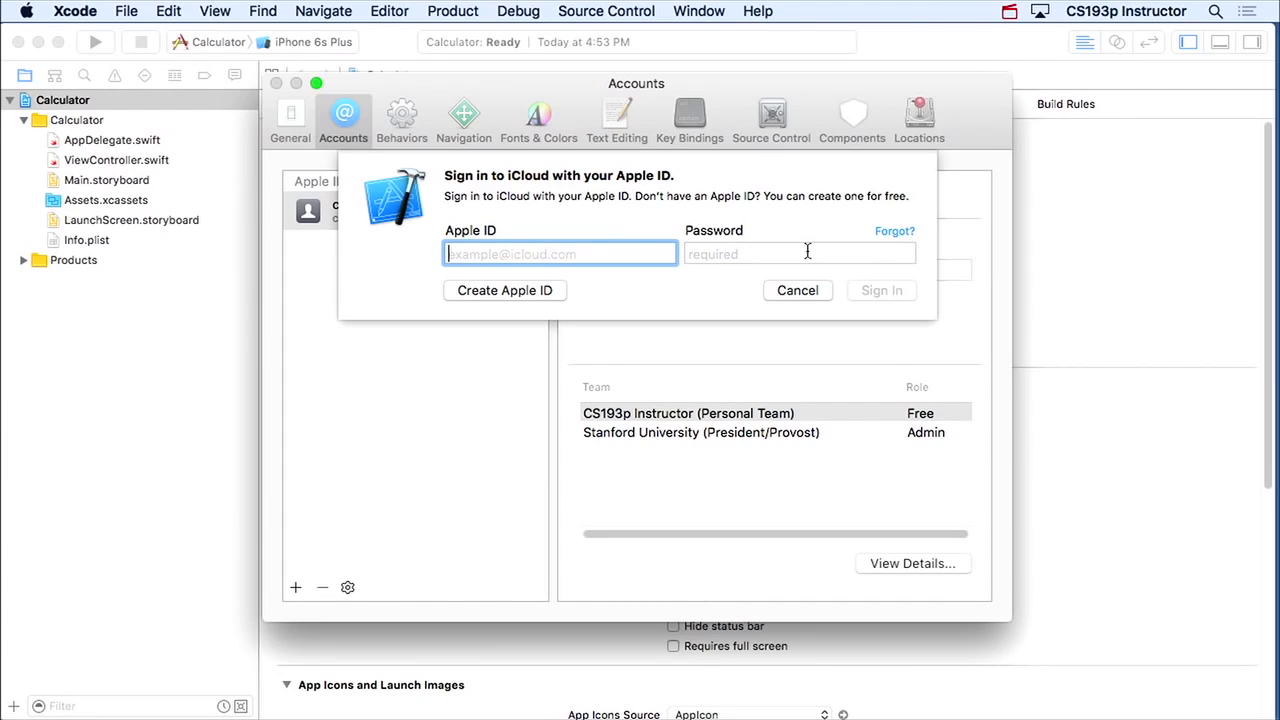
mouse_move(782, 290)
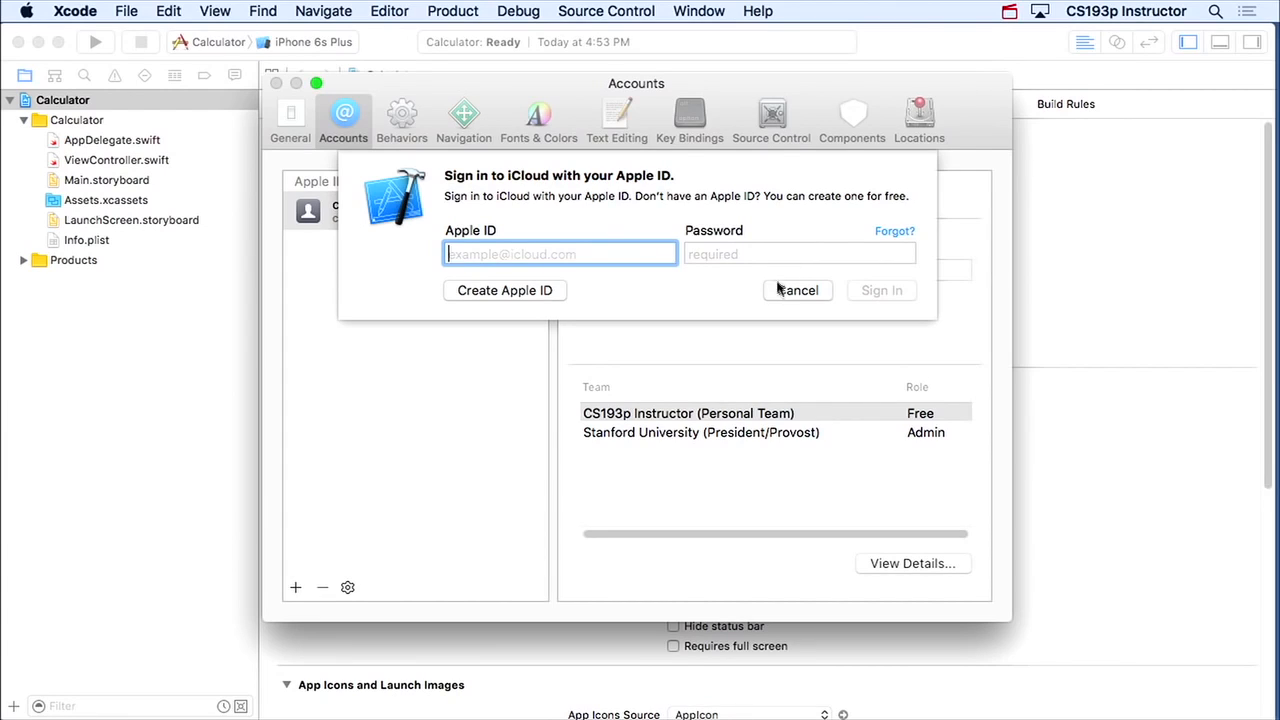
mouse_move(797, 300)
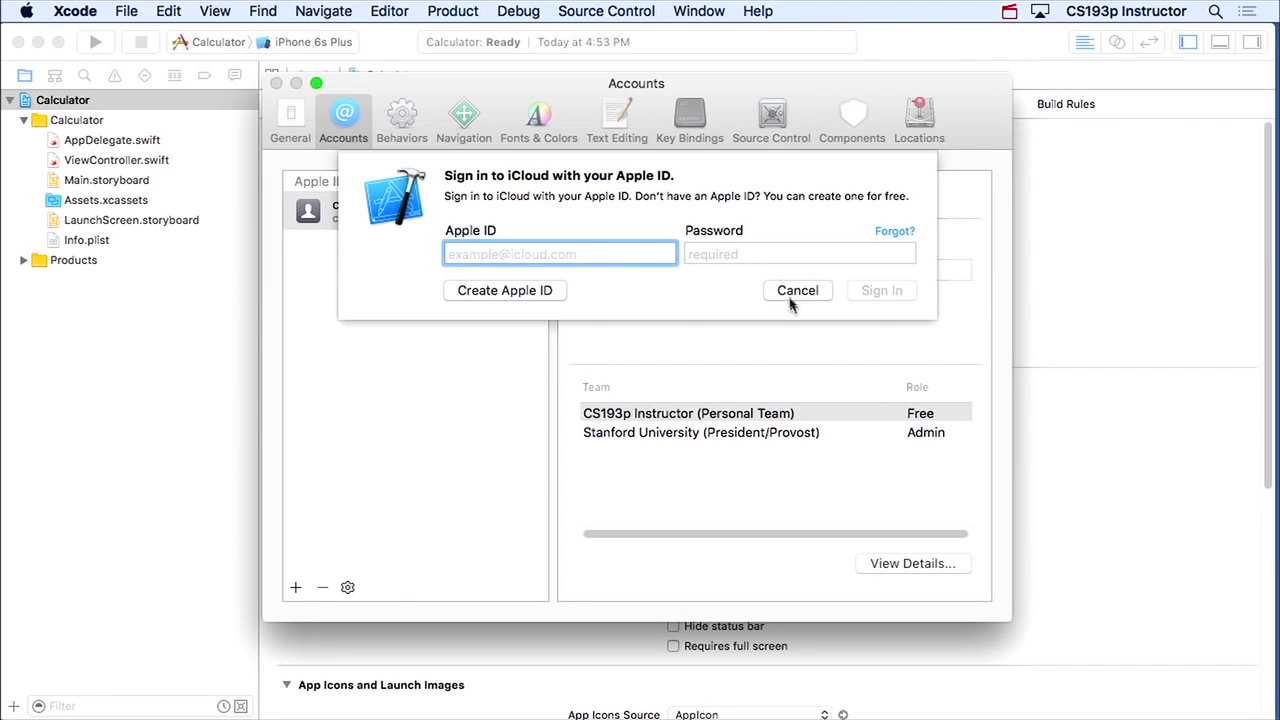
click(797, 290)
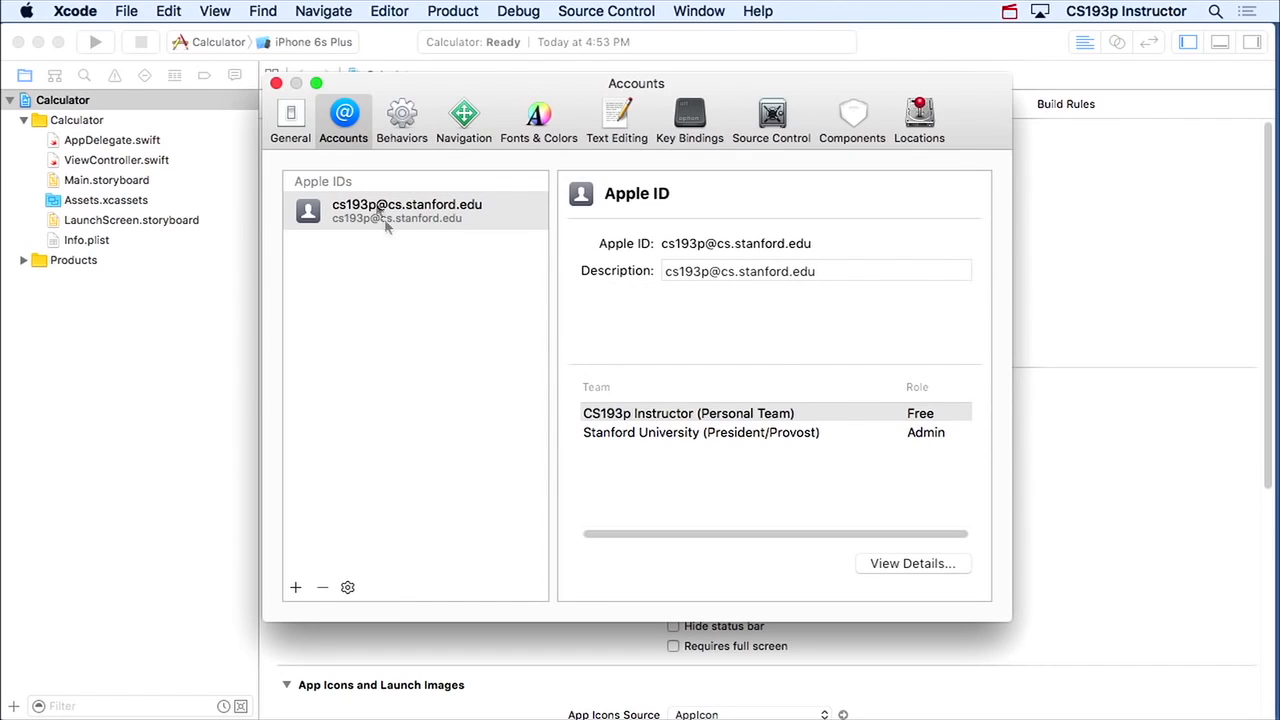
click(276, 83)
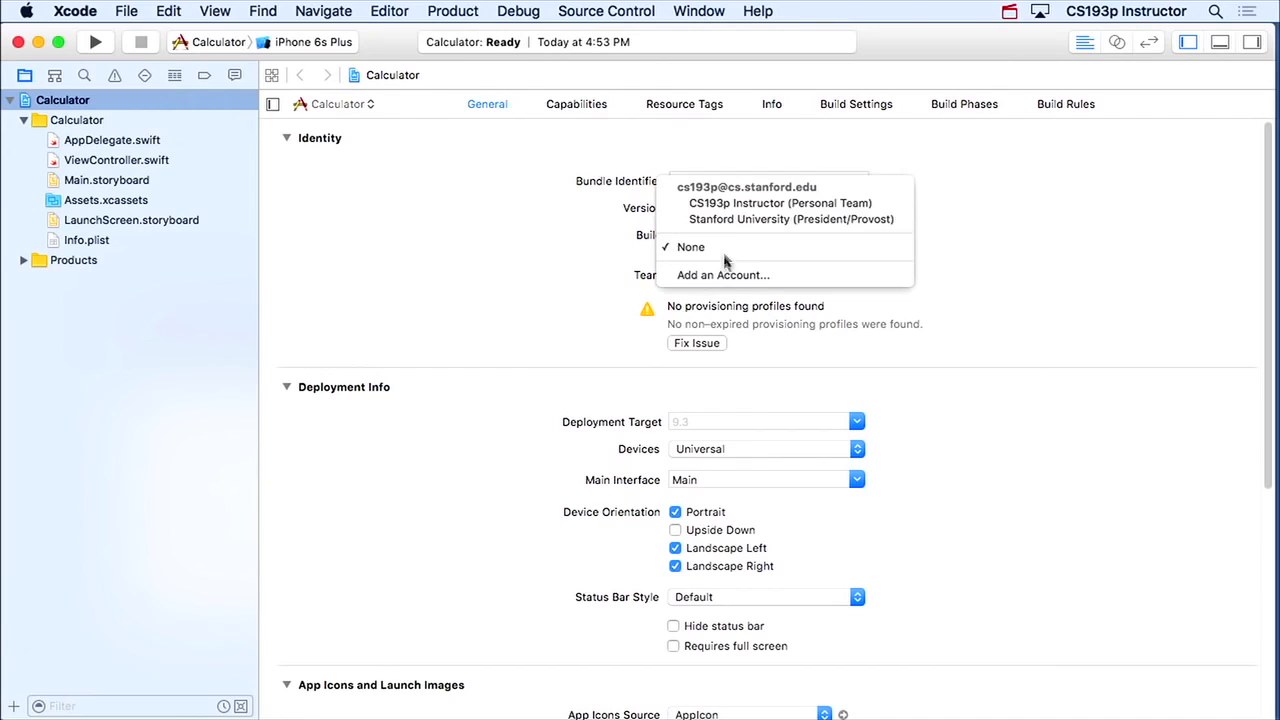
click(780, 203)
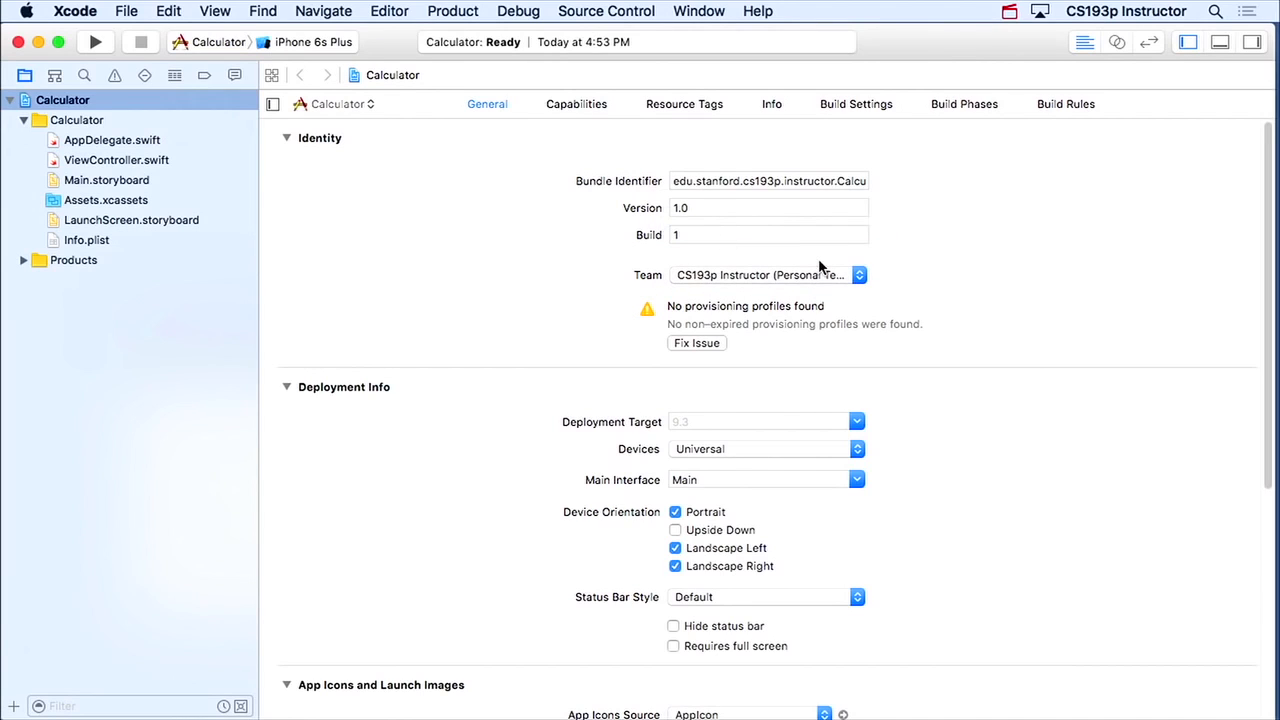
mouse_move(740, 291)
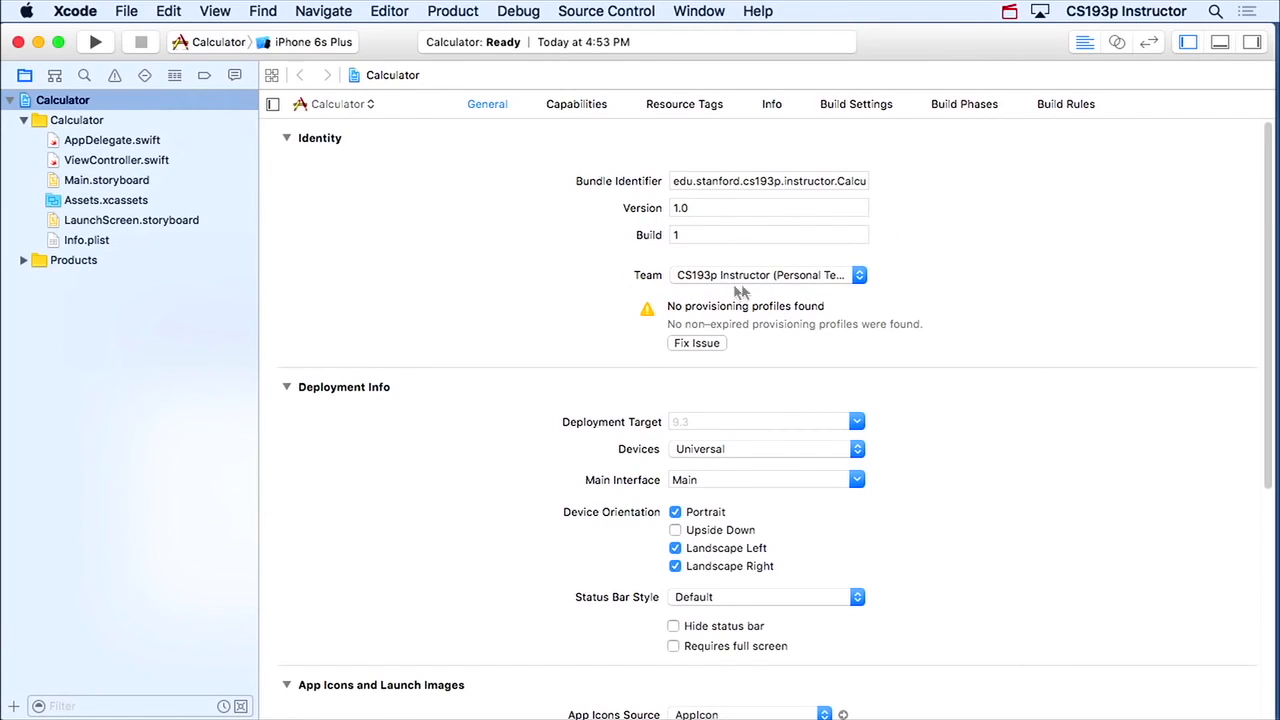
mouse_move(762, 349)
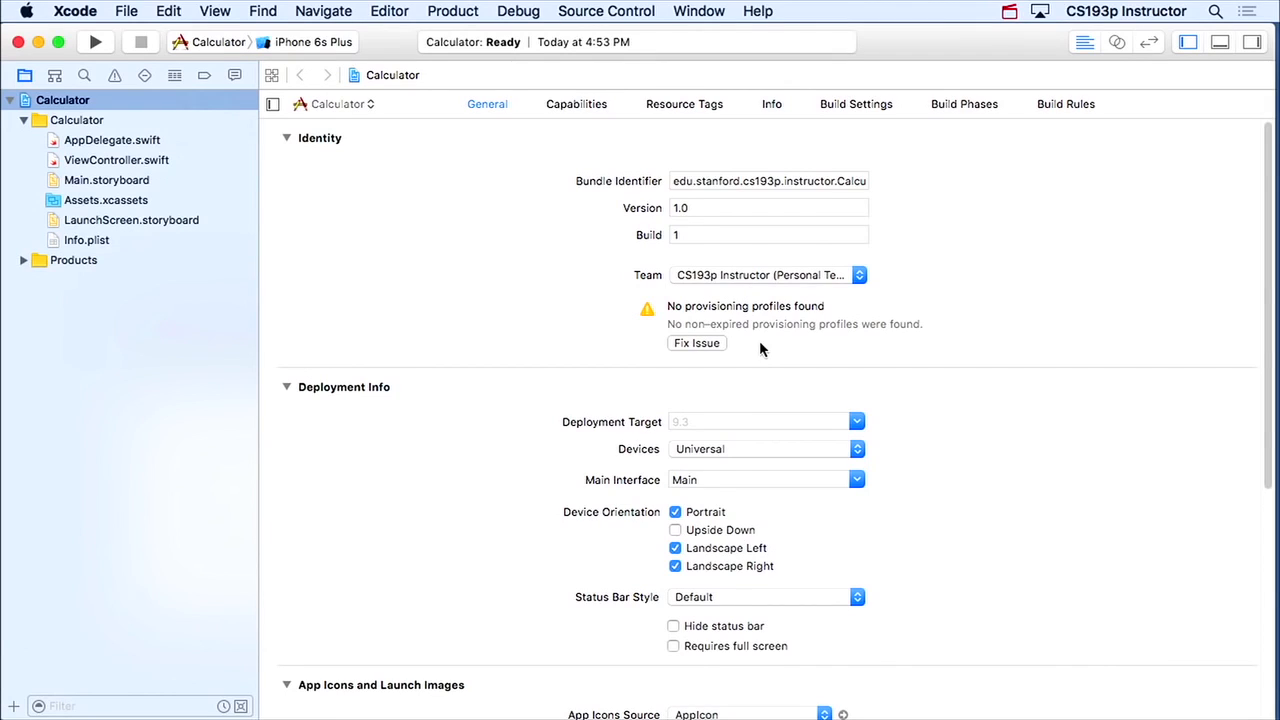
mouse_move(658, 322)
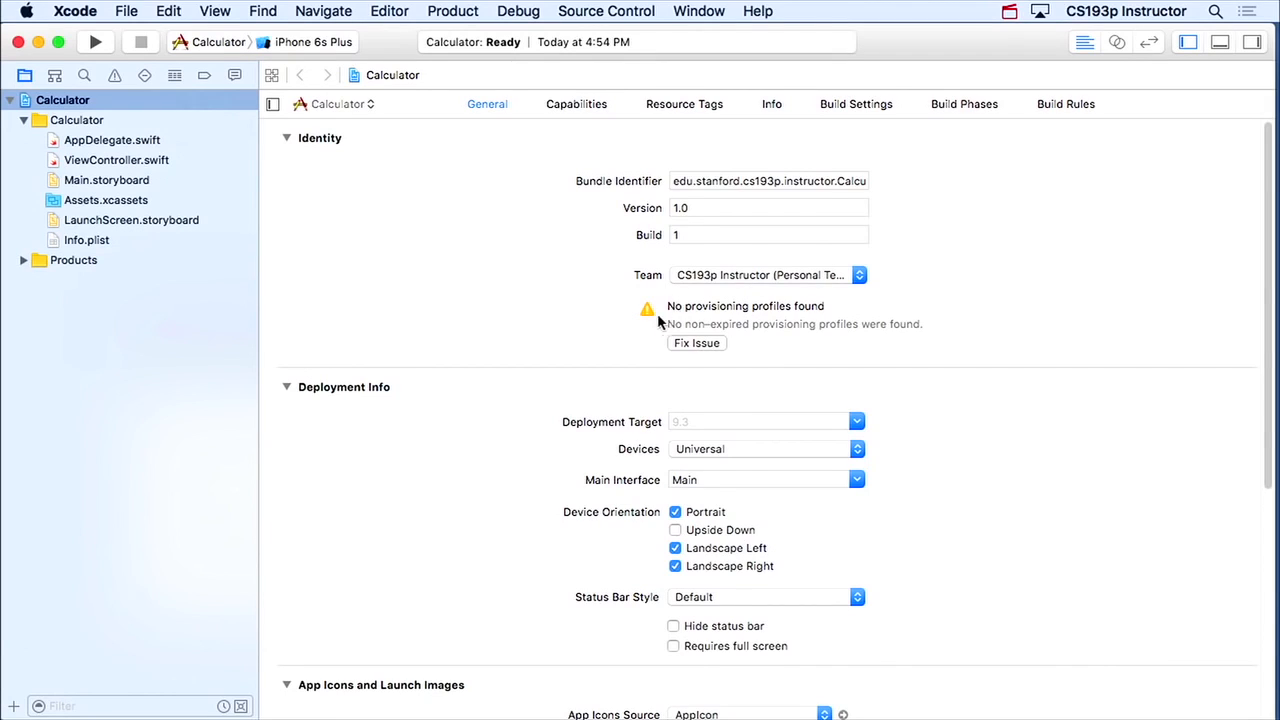
mouse_move(800, 320)
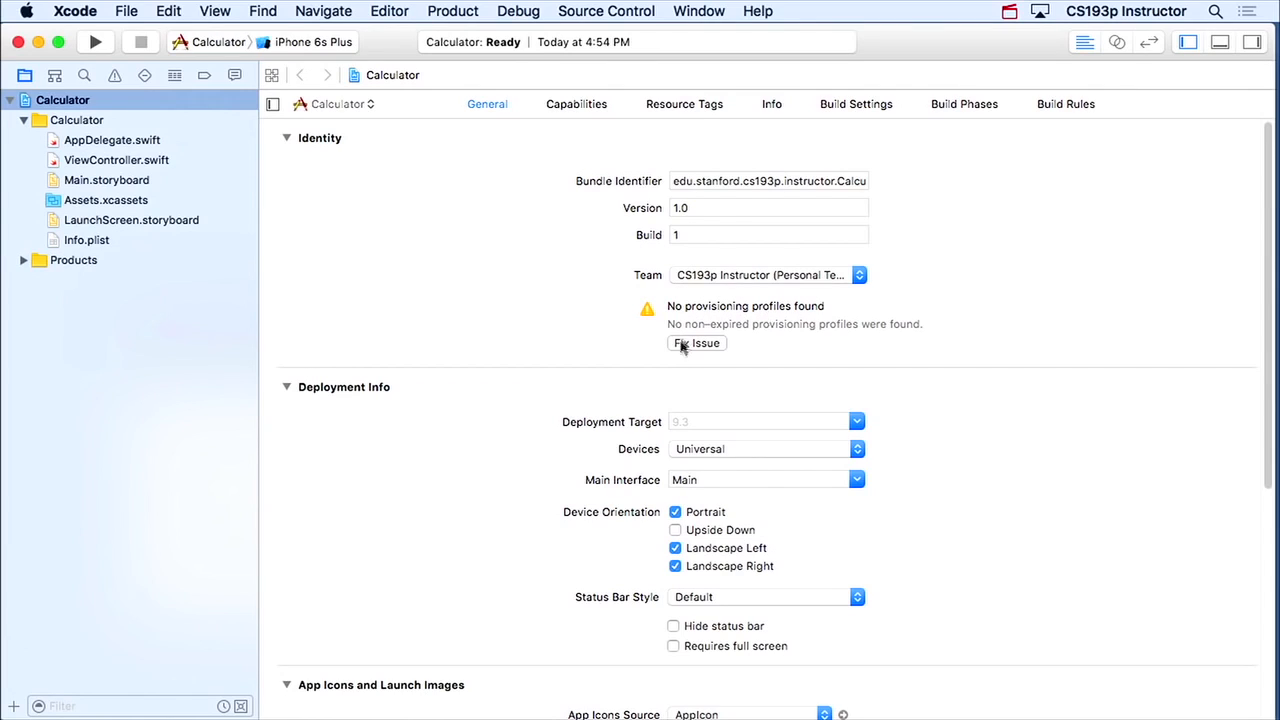
mouse_move(810, 354)
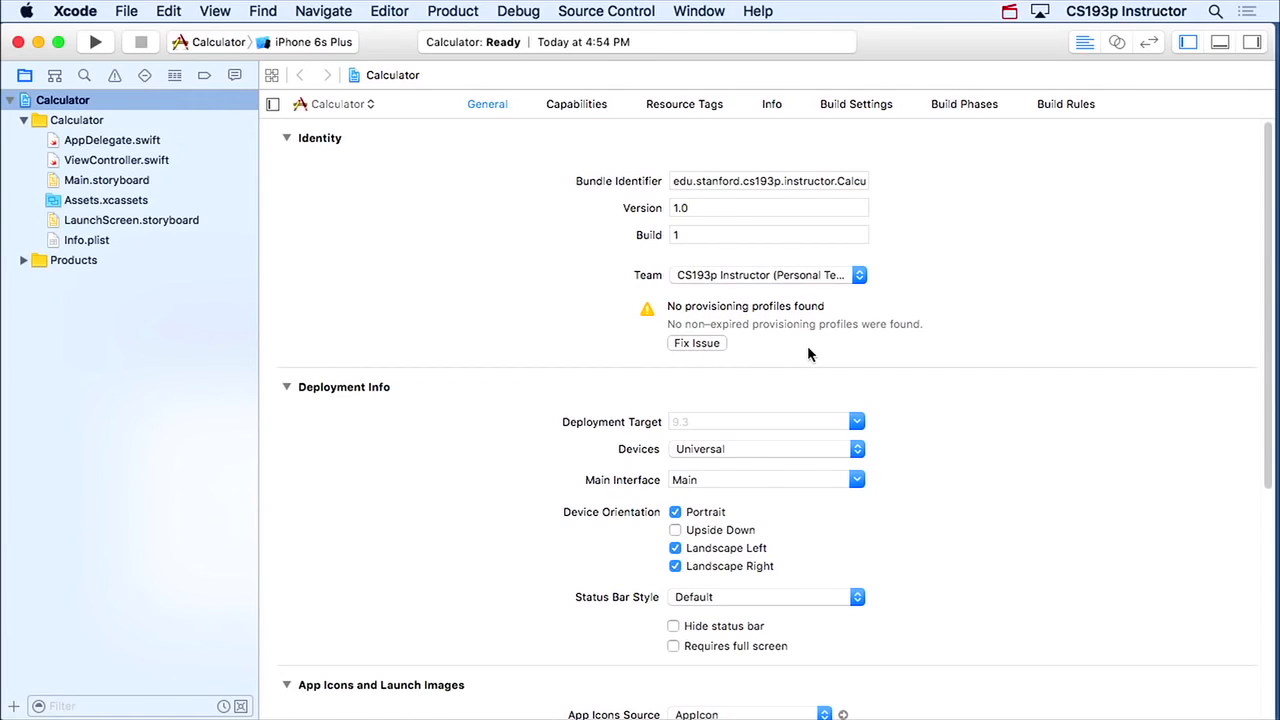
mouse_move(700, 363)
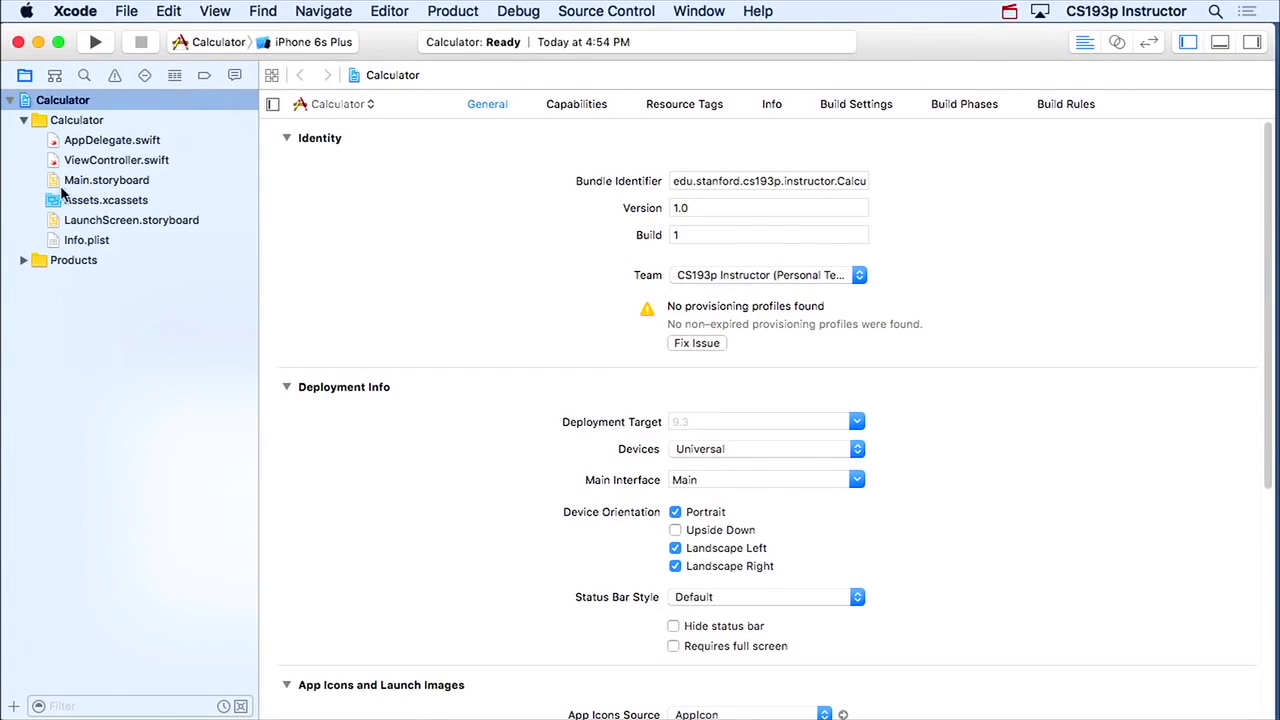
- Show the AppIcon set with its empty icon slots in Assets.xcassets, then reselect the catalog file
click(106, 200)
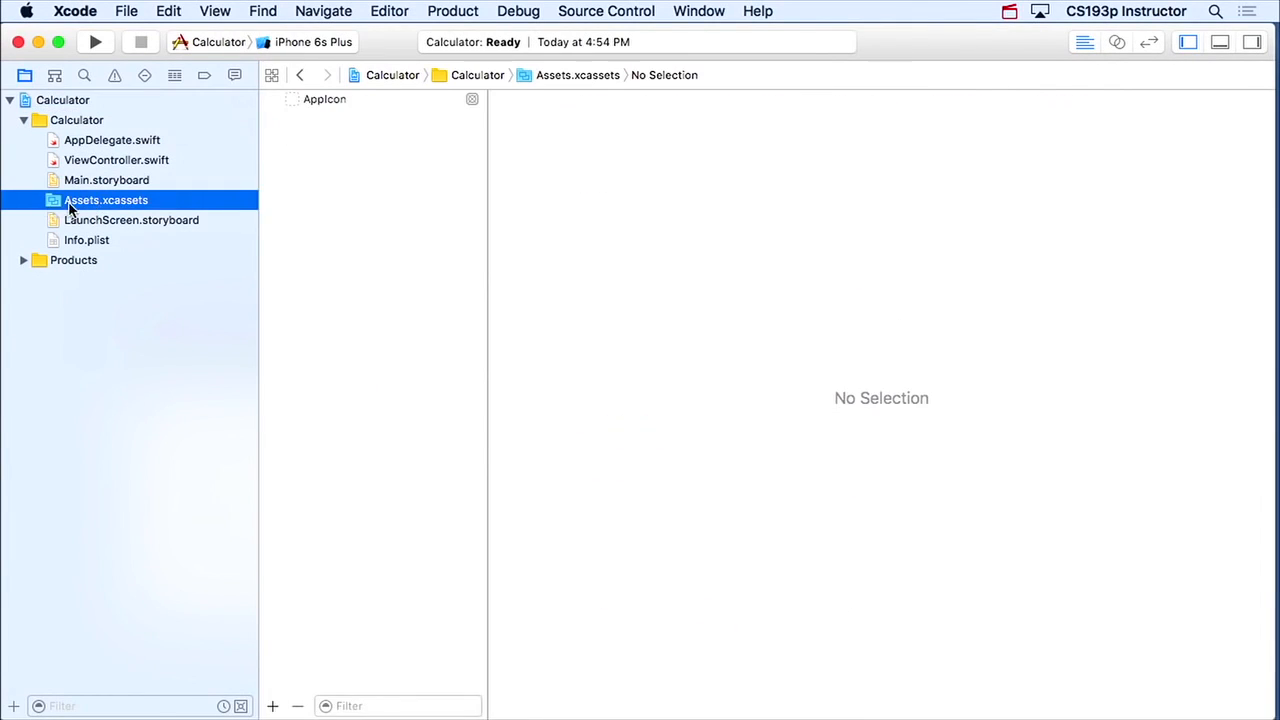
mouse_move(336, 105)
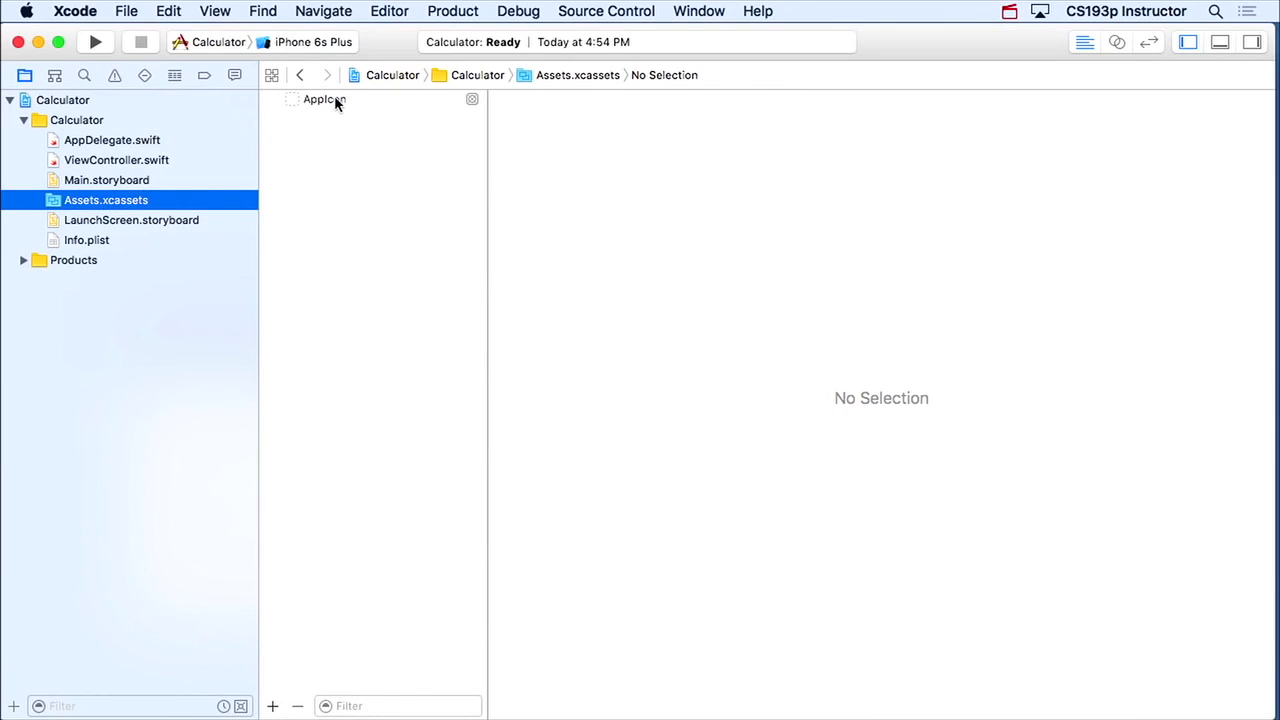
click(324, 98)
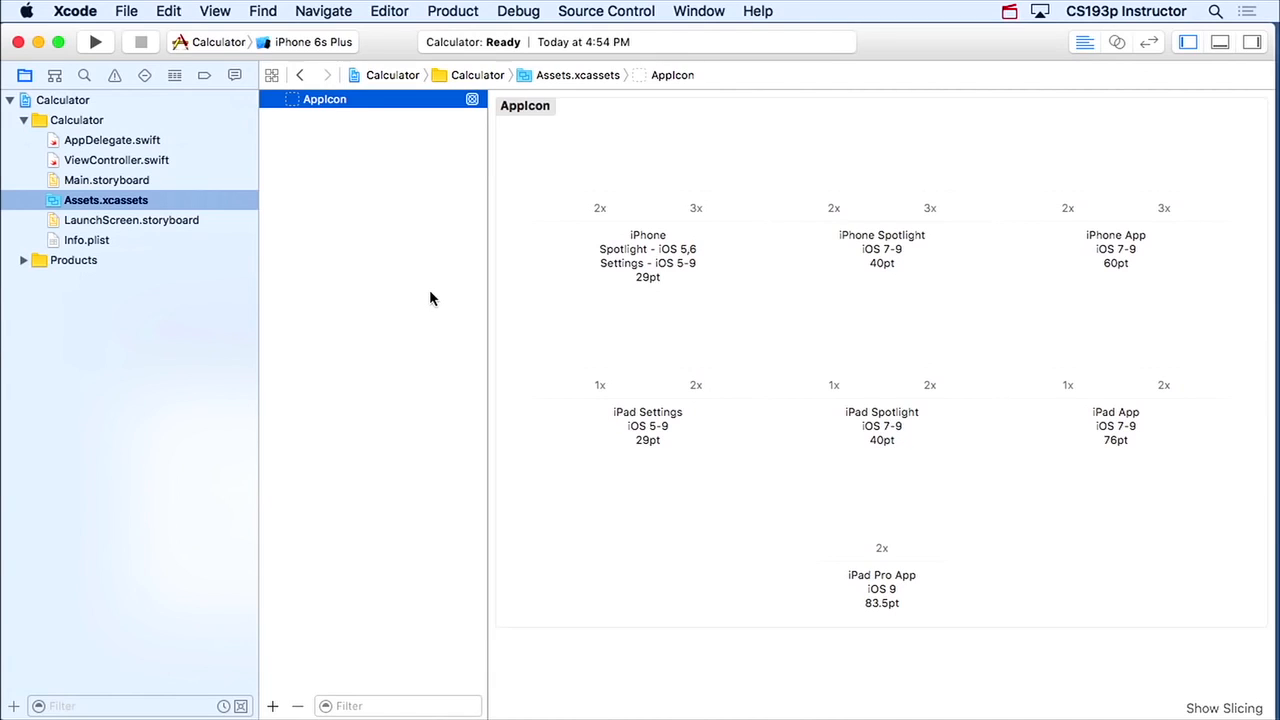
mouse_move(618, 170)
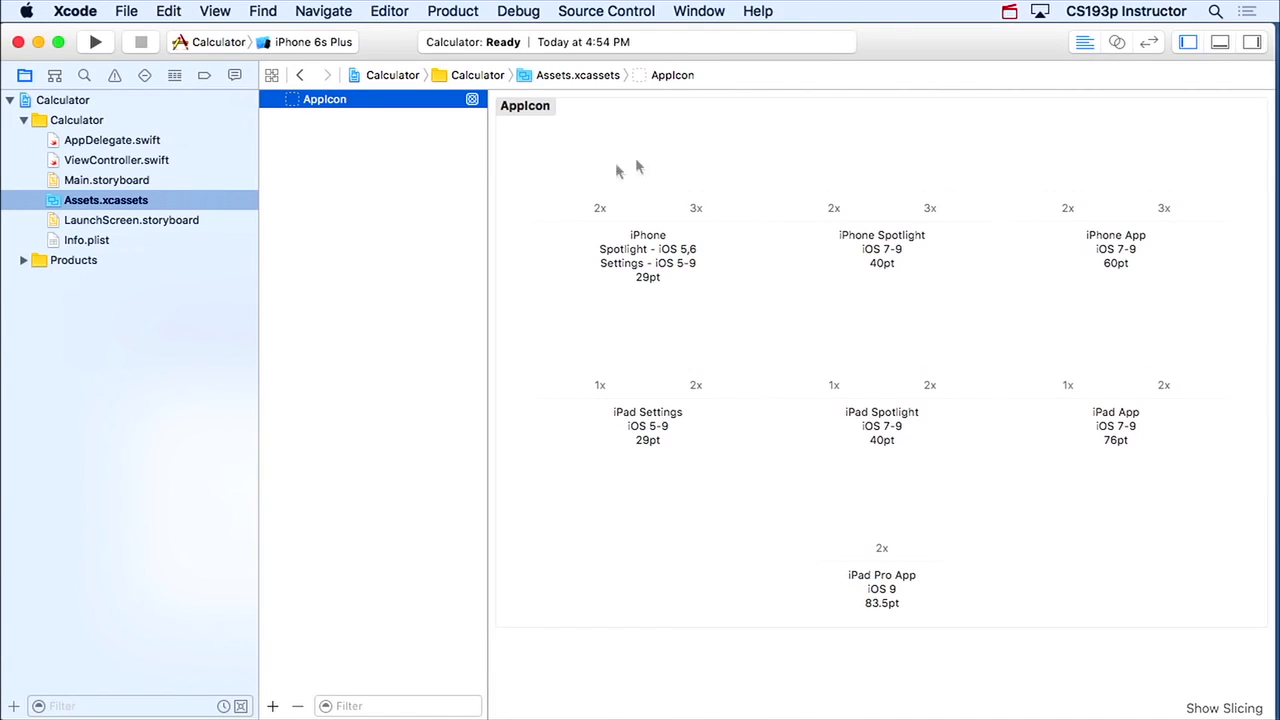
mouse_move(870, 590)
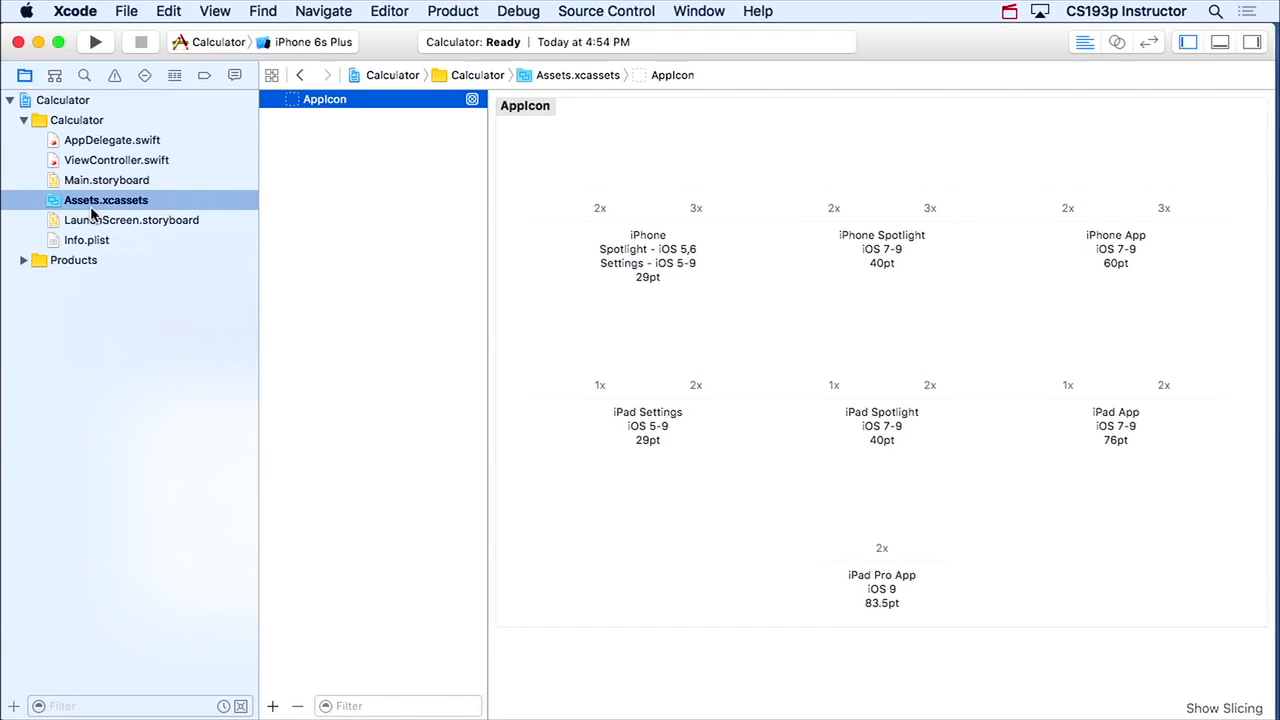
click(105, 199)
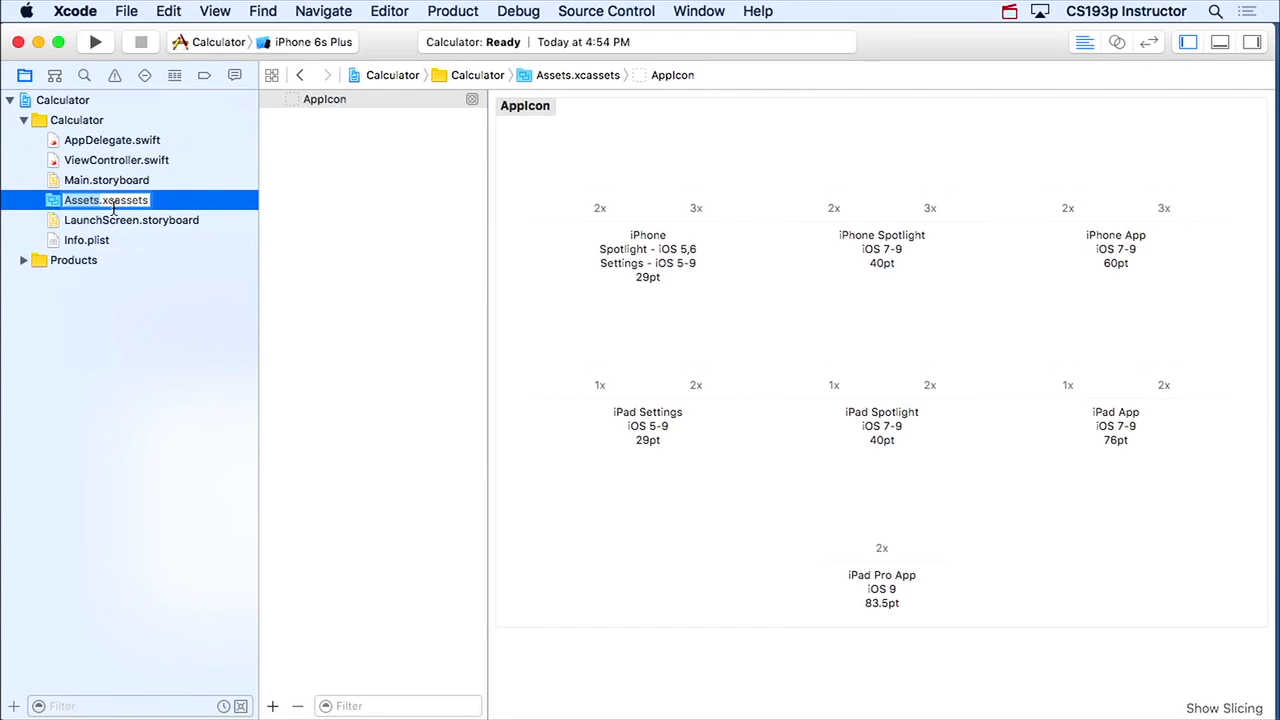
mouse_move(95, 148)
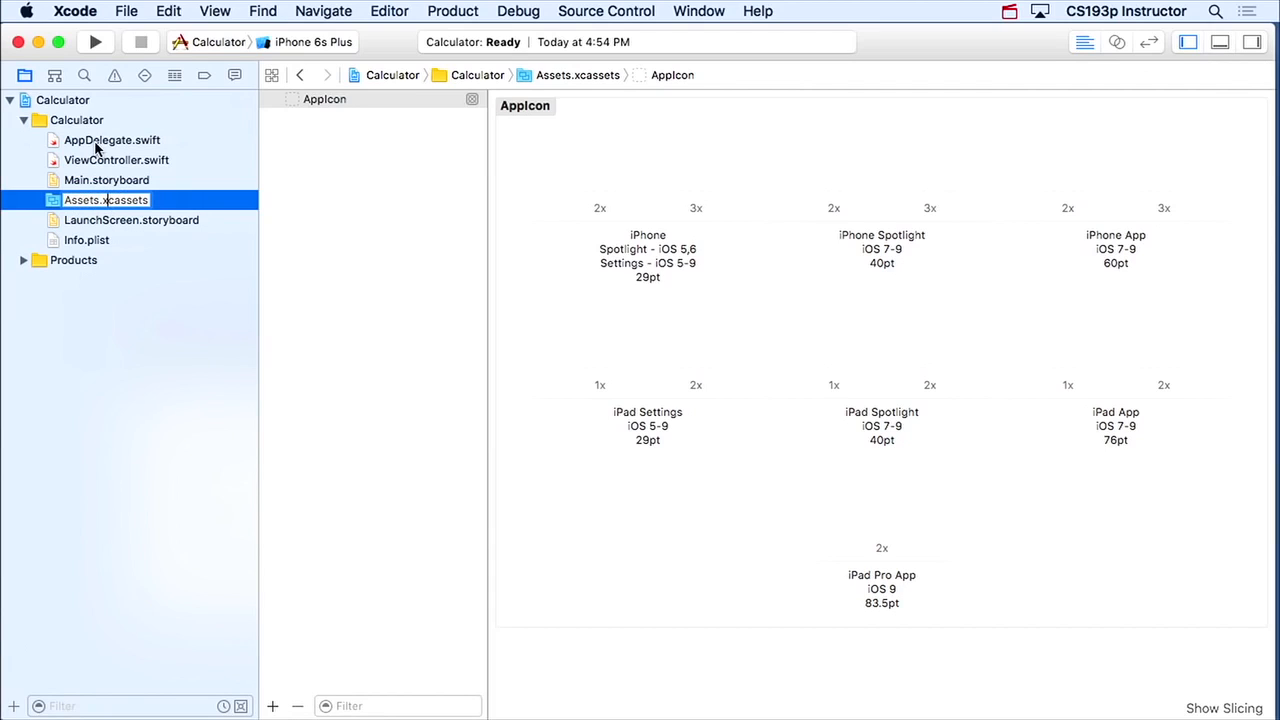
- Move AppDelegate.swift, Assets.xcassets, LaunchScreen.storyboard and Info.plist into a new group named 'Supporting Files'
click(112, 140)
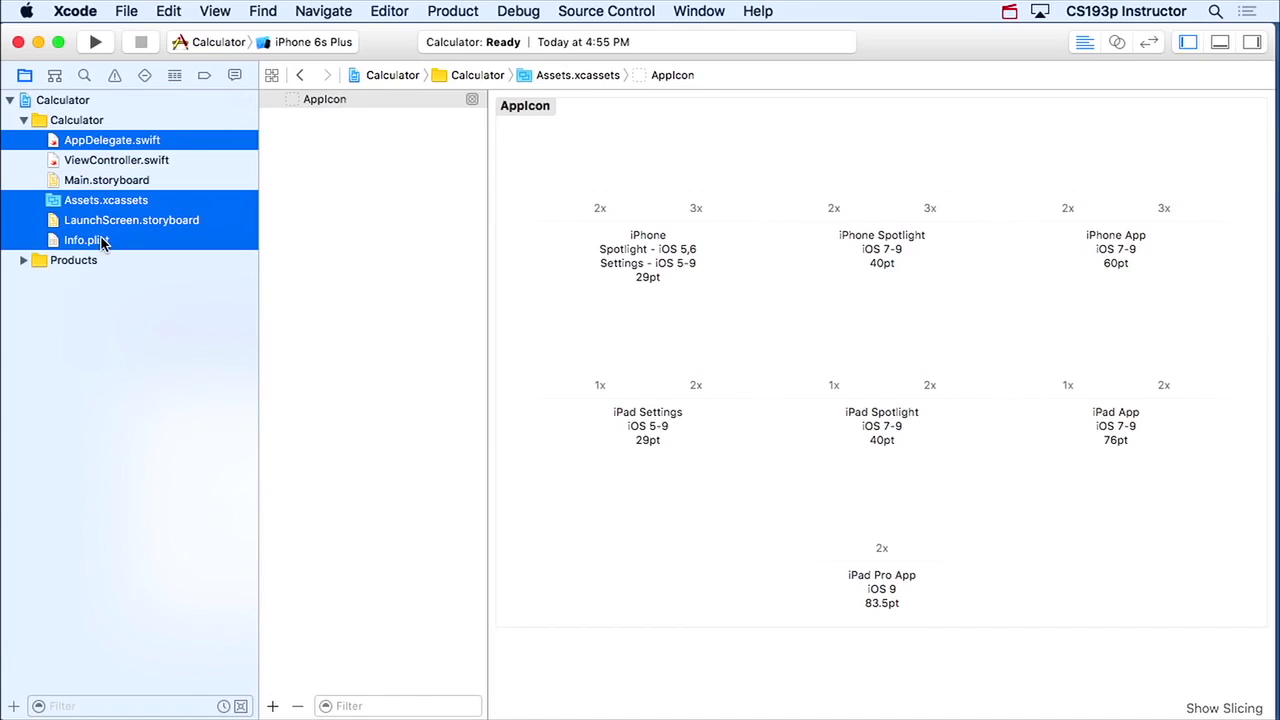
mouse_move(125, 240)
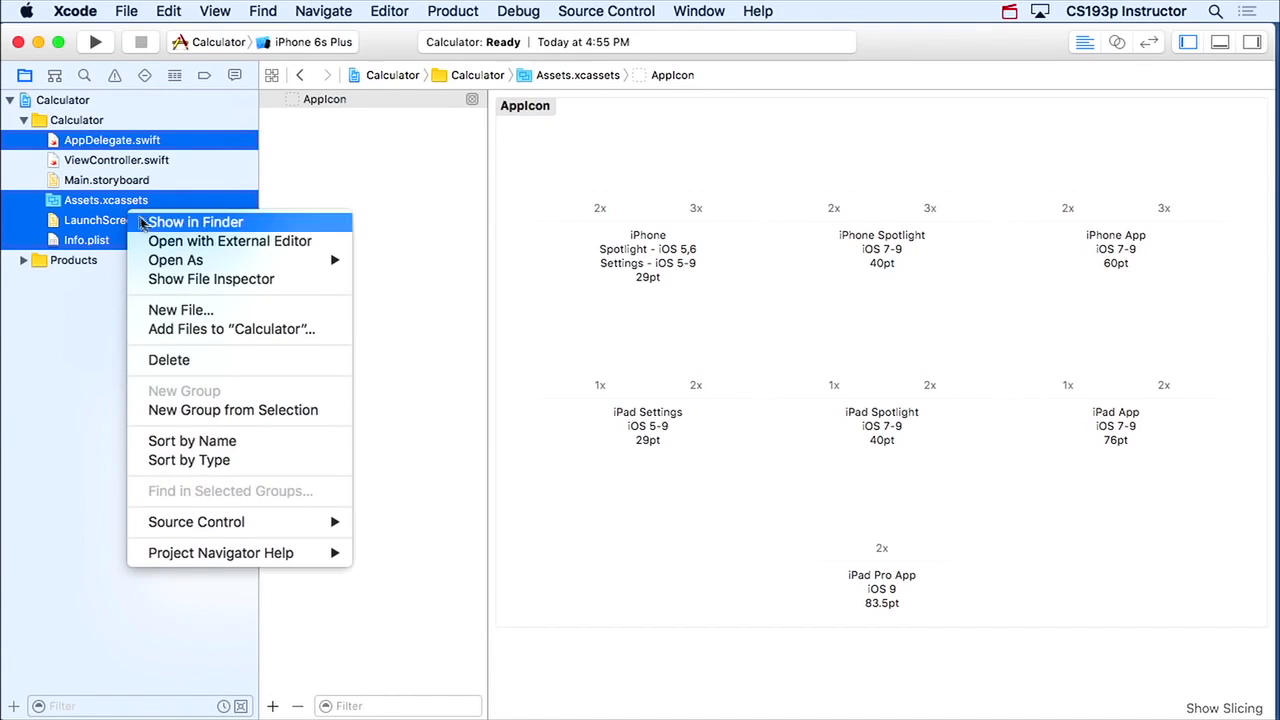
mouse_move(233, 410)
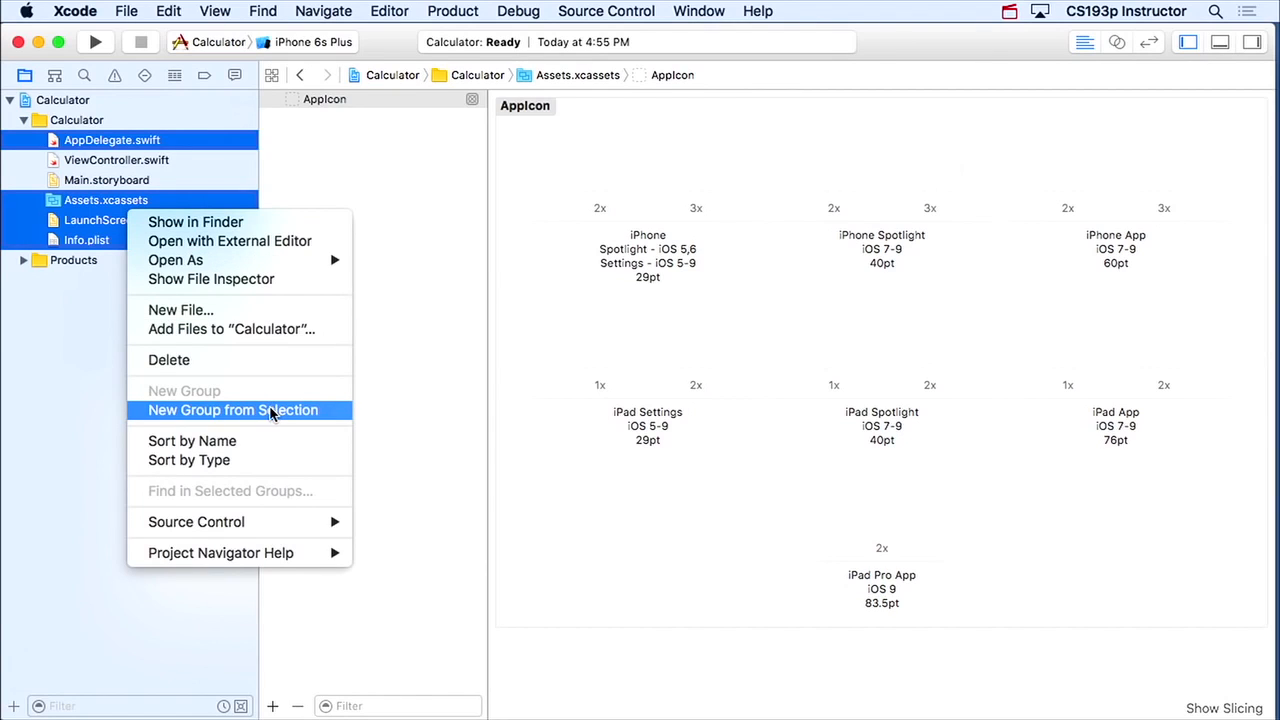
click(233, 410)
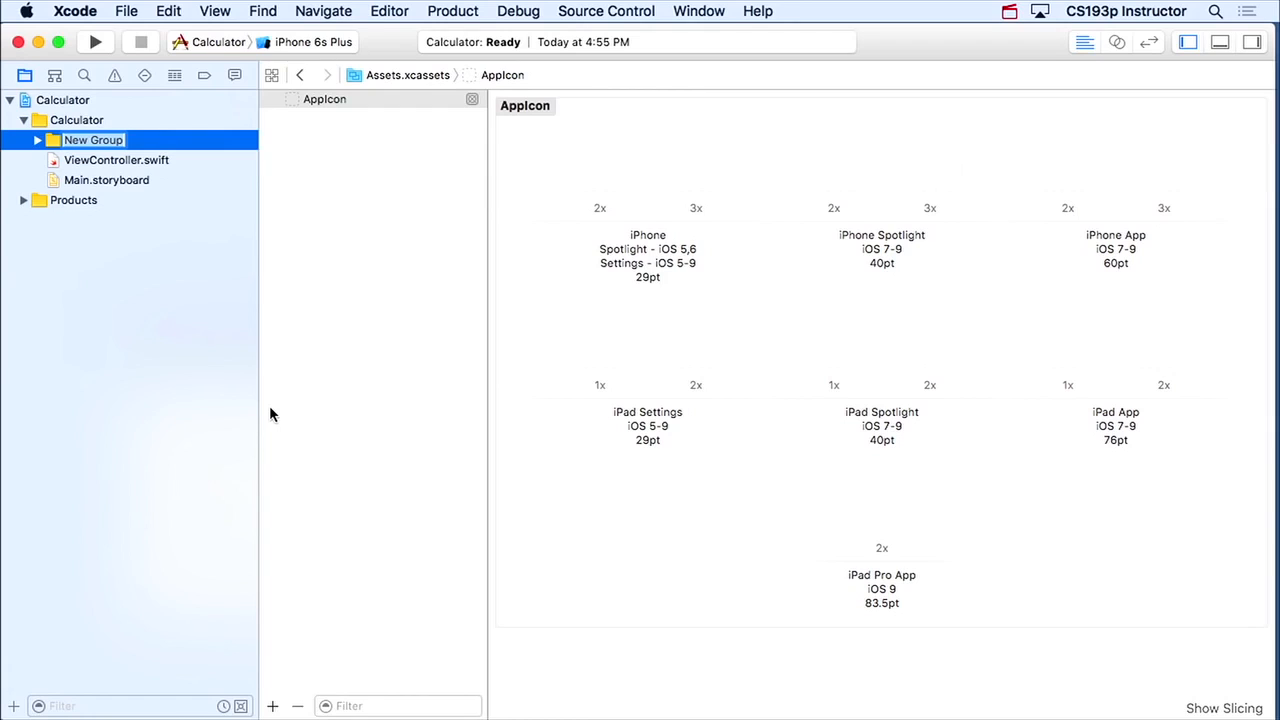
text(Supporting Files)
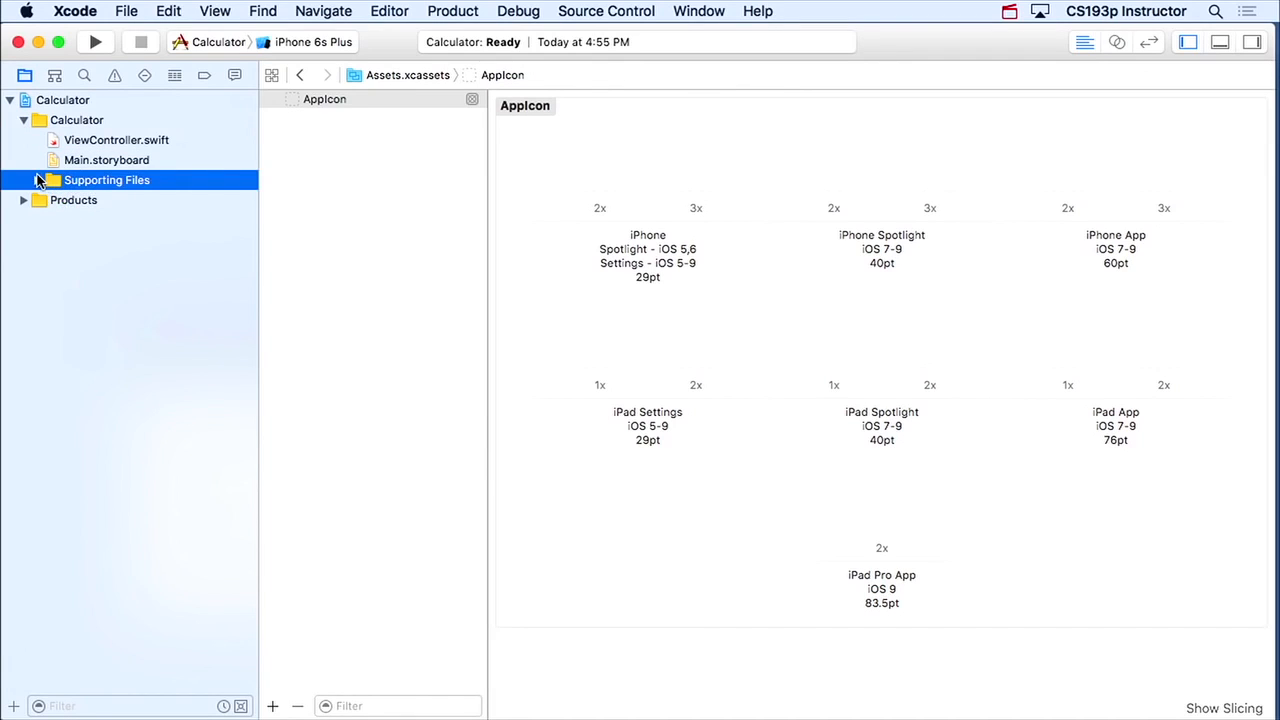
click(37, 180)
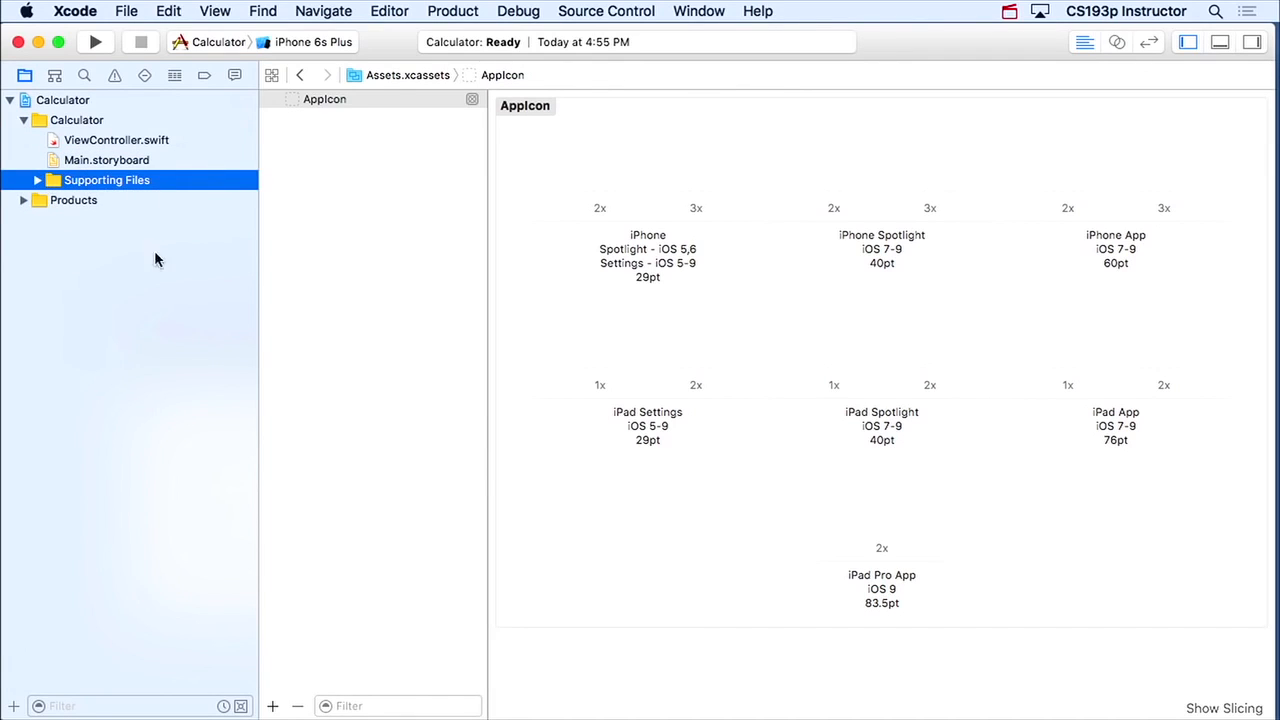
mouse_move(113, 166)
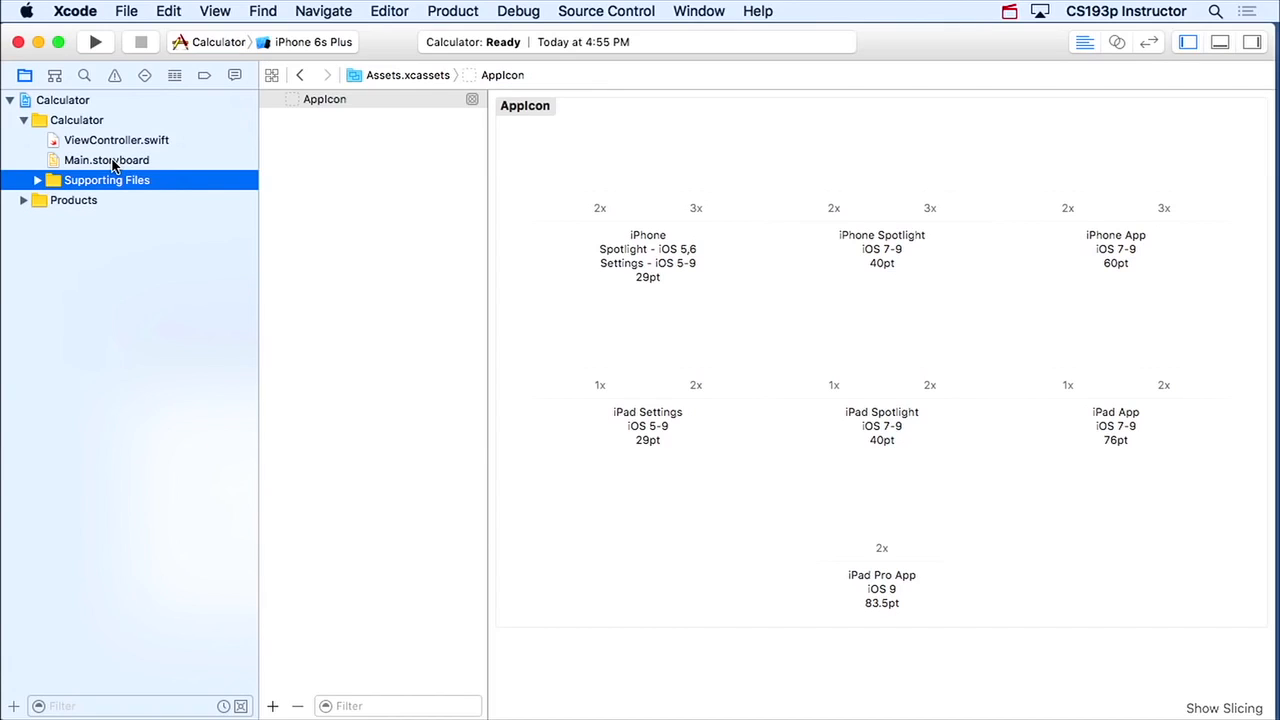